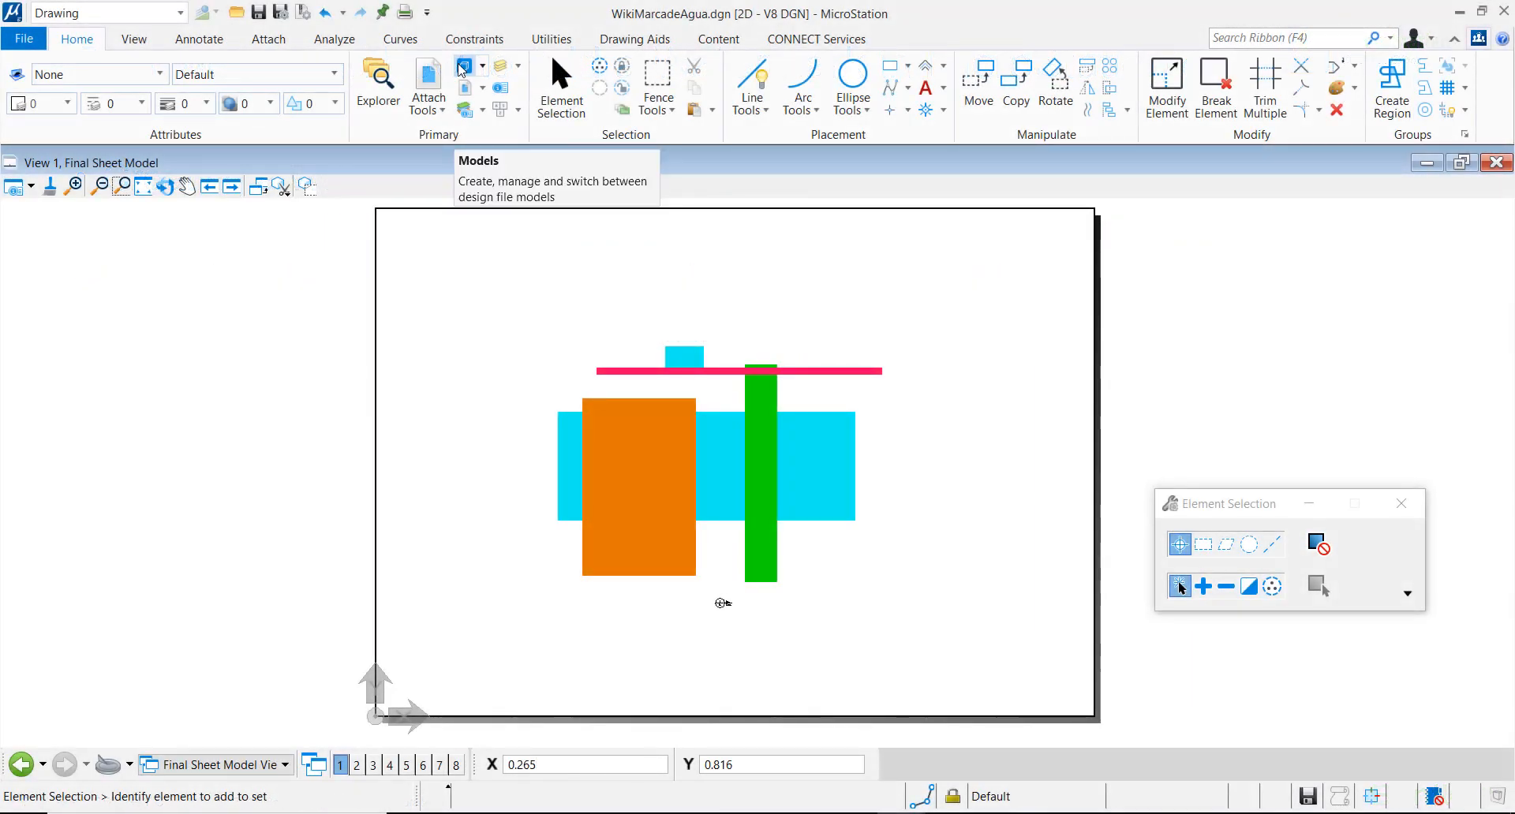
# Step: Show the design file's models and highlight 2D Metric Design
pyautogui.click(467, 65)
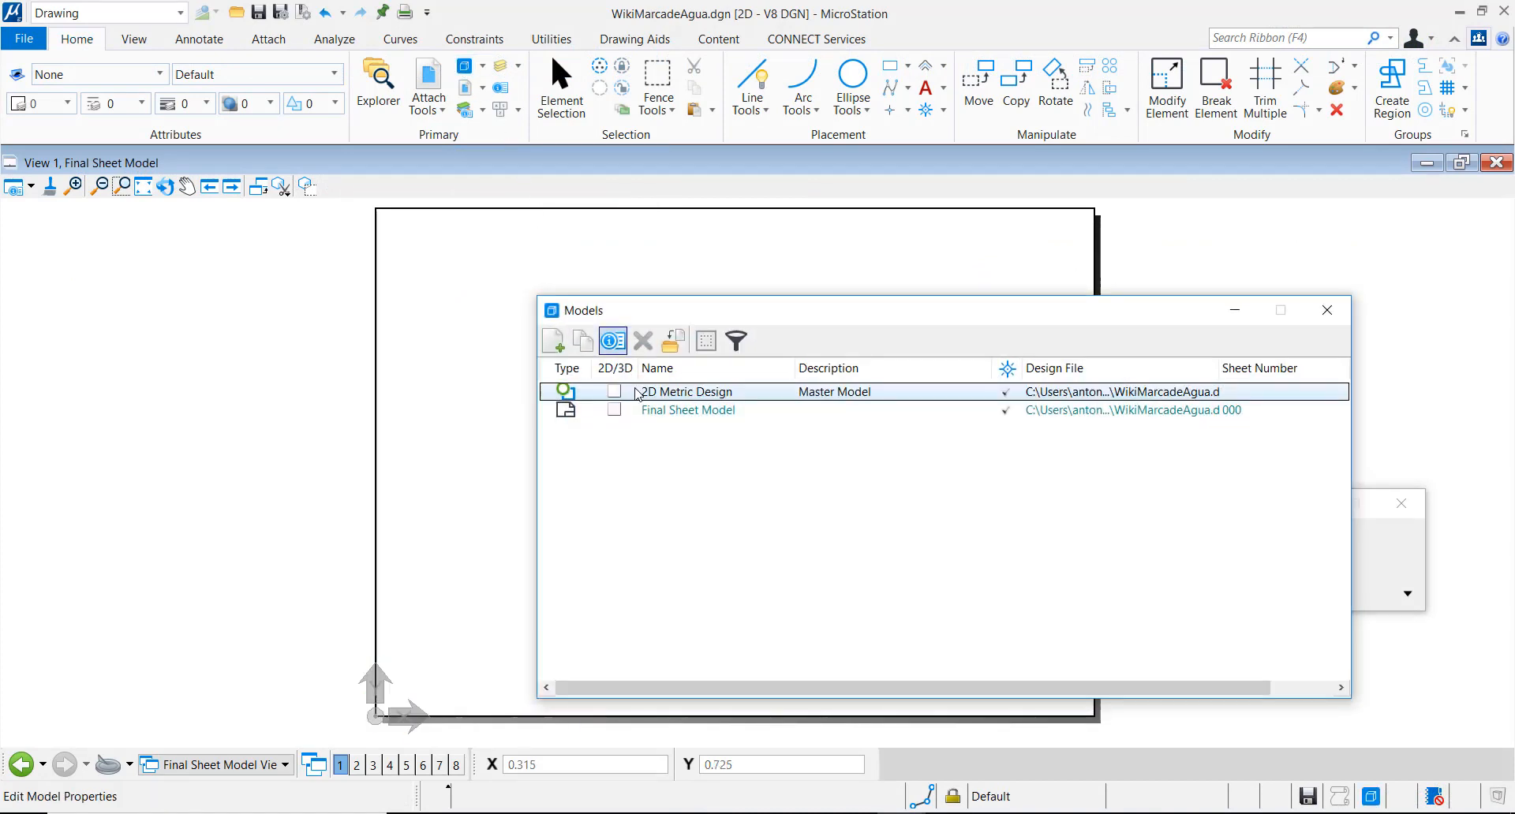
pyautogui.click(687, 410)
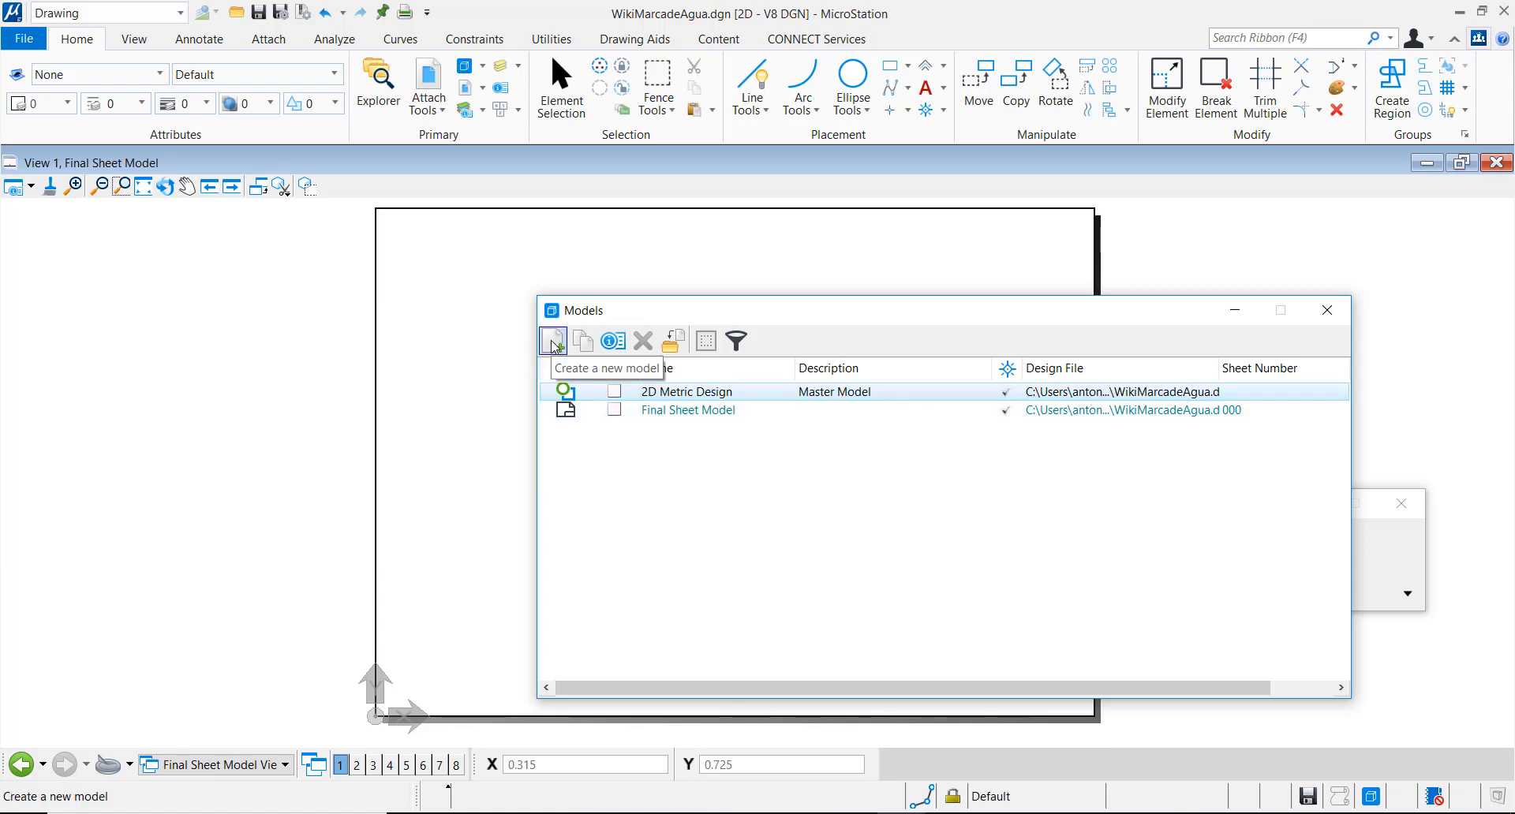
# Step: Create a new 2D sheet model named WaterMark
pyautogui.click(551, 340)
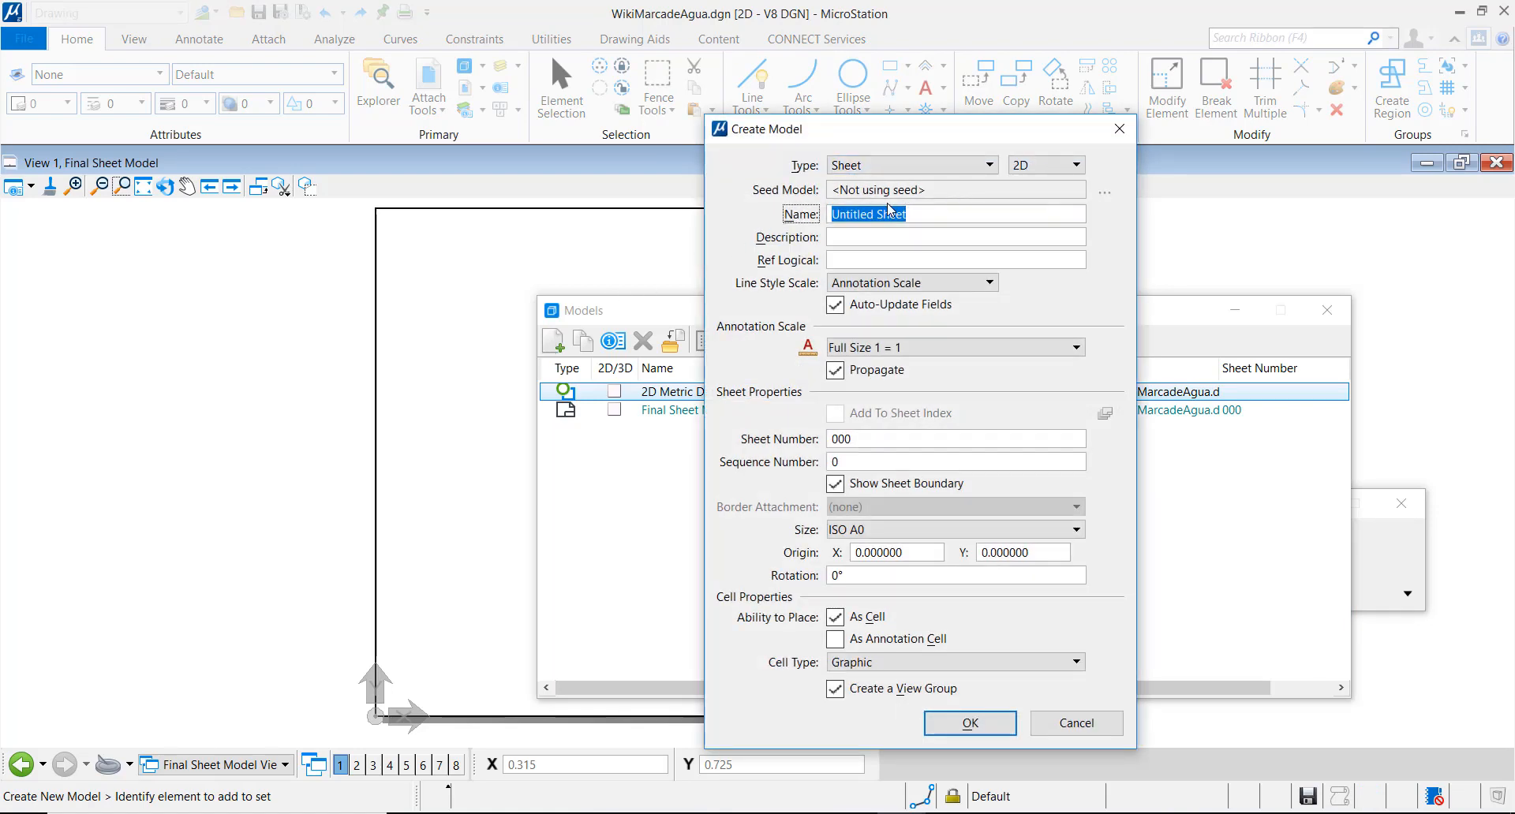
pyautogui.write('W')
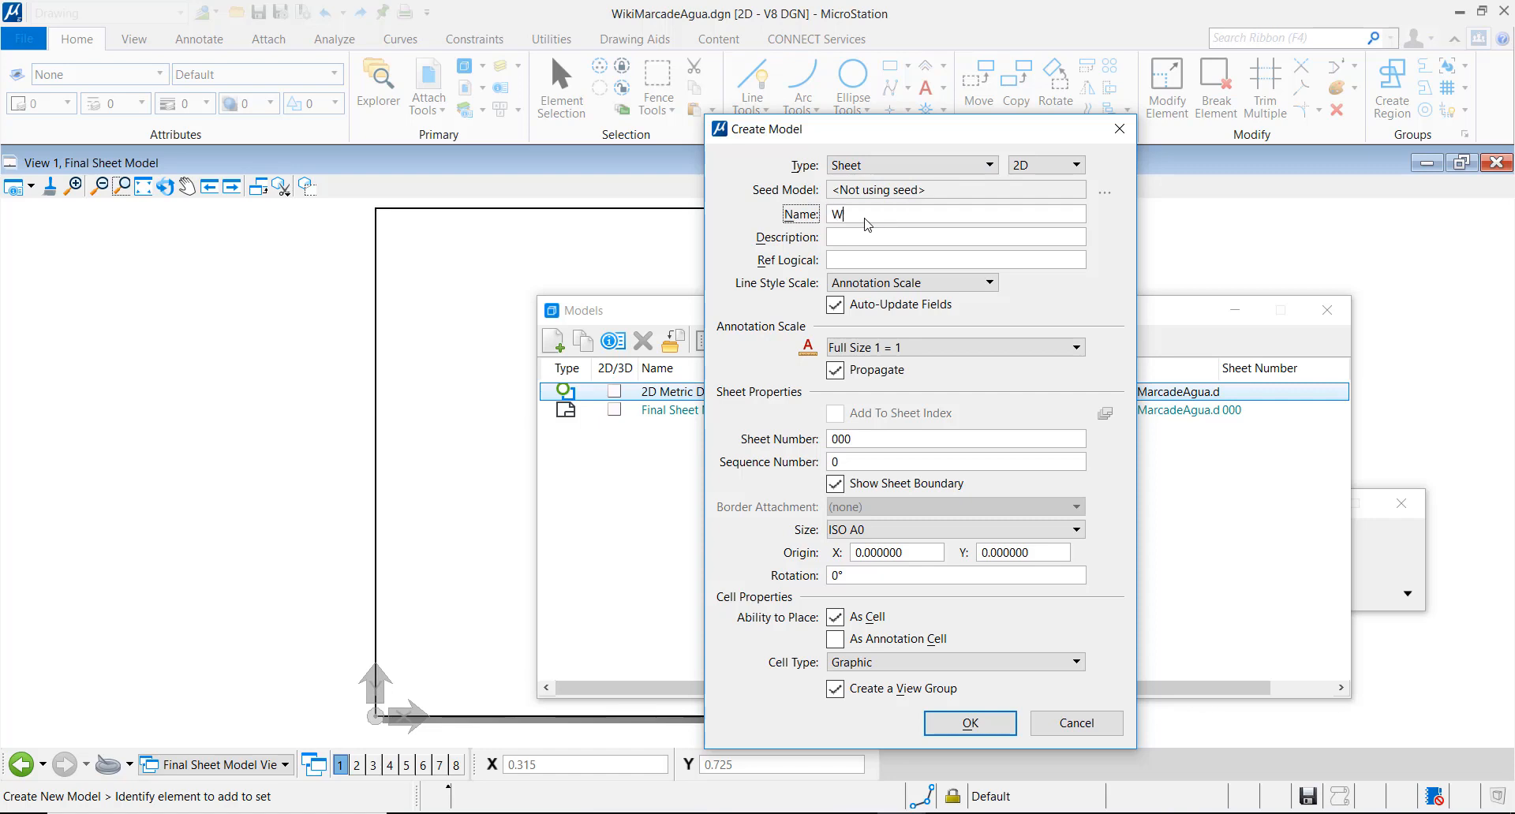
pyautogui.write('aterMa')
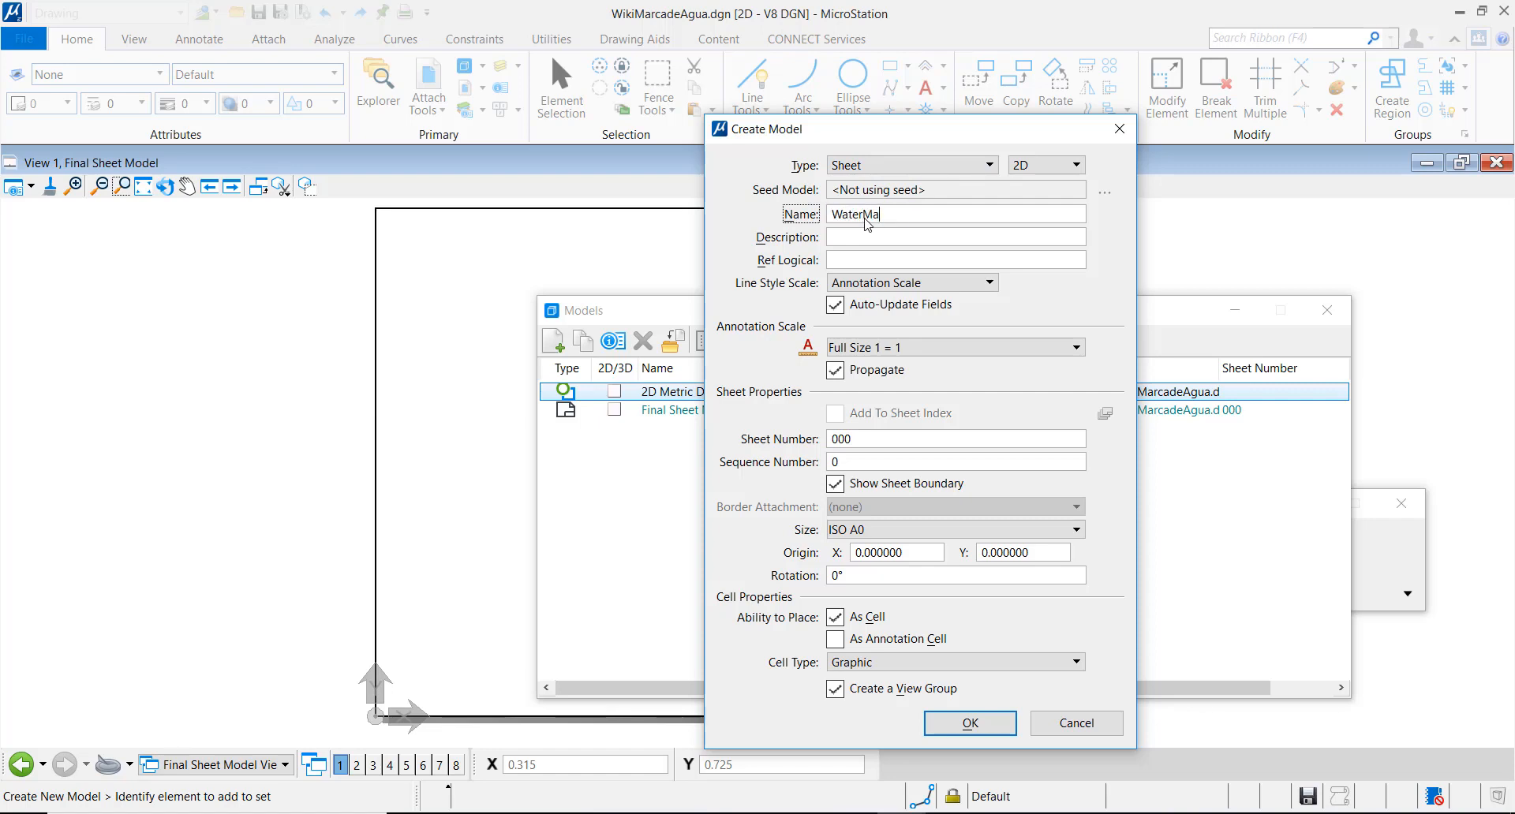
pyautogui.write('rk')
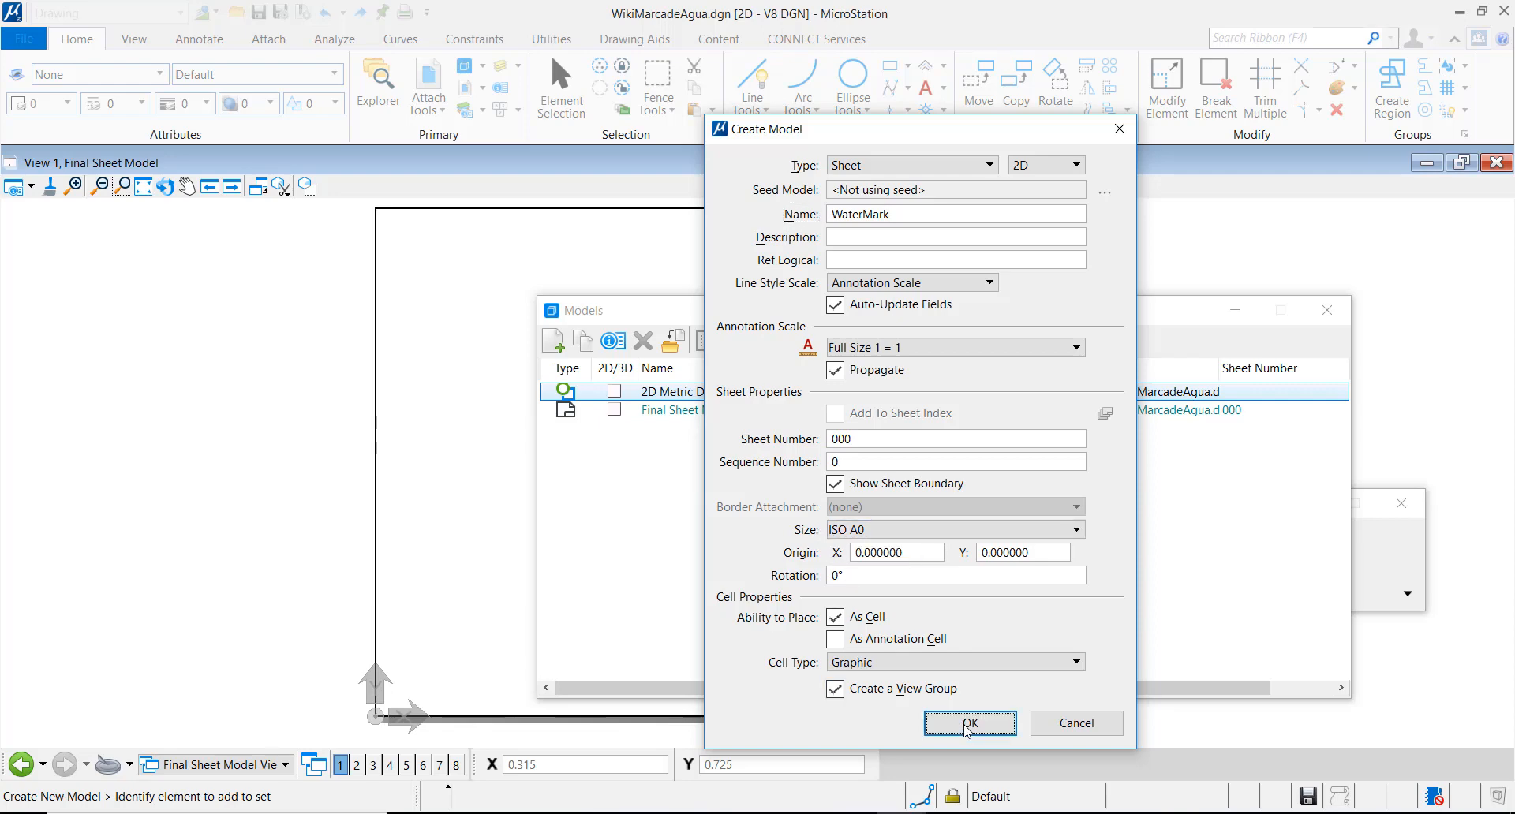
pyautogui.click(969, 723)
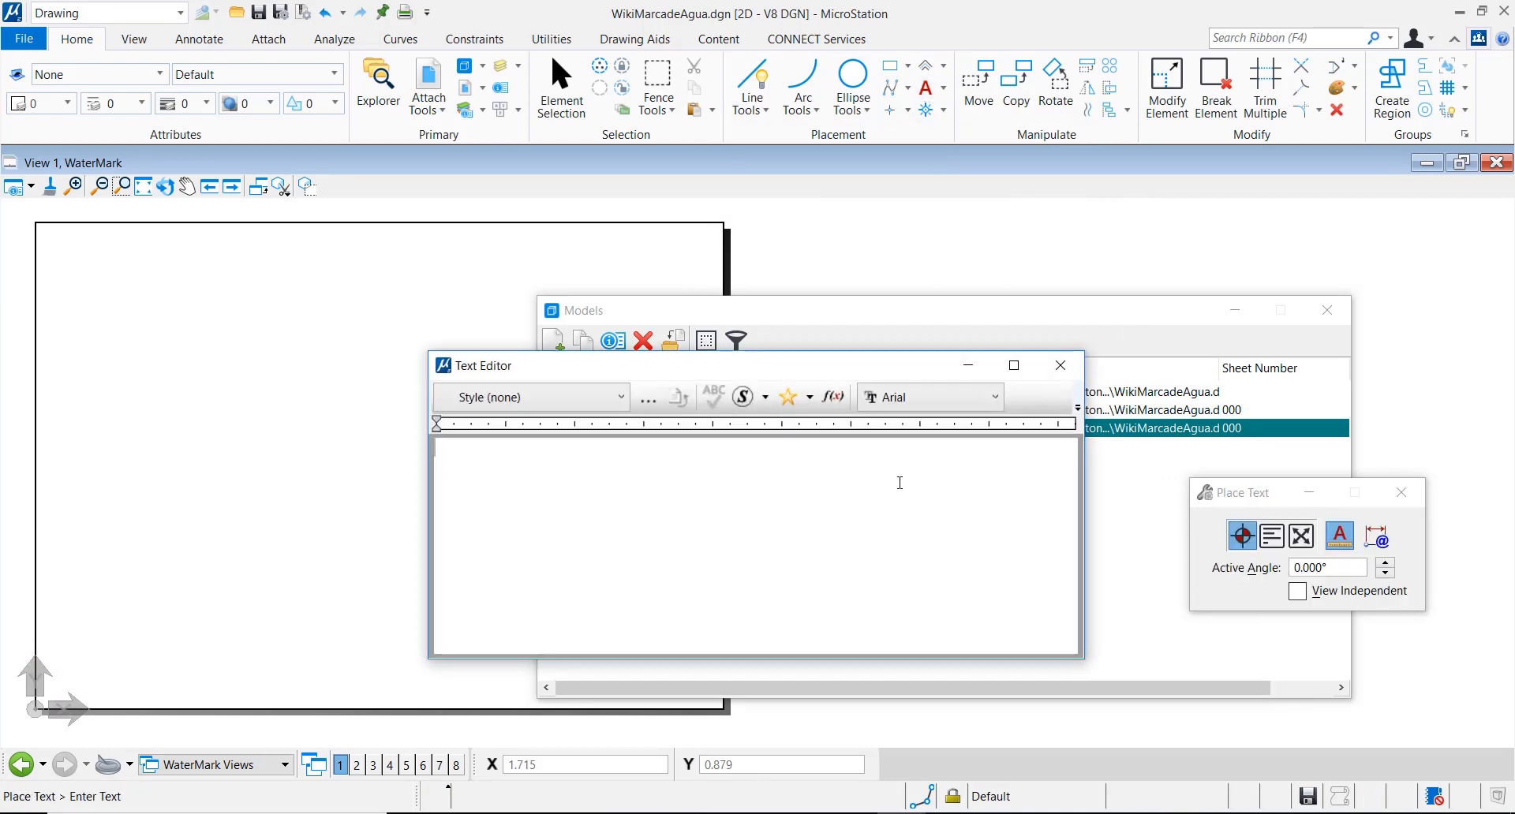
# Step: Place large 'WaterMark' text across the WaterMark sheet and deselect it
pyautogui.write('WaterM')
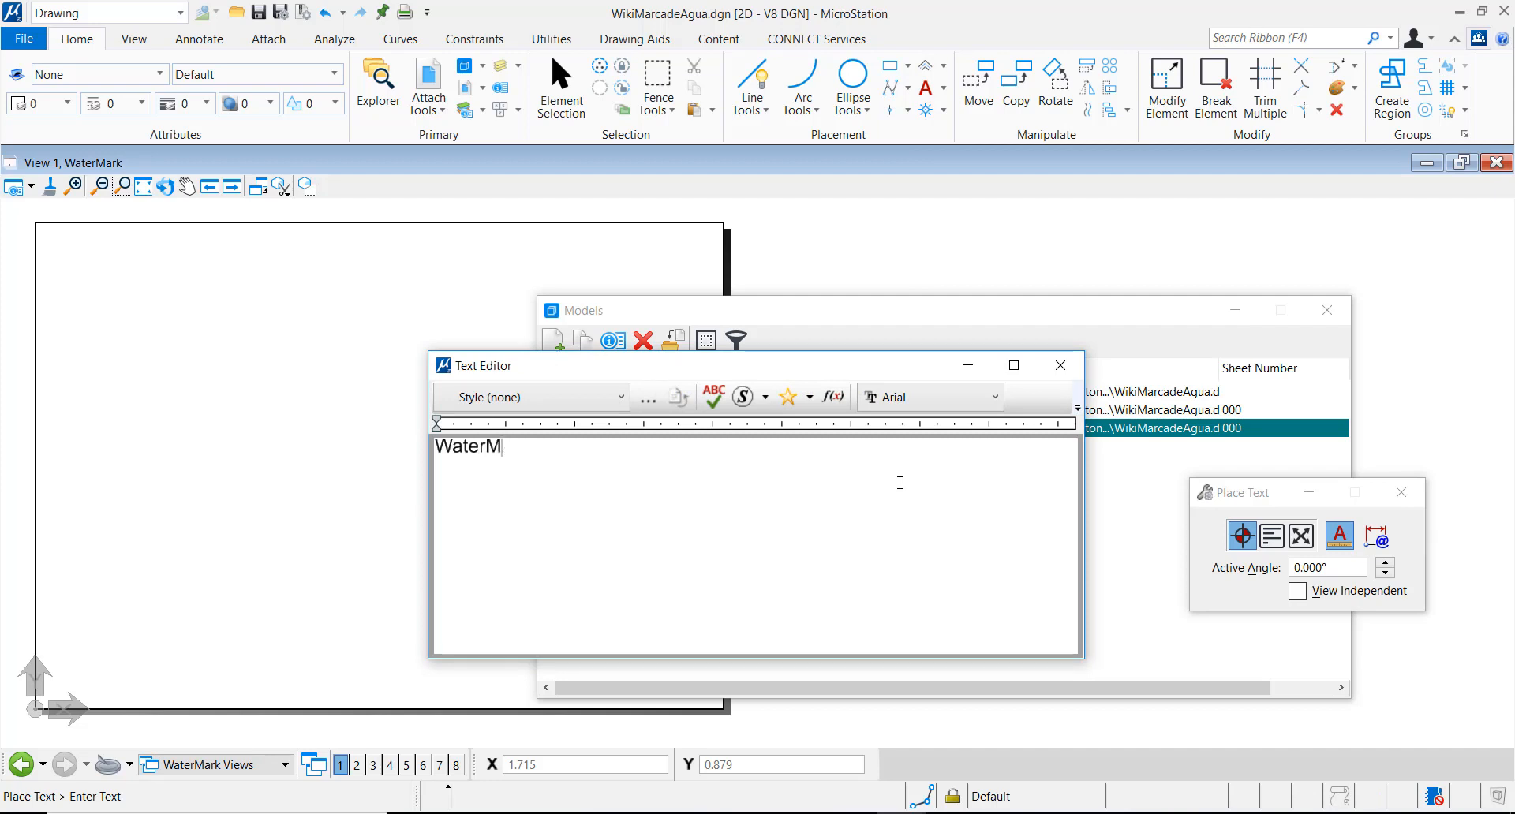
pyautogui.write('a')
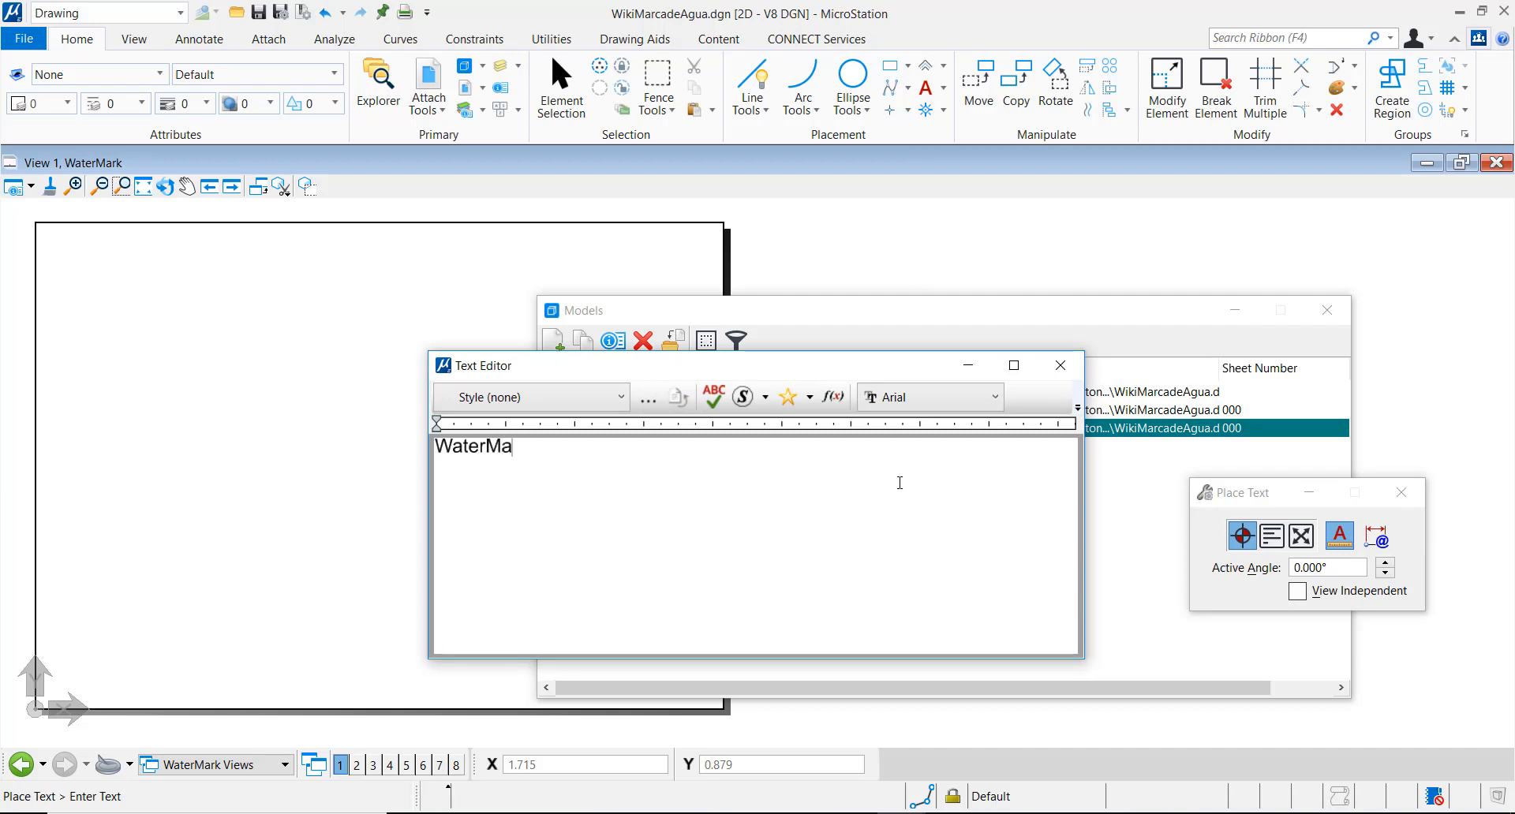
pyautogui.write('rk')
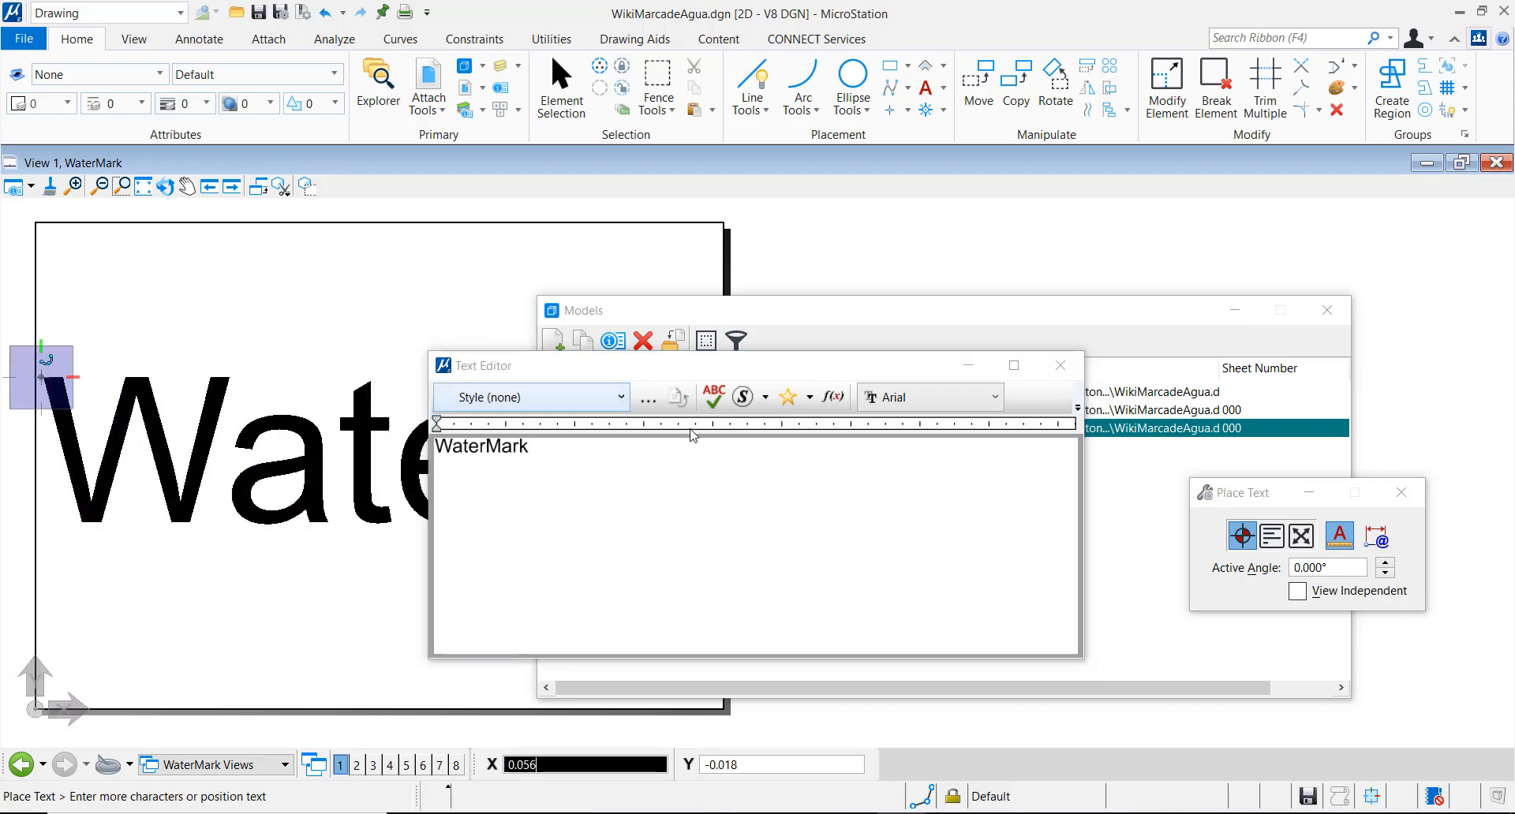
pyautogui.click(1060, 365)
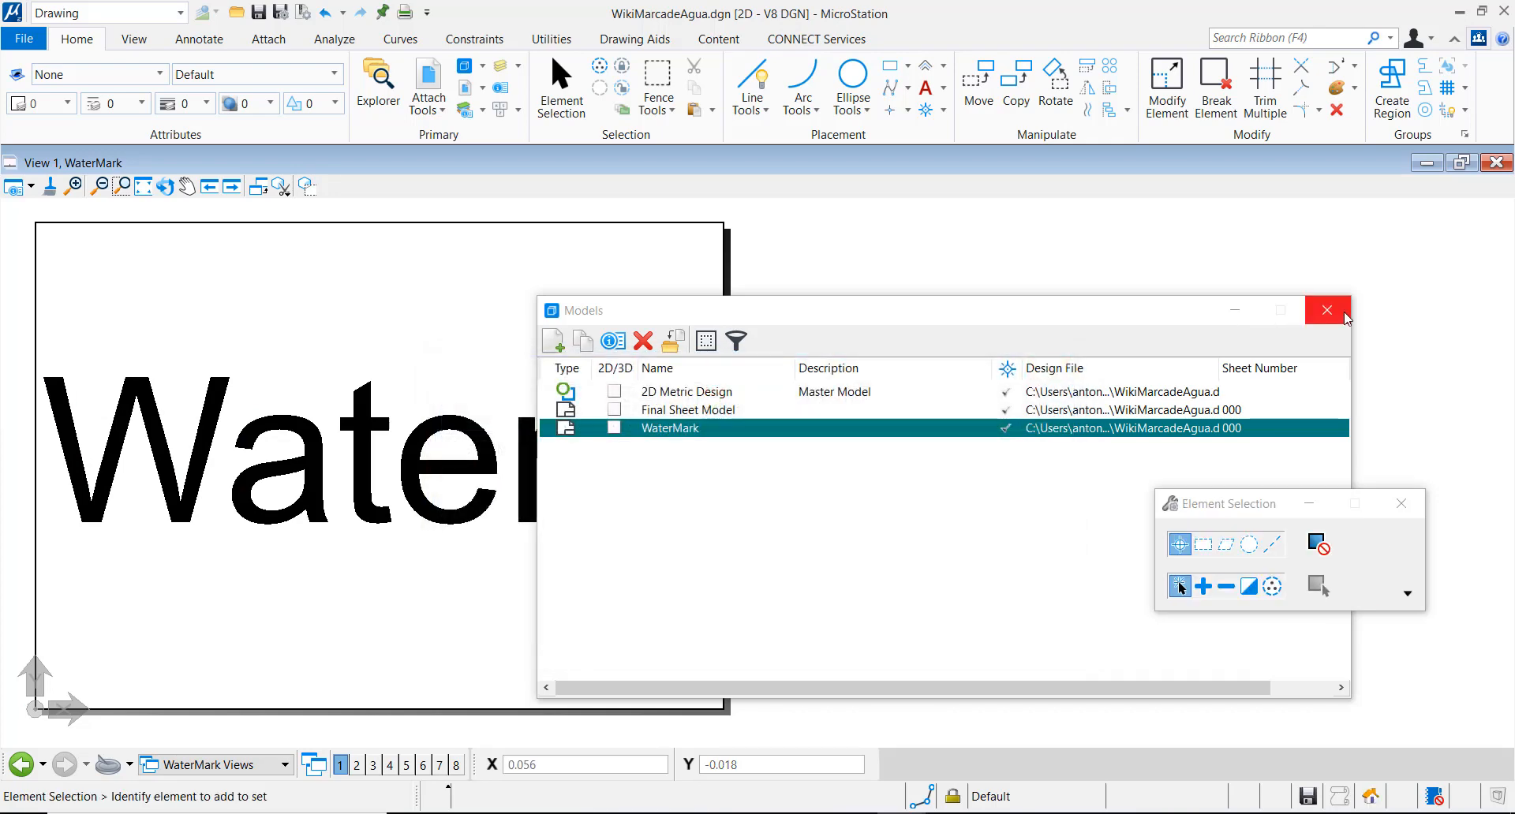
pyautogui.click(1326, 310)
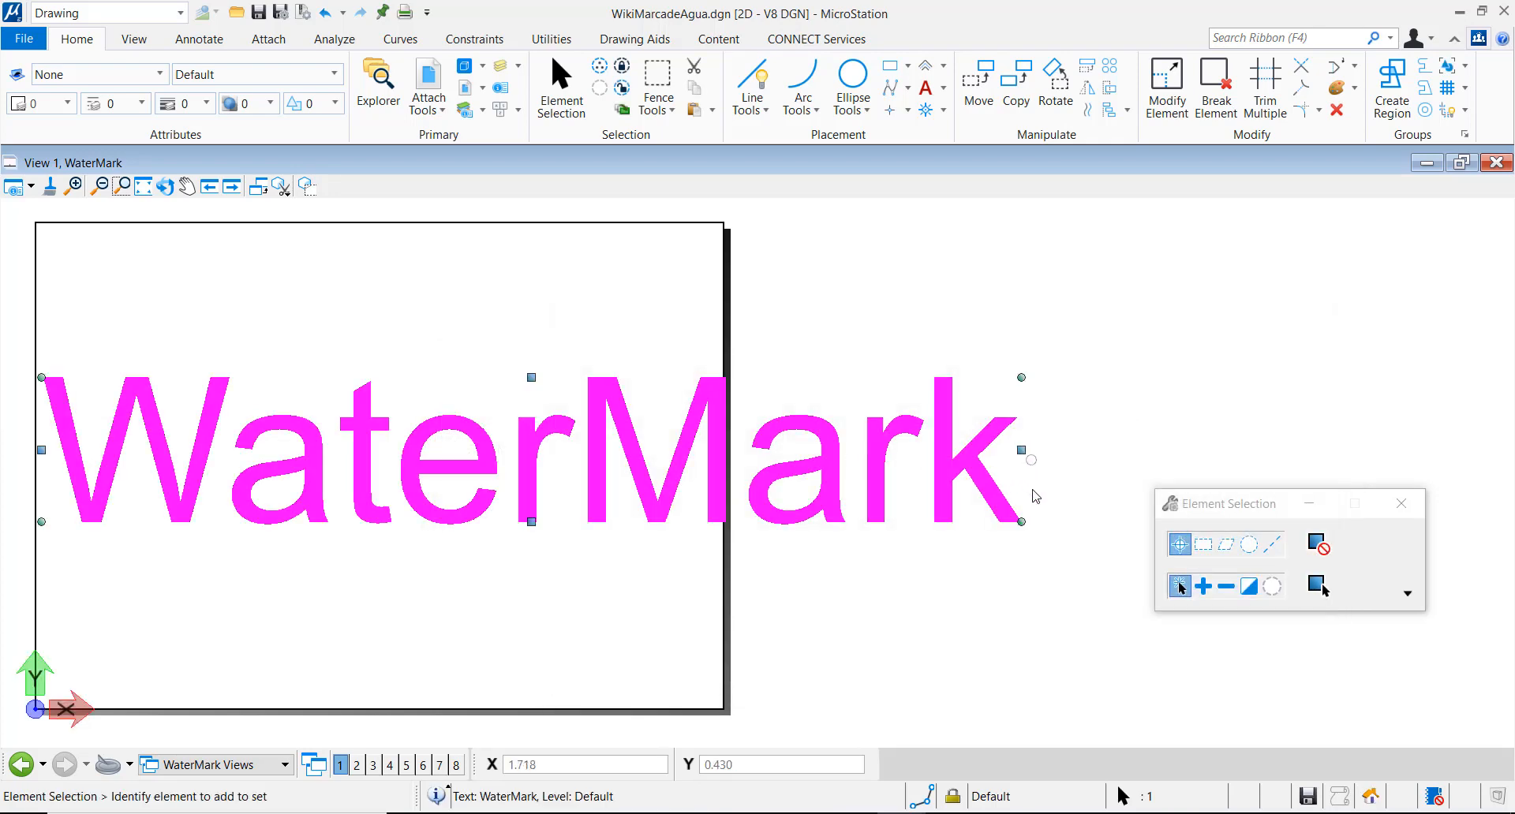
pyautogui.moveTo(1024, 462)
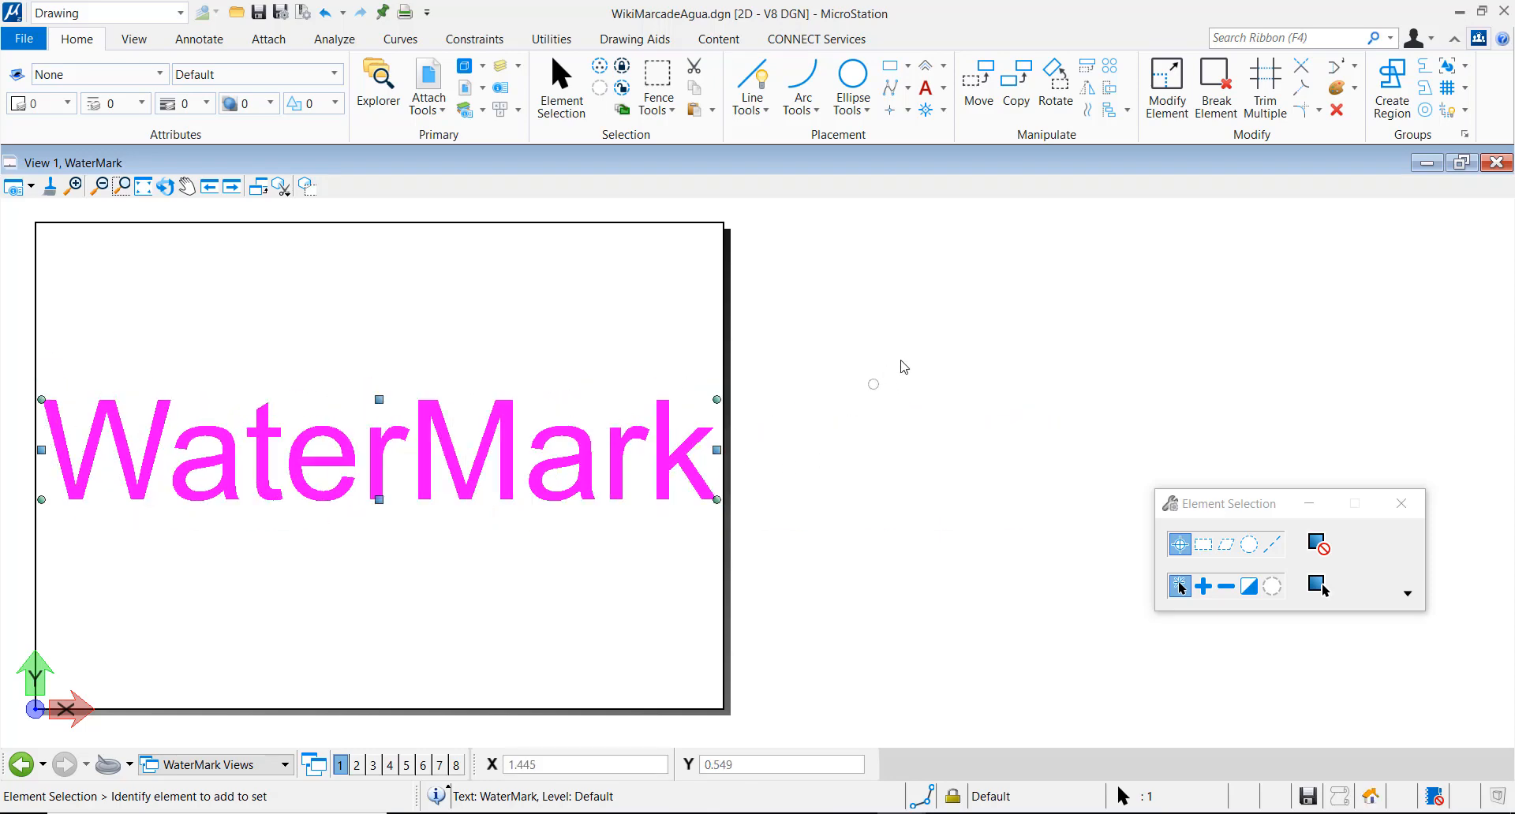
pyautogui.click(980, 522)
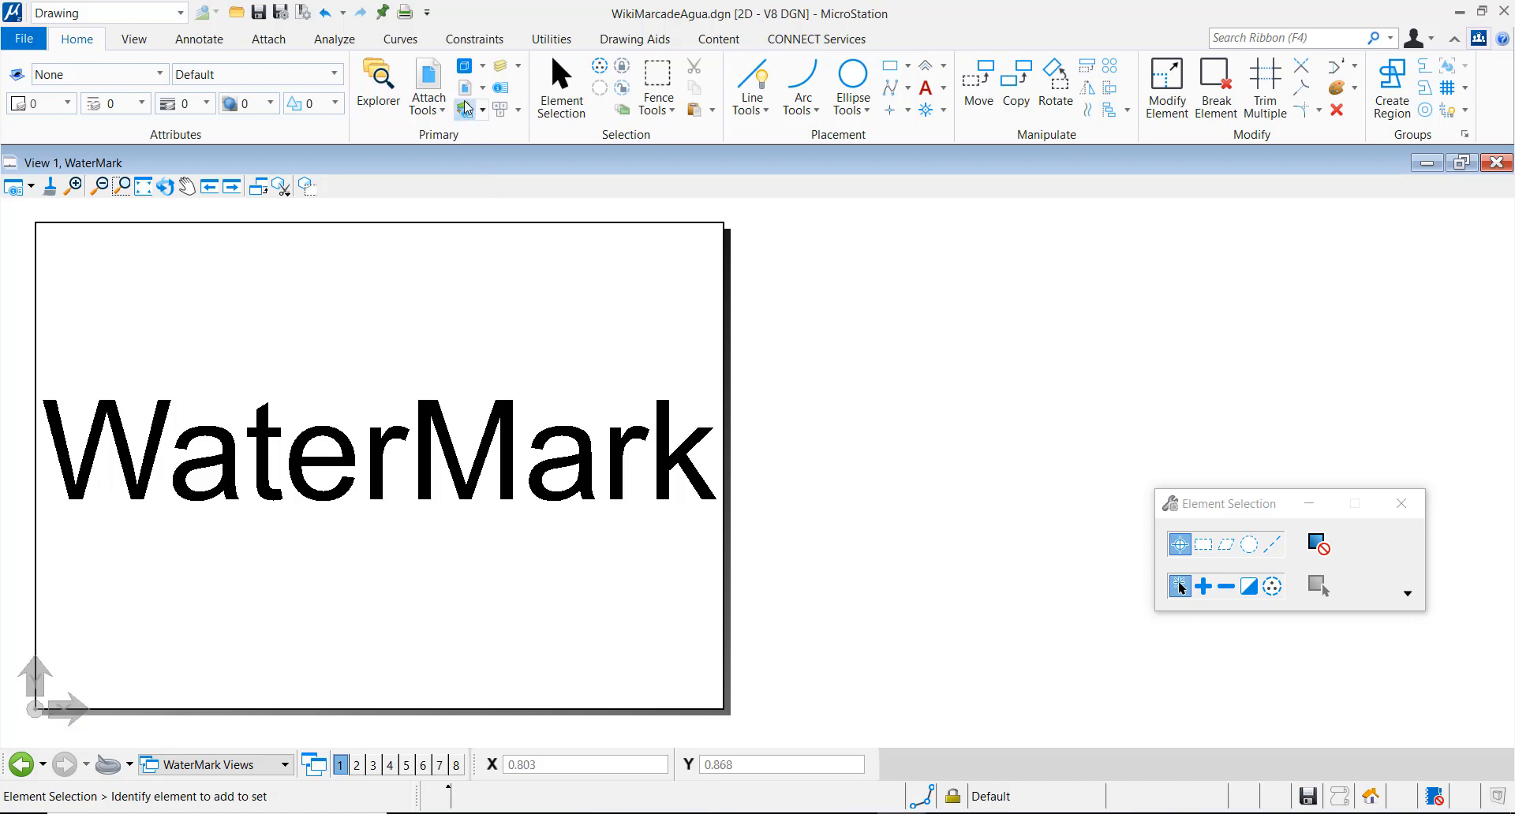
pyautogui.moveTo(465, 87)
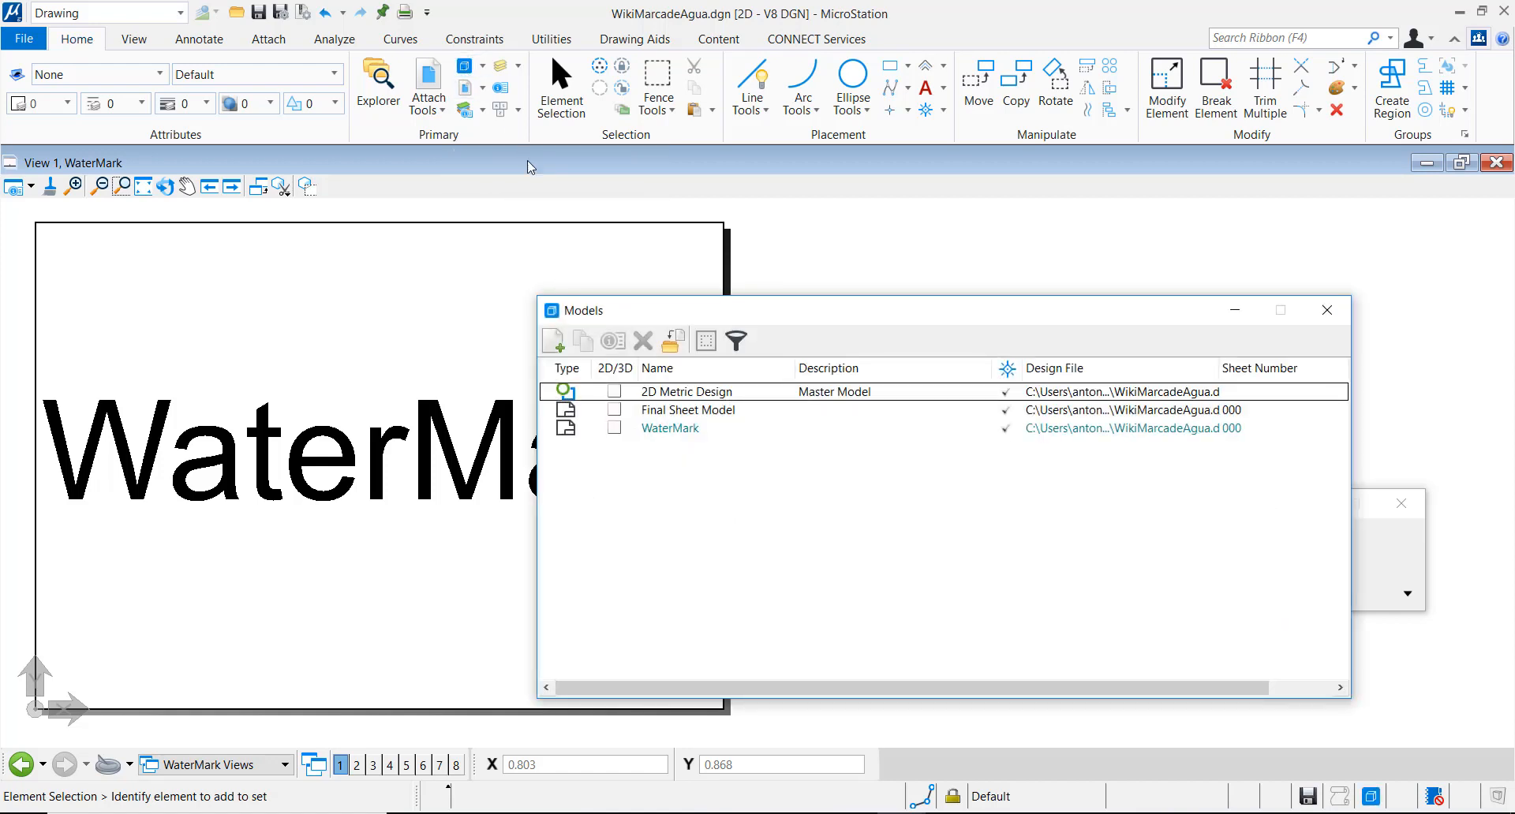
# Step: Make Final Sheet Model active and begin attaching a reference
pyautogui.doubleClick(689, 410)
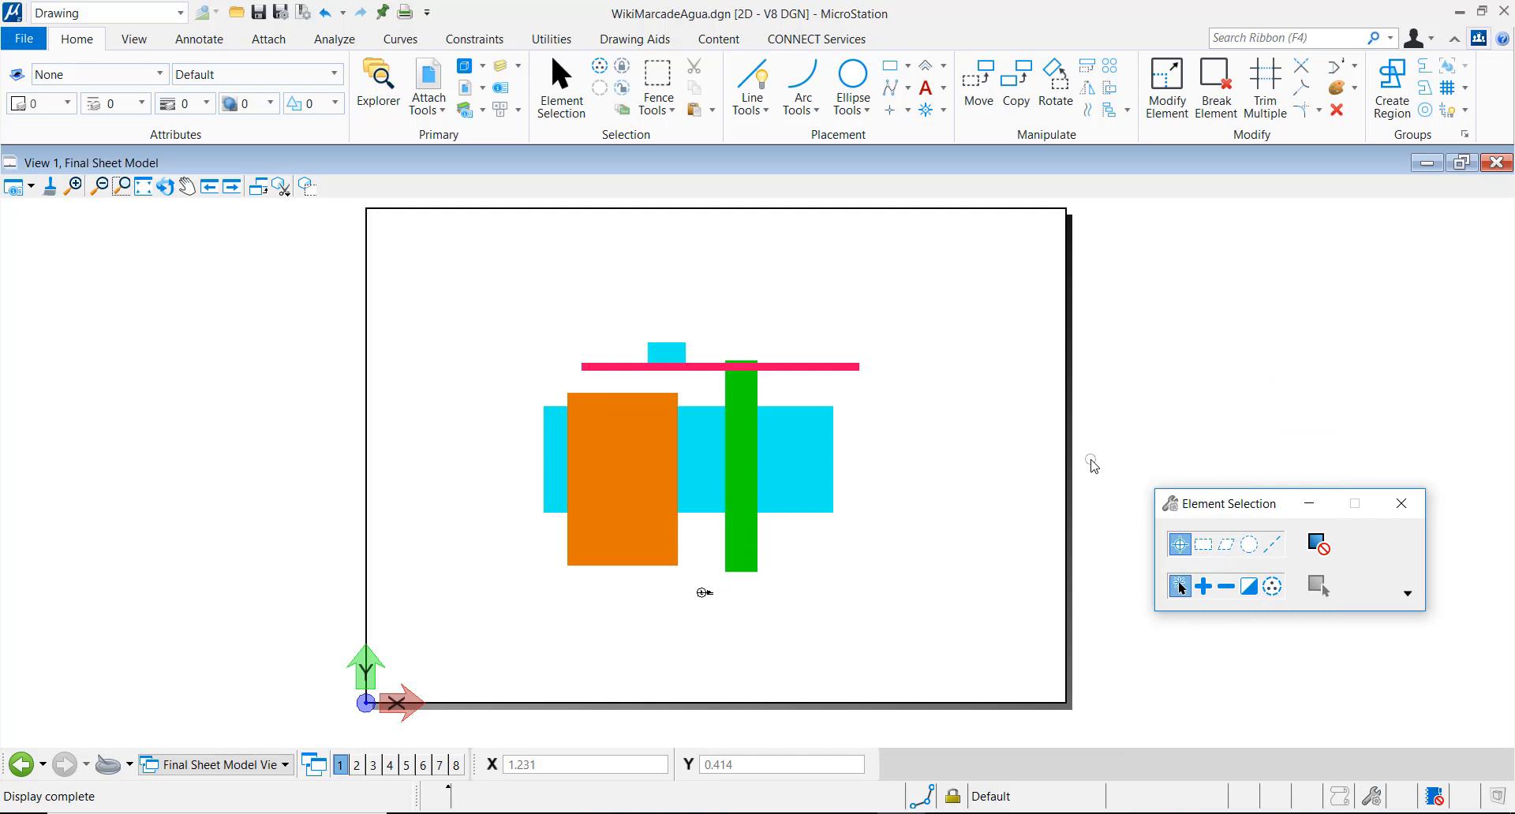
pyautogui.moveTo(492, 232)
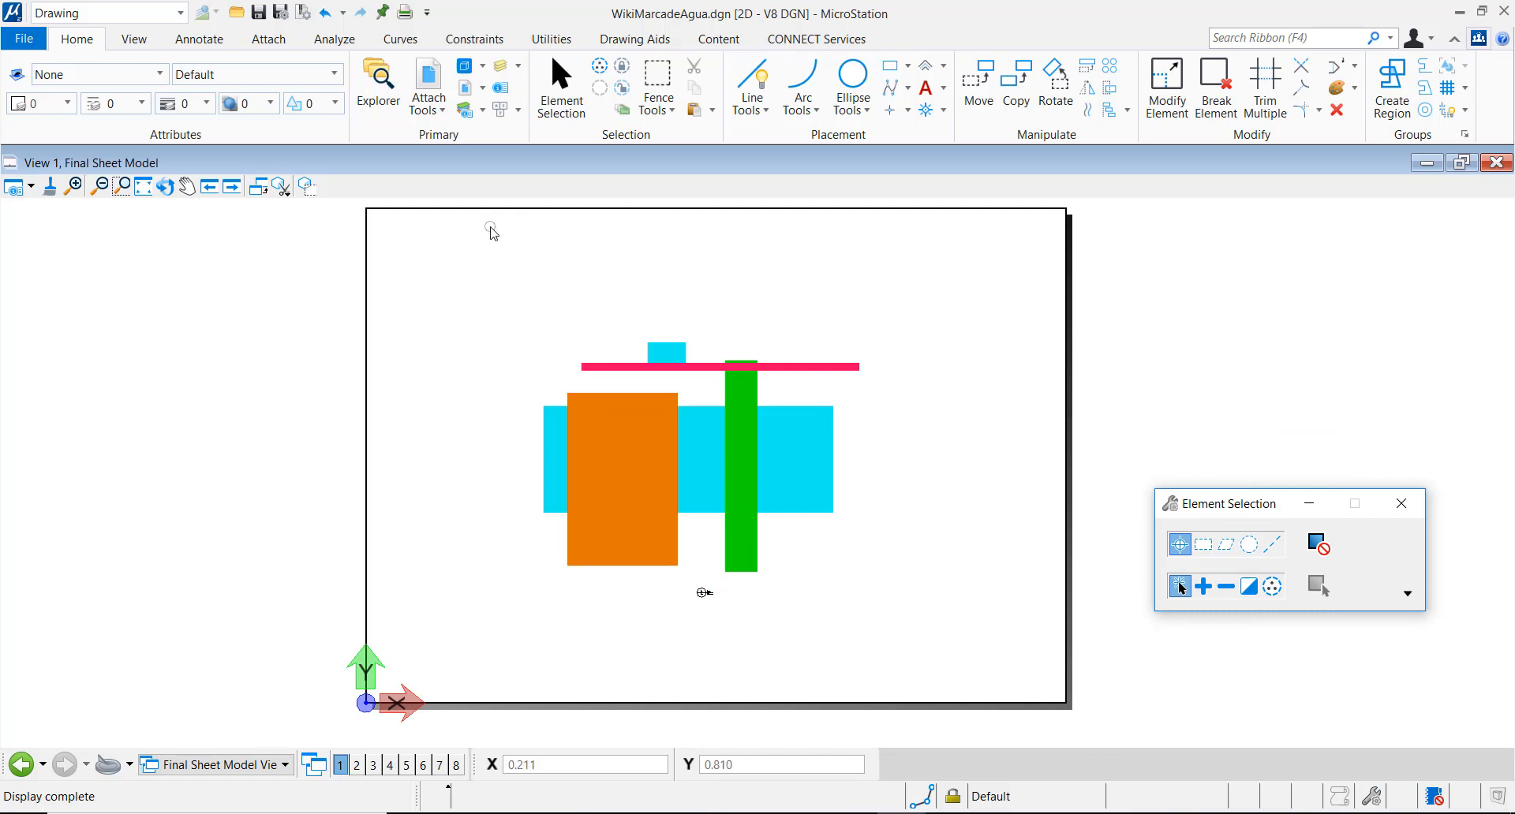
pyautogui.click(427, 82)
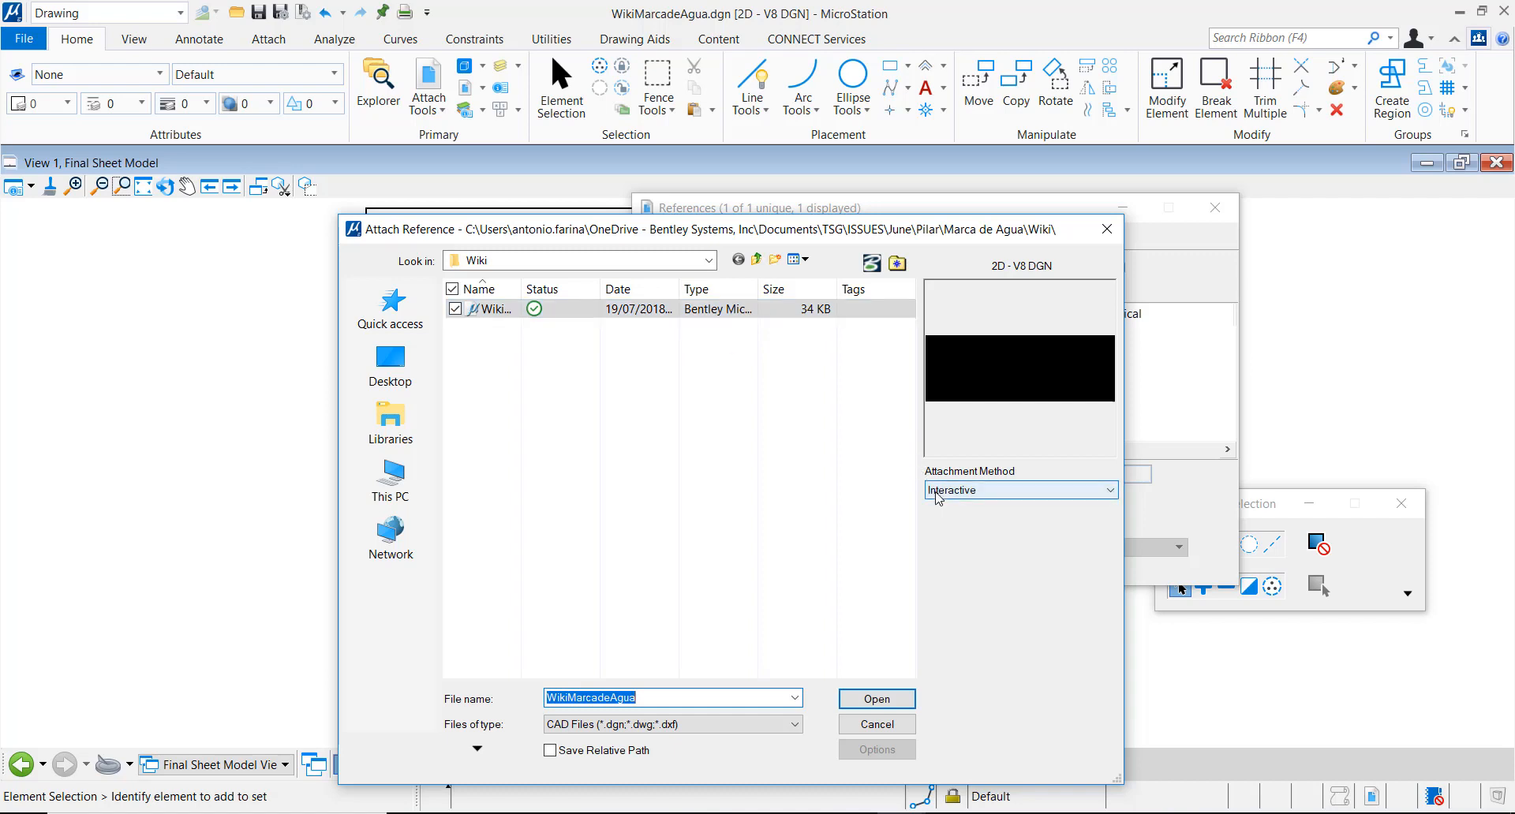
pyautogui.moveTo(853, 576)
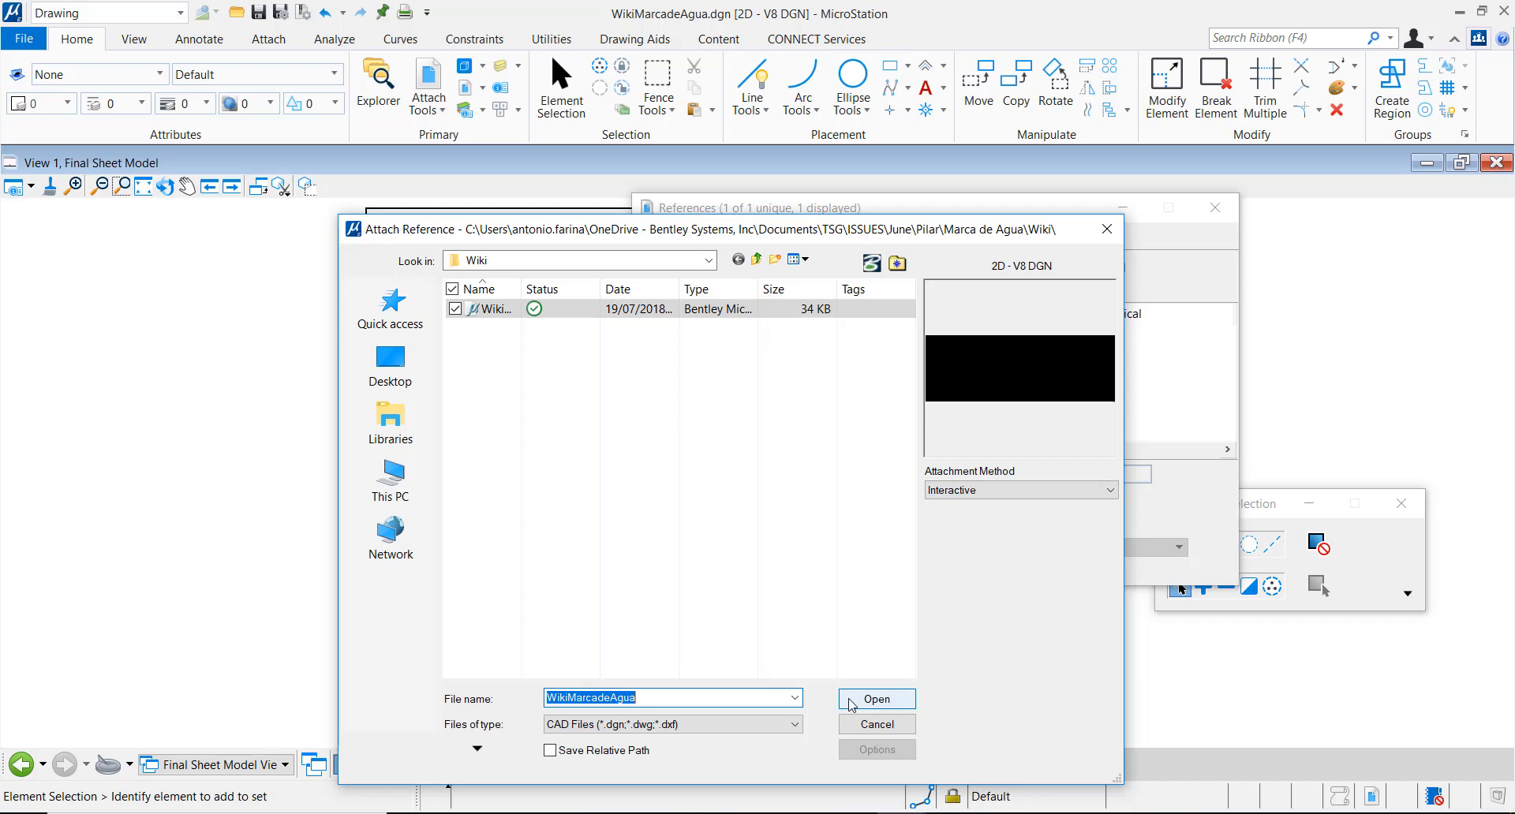
# Step: Attach the WaterMark model from WikiMarcadeAgua.dgn as a reference over the shapes
pyautogui.click(874, 699)
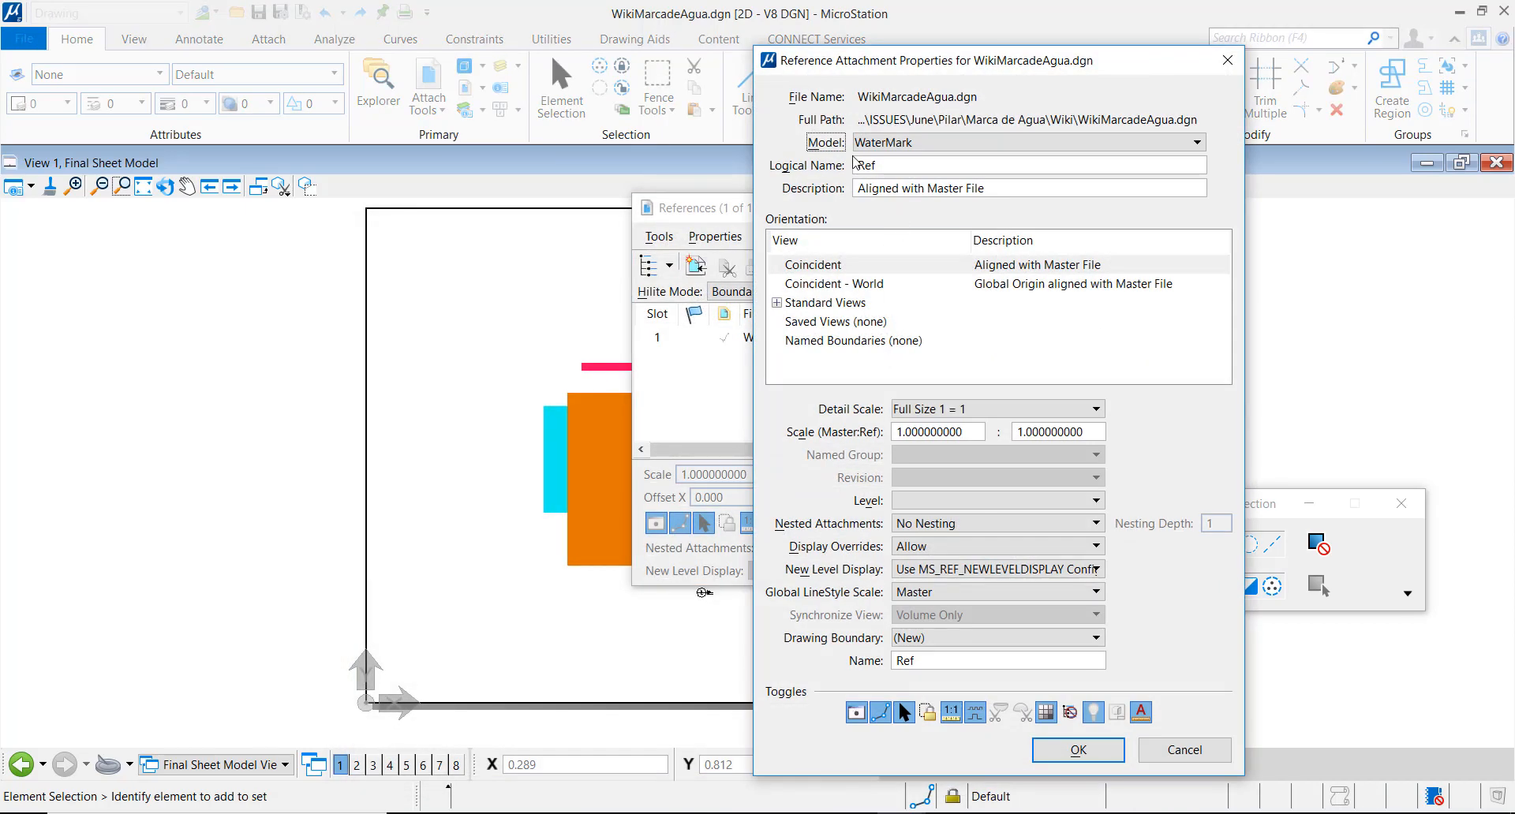
pyautogui.click(1198, 142)
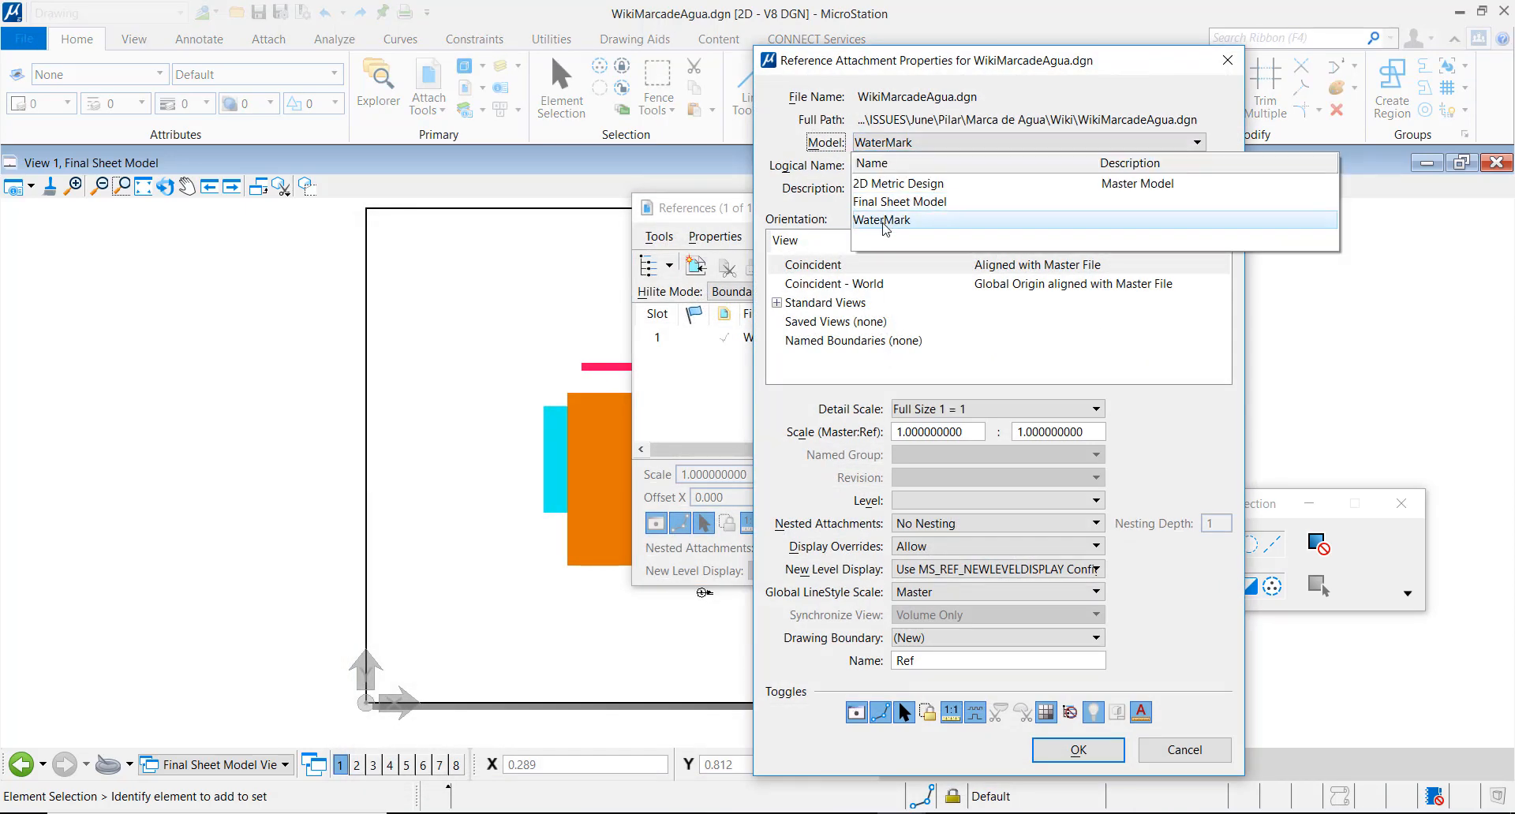
pyautogui.click(881, 219)
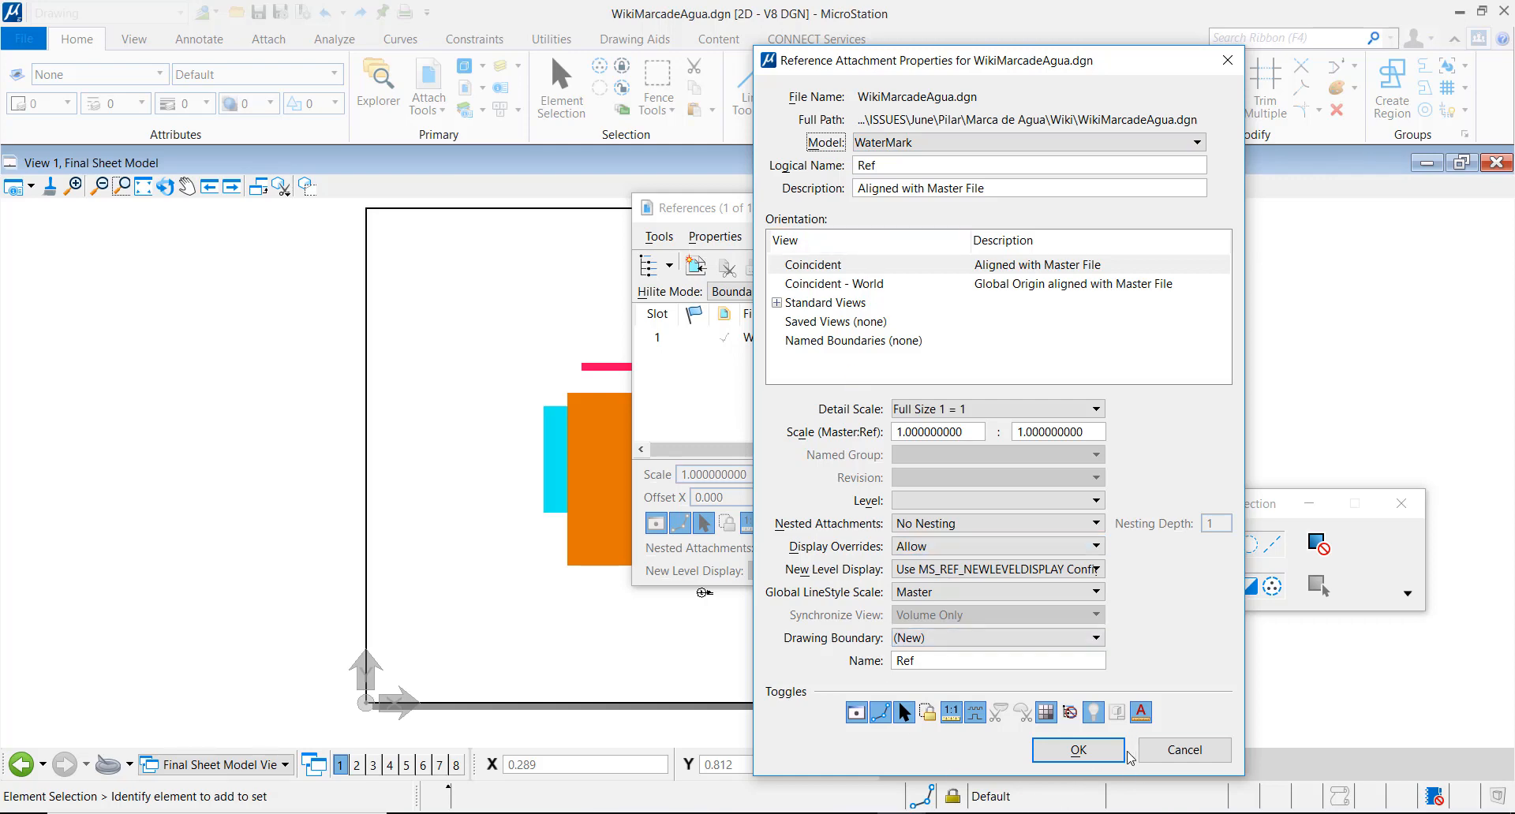
pyautogui.click(1077, 750)
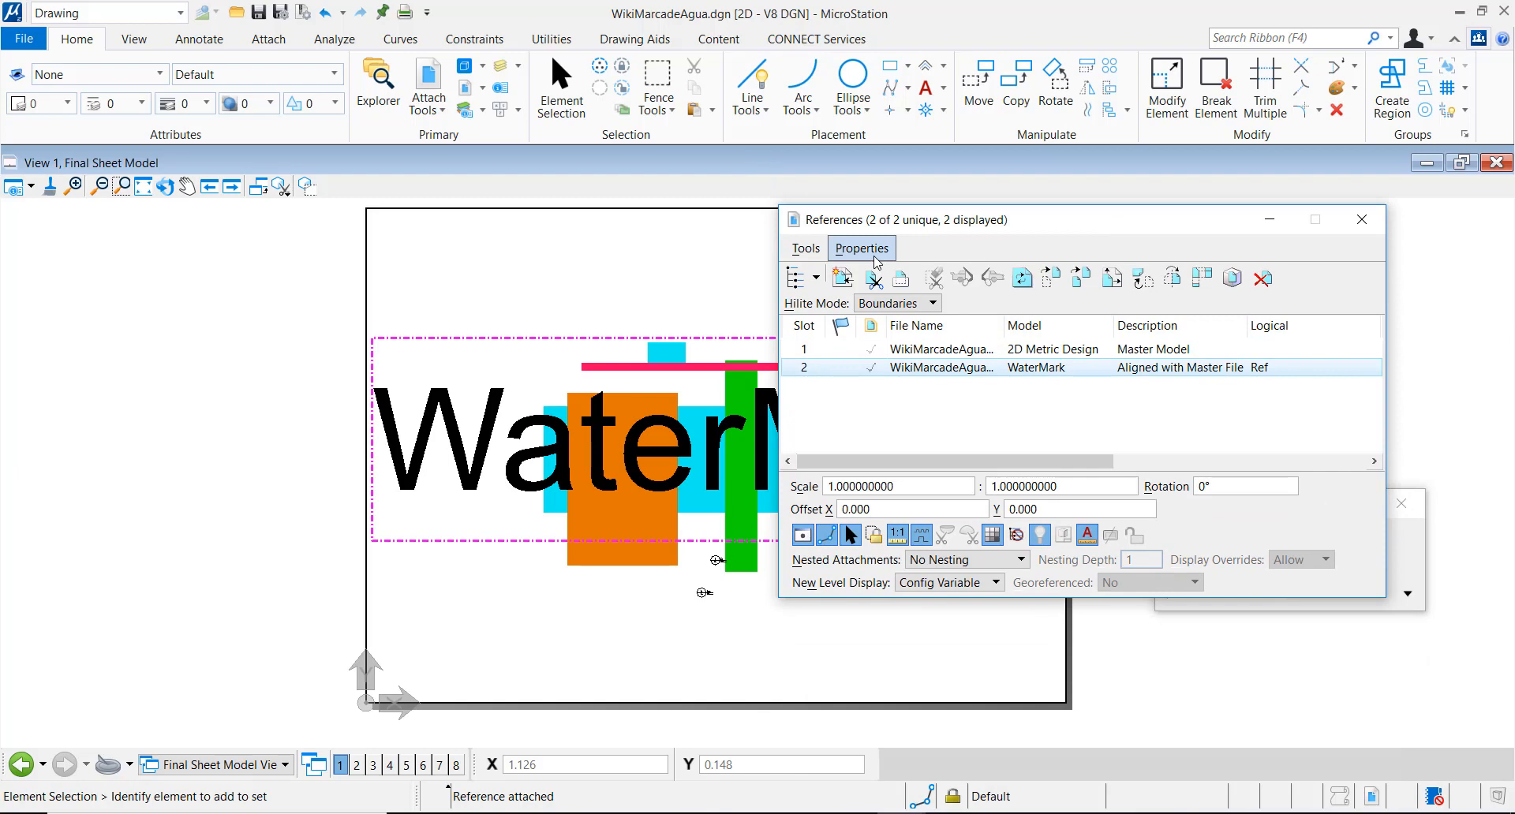
# Step: Give the WaterMark reference a 70 transparency colour adjustment that also applies when printing
pyautogui.click(861, 249)
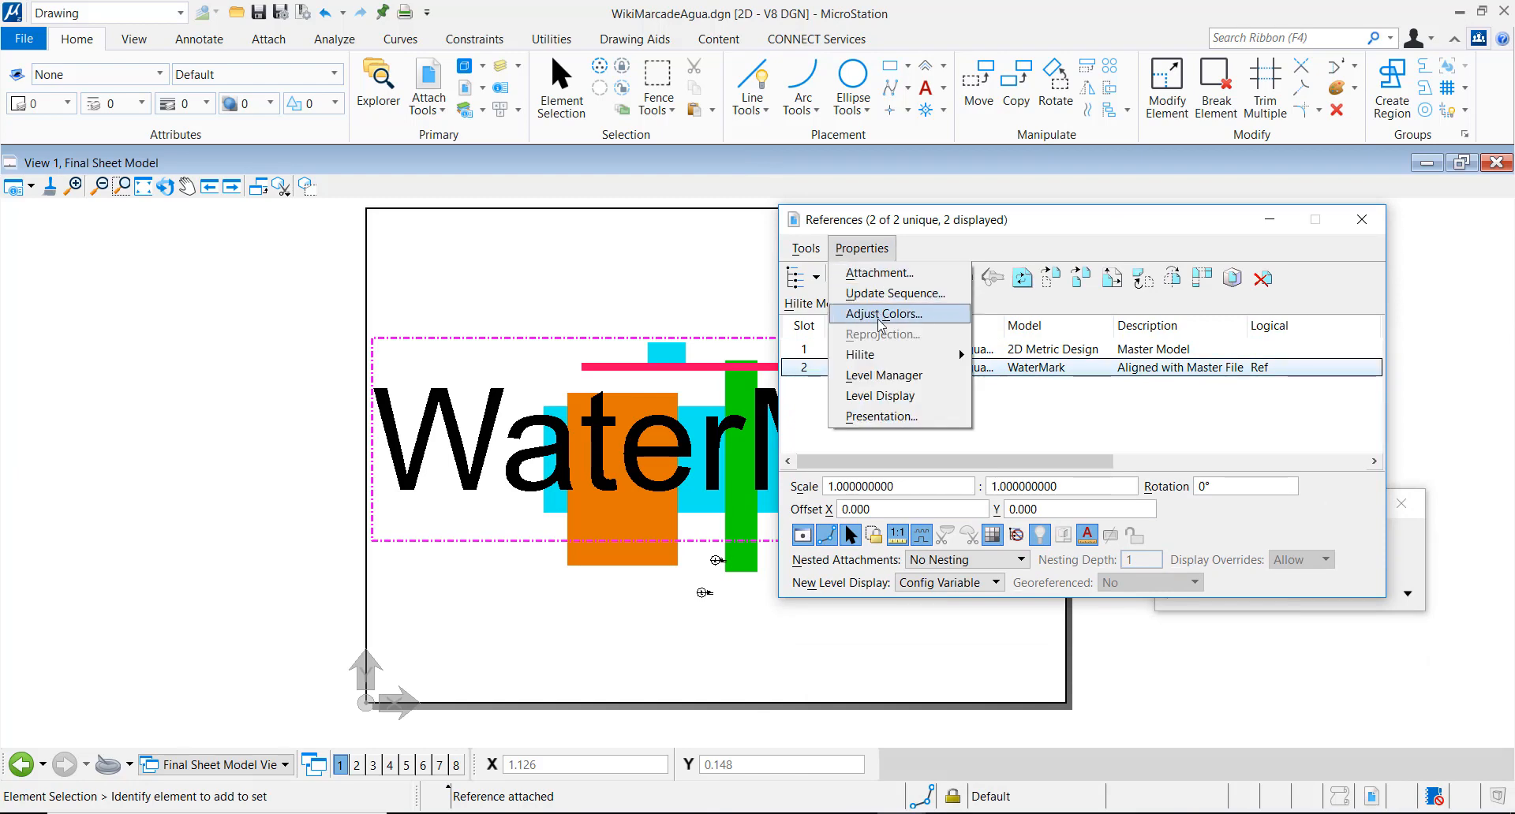
pyautogui.click(882, 313)
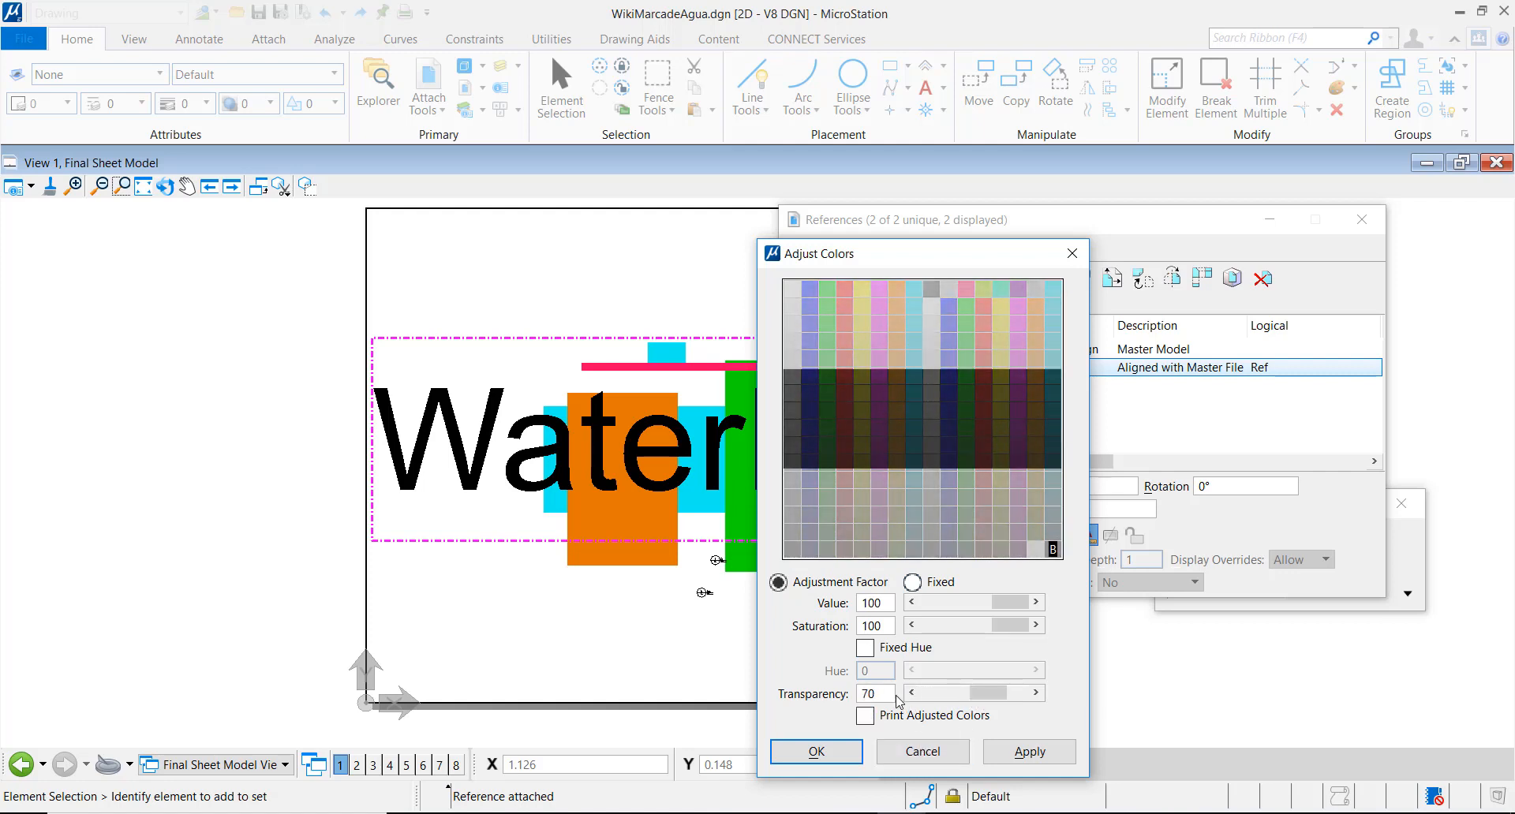
pyautogui.moveTo(901, 725)
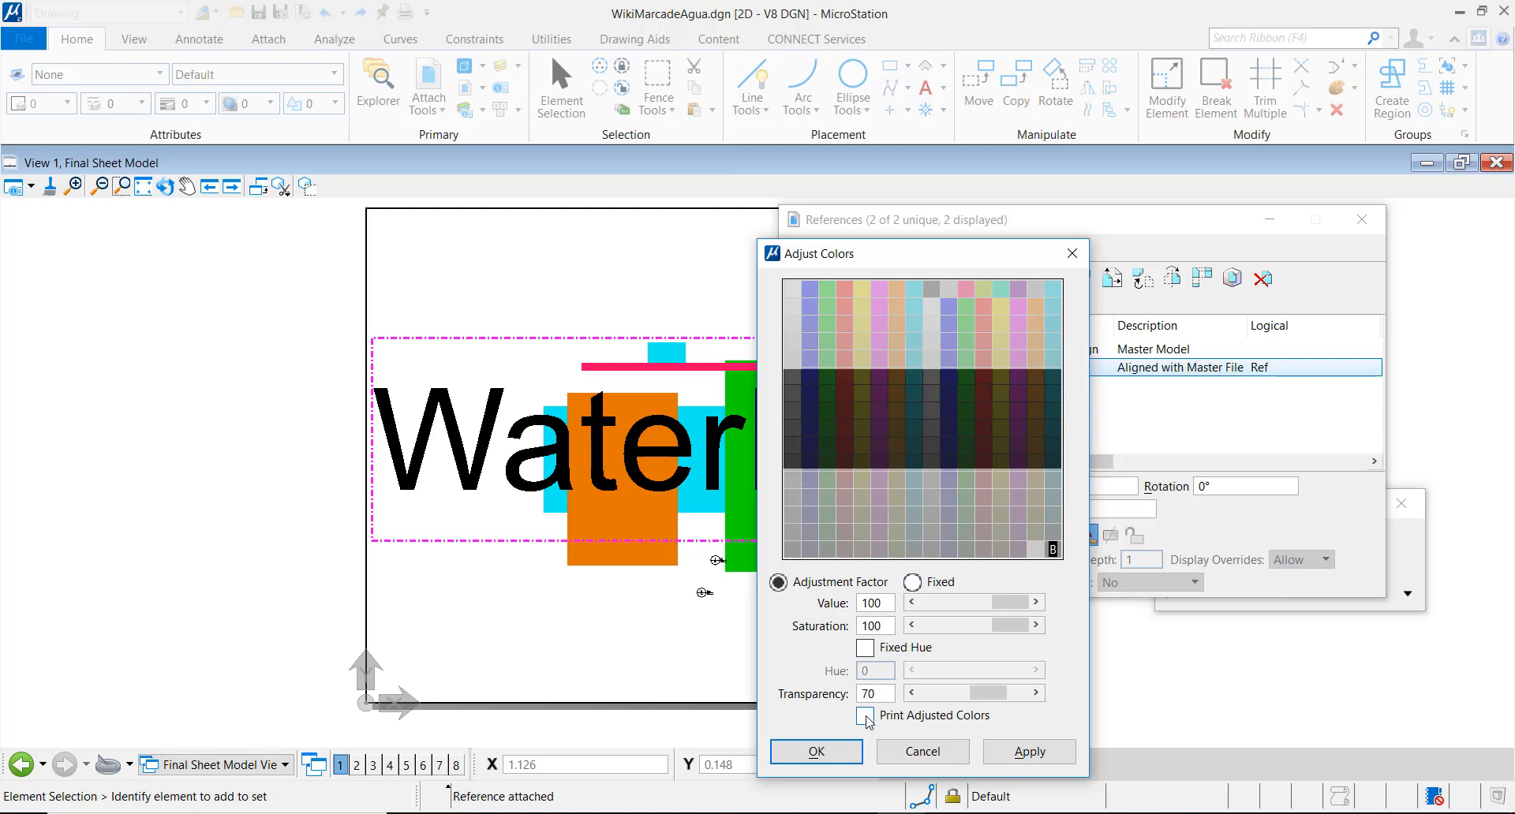
pyautogui.click(864, 716)
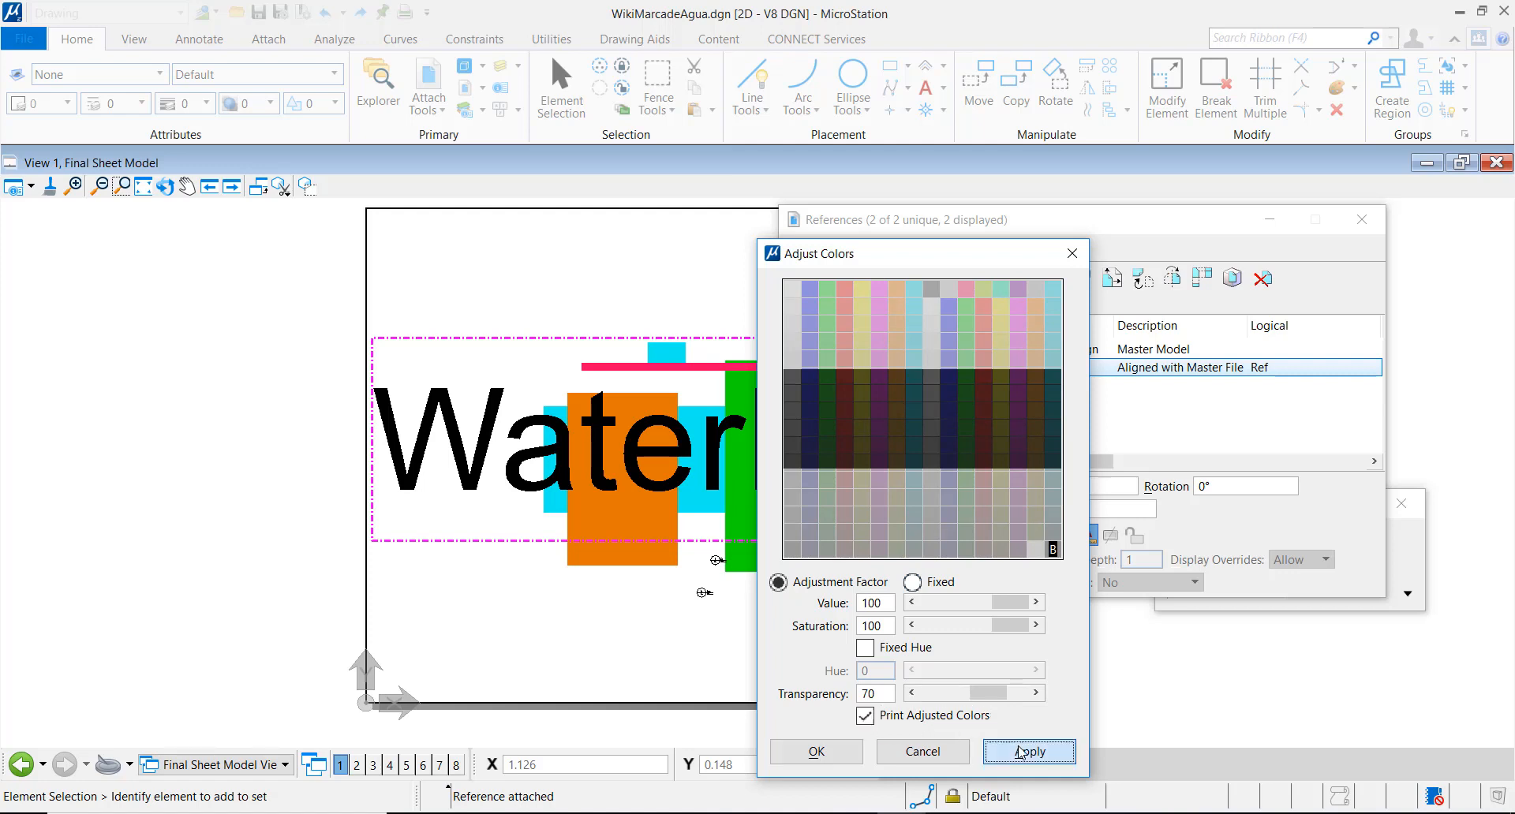
pyautogui.click(1028, 751)
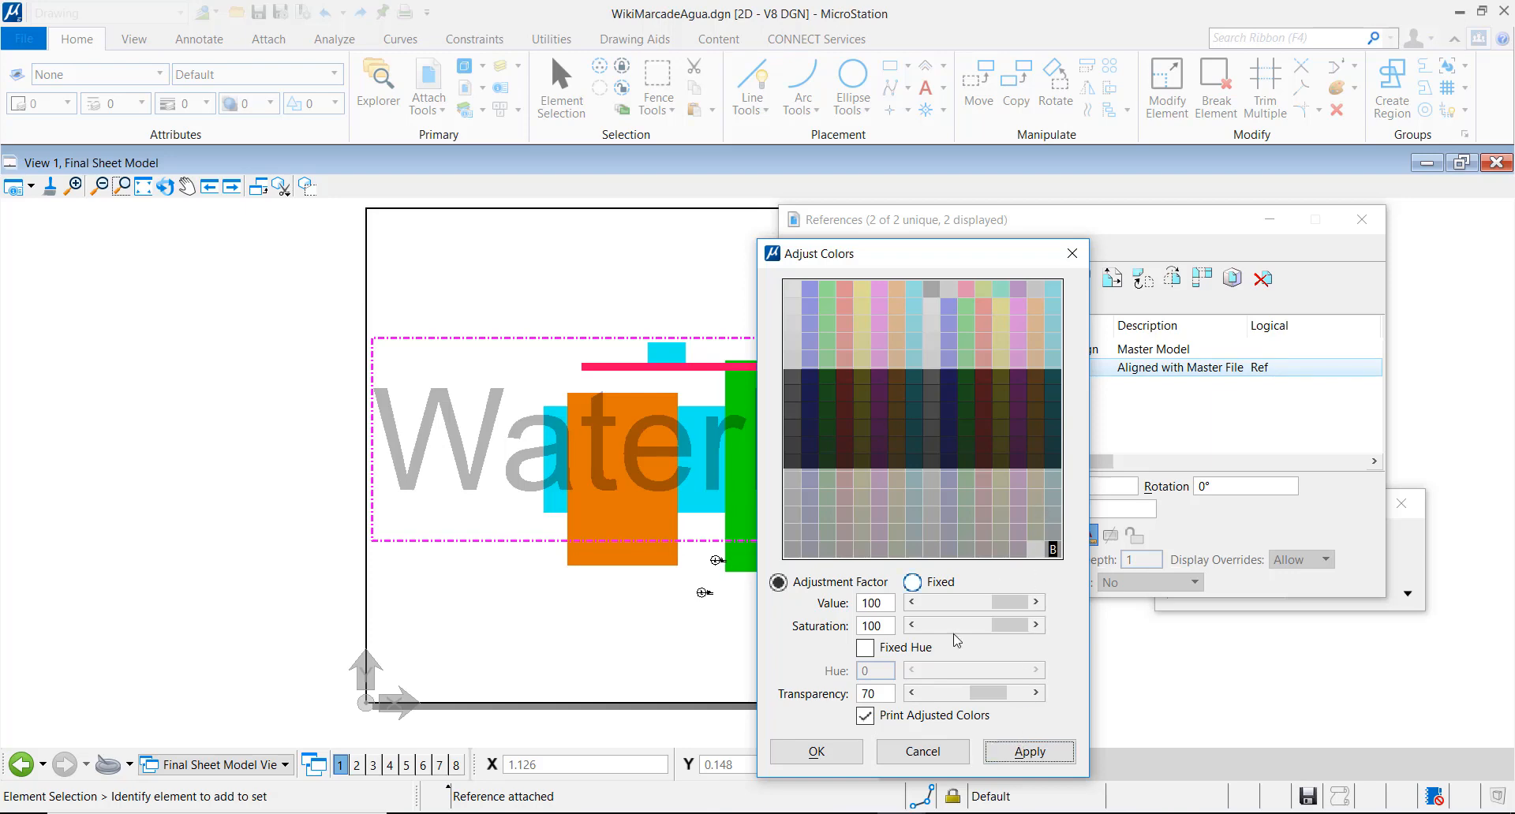
pyautogui.click(1070, 252)
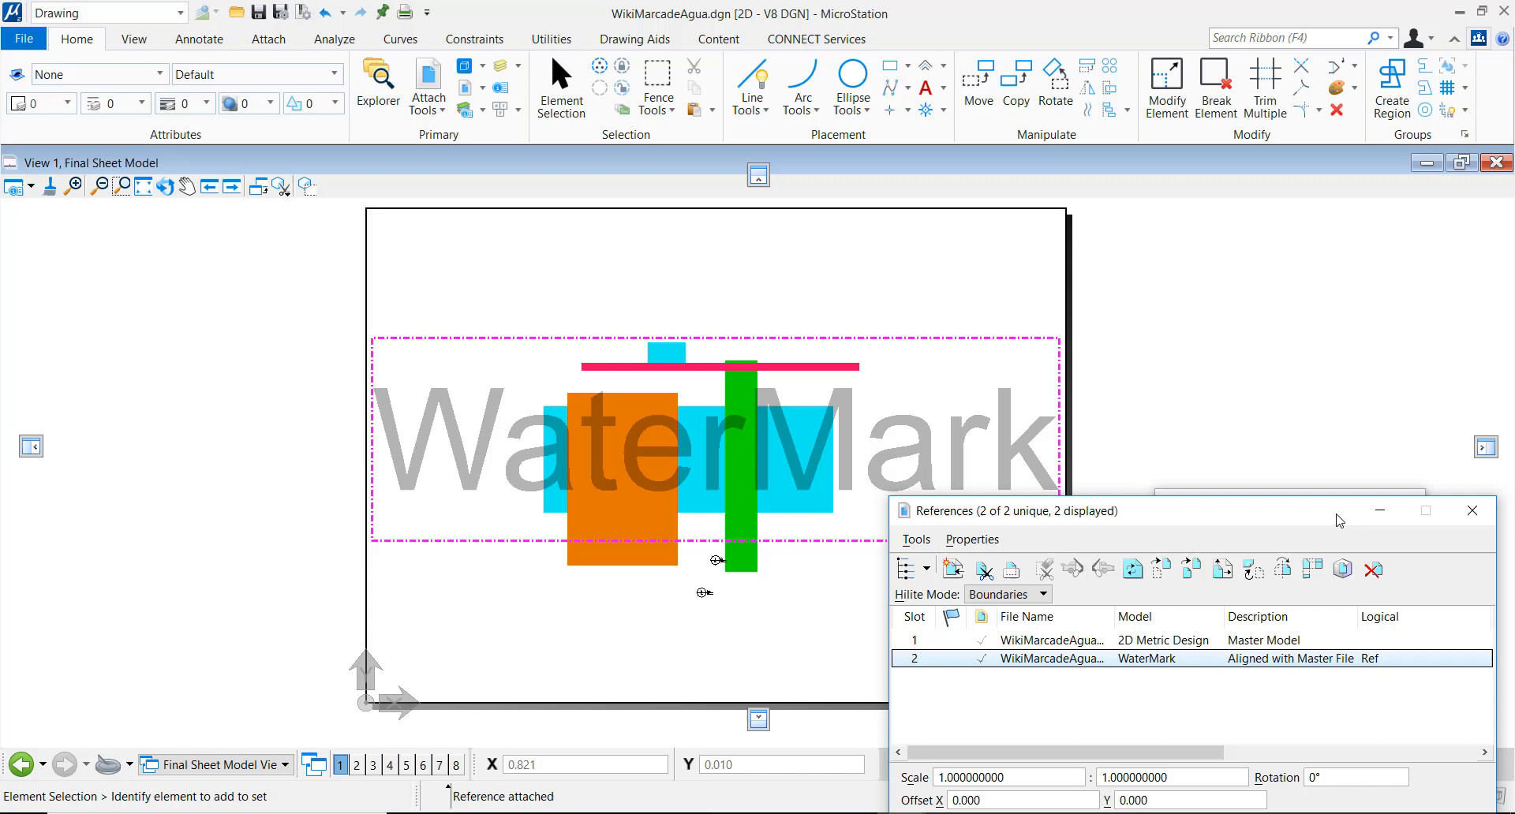
# Step: Preview the Adobe PDF print with Rasterized toggled off and back on to compare the watermark
pyautogui.moveTo(1010, 510); pyautogui.dragTo(1014, 301)
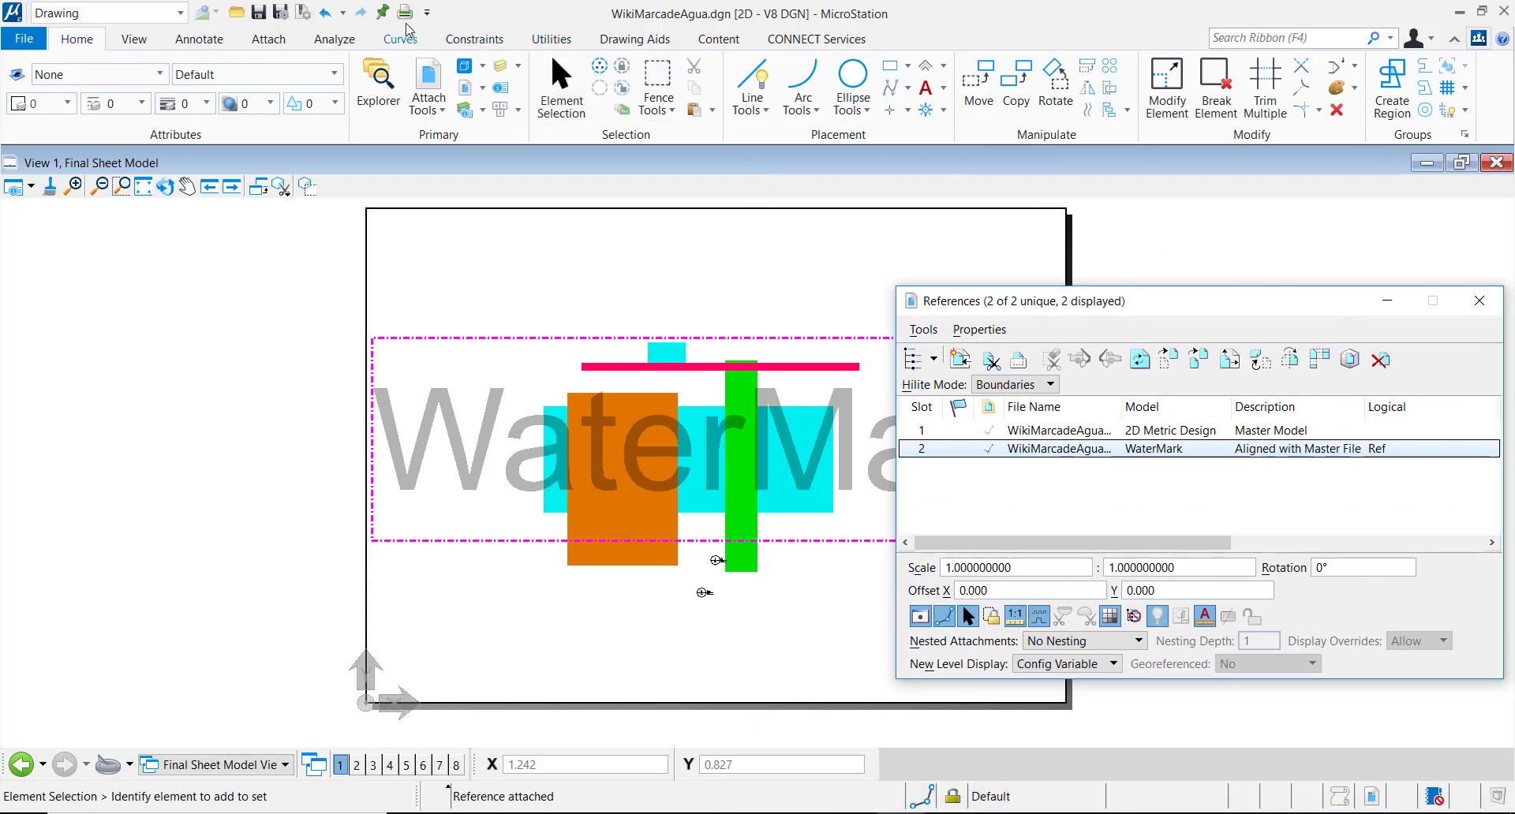
pyautogui.moveTo(405, 11)
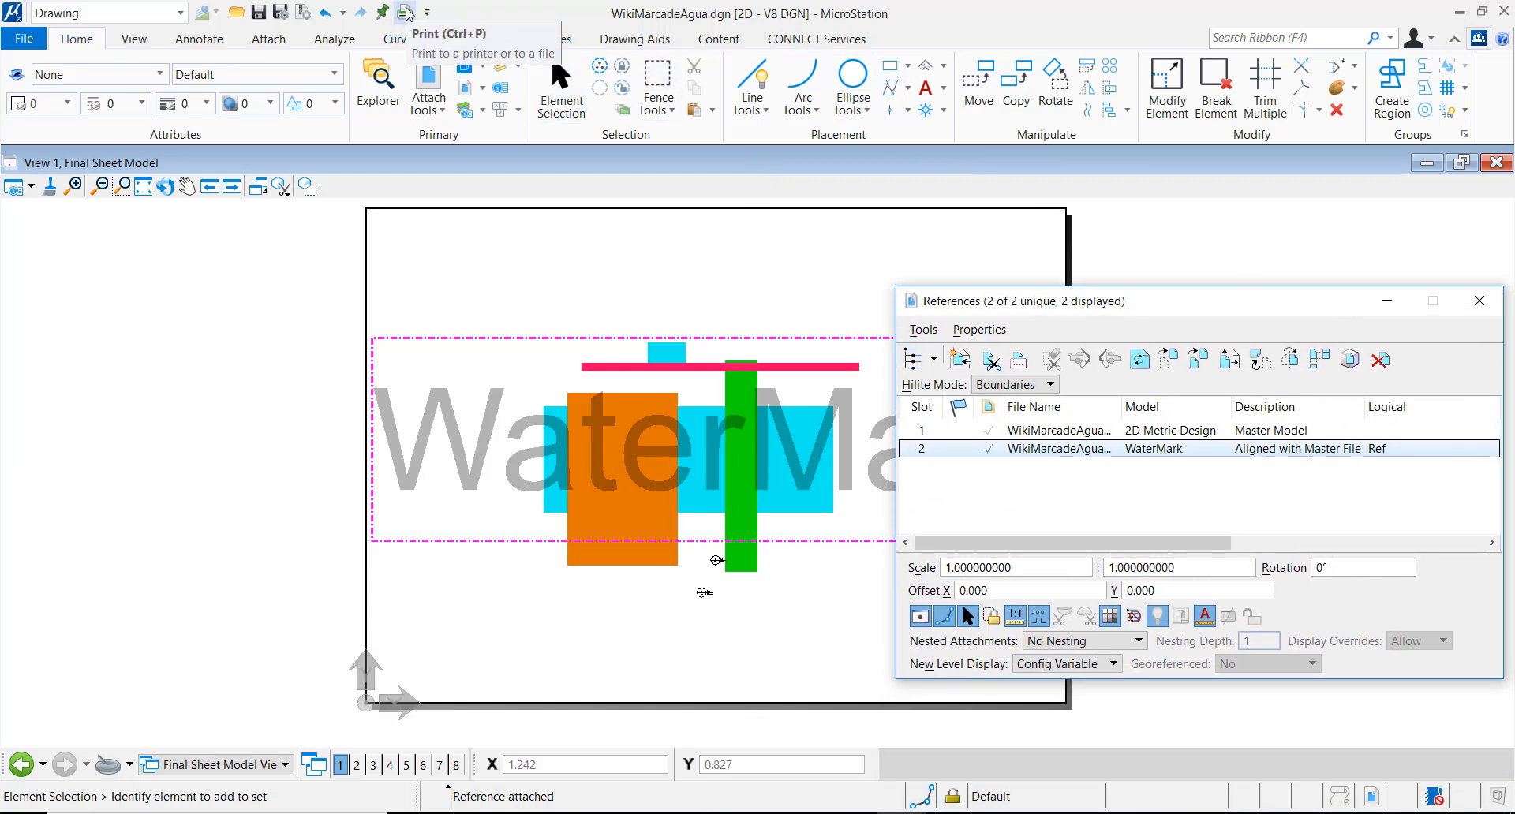
pyautogui.click(406, 12)
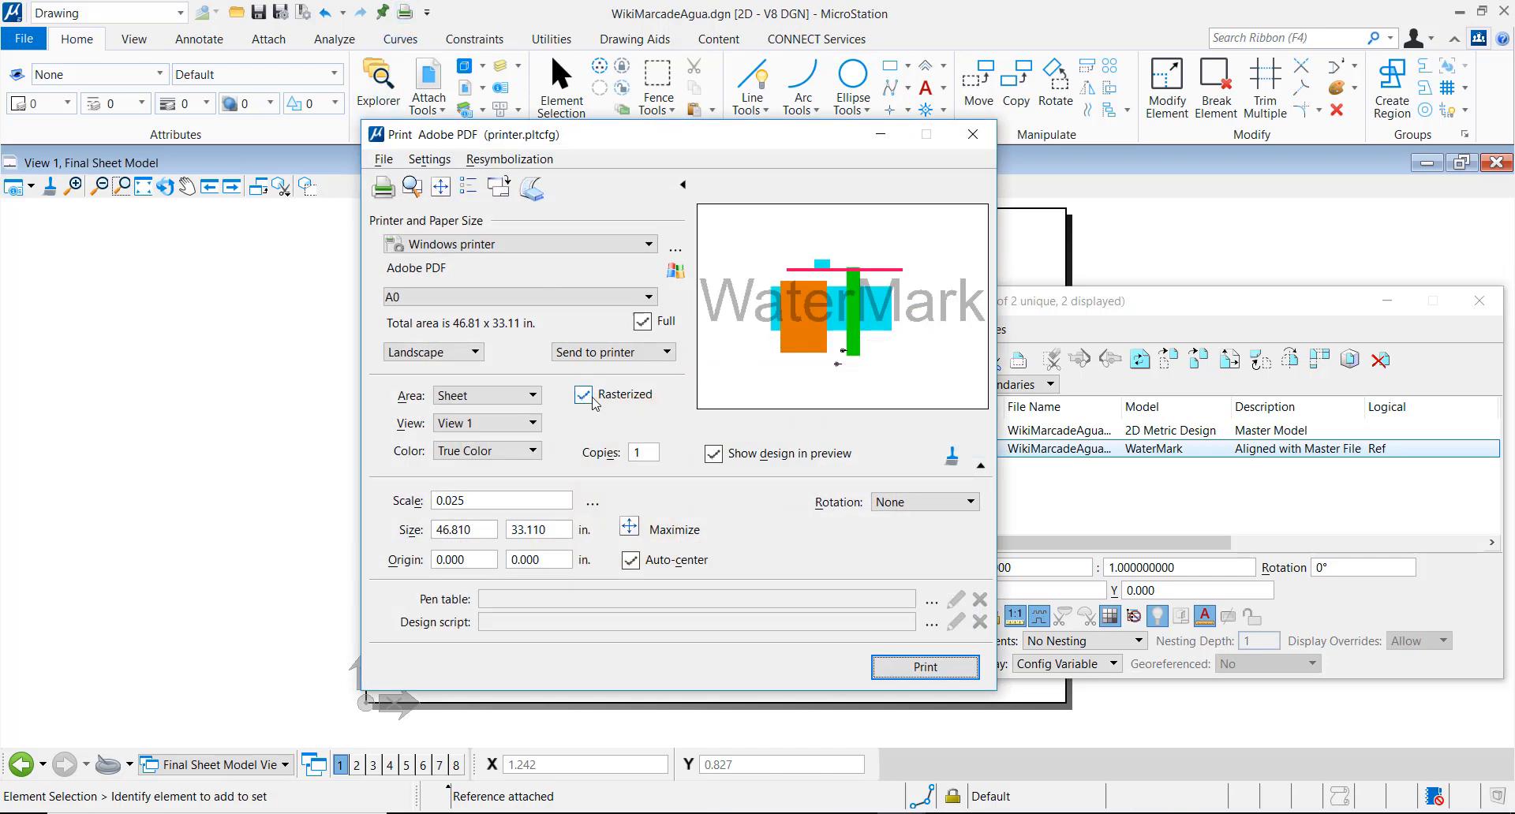
pyautogui.moveTo(584, 396)
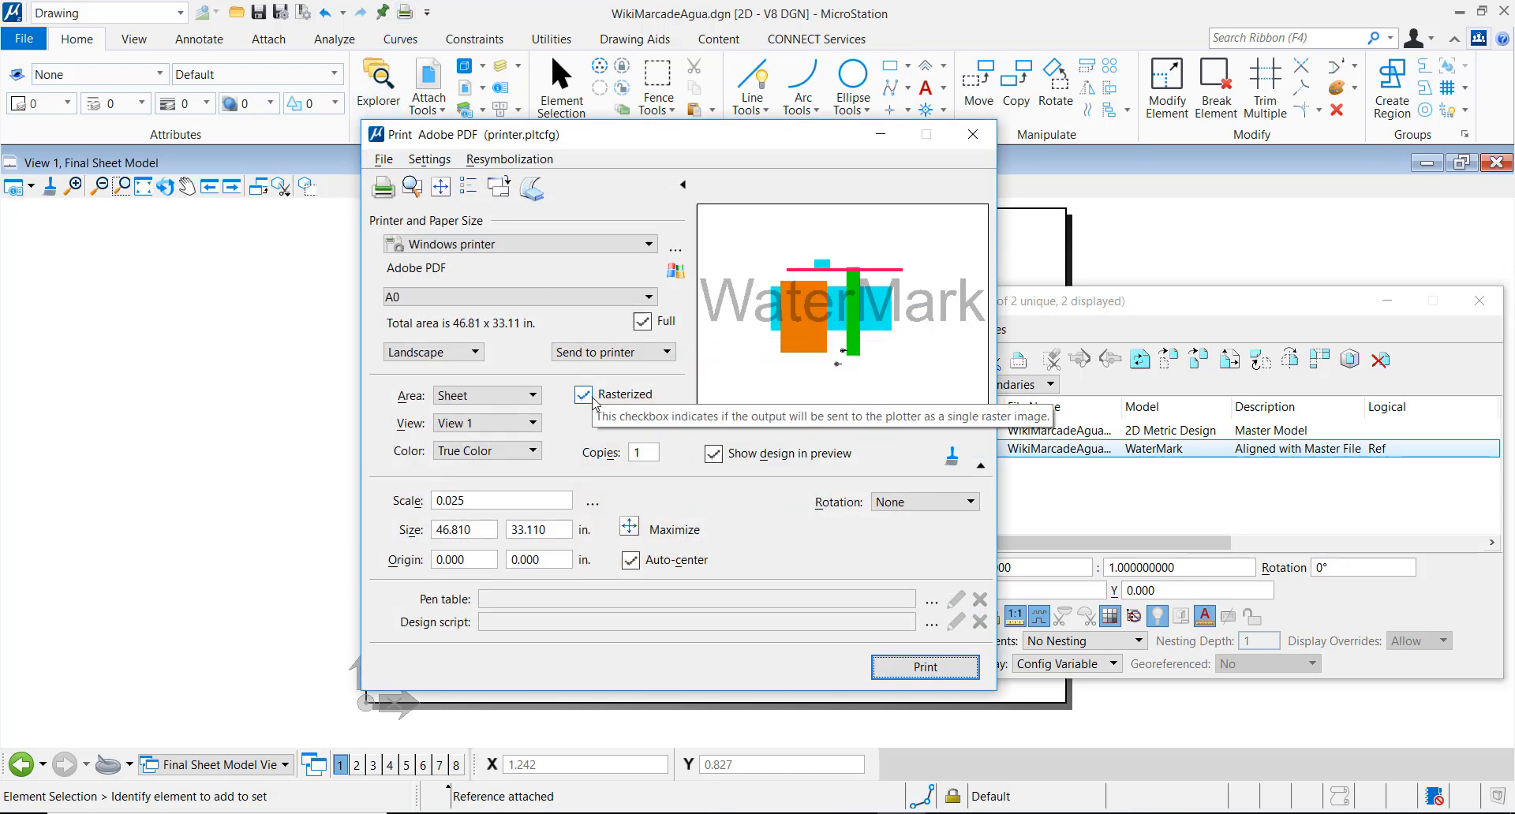
pyautogui.click(583, 393)
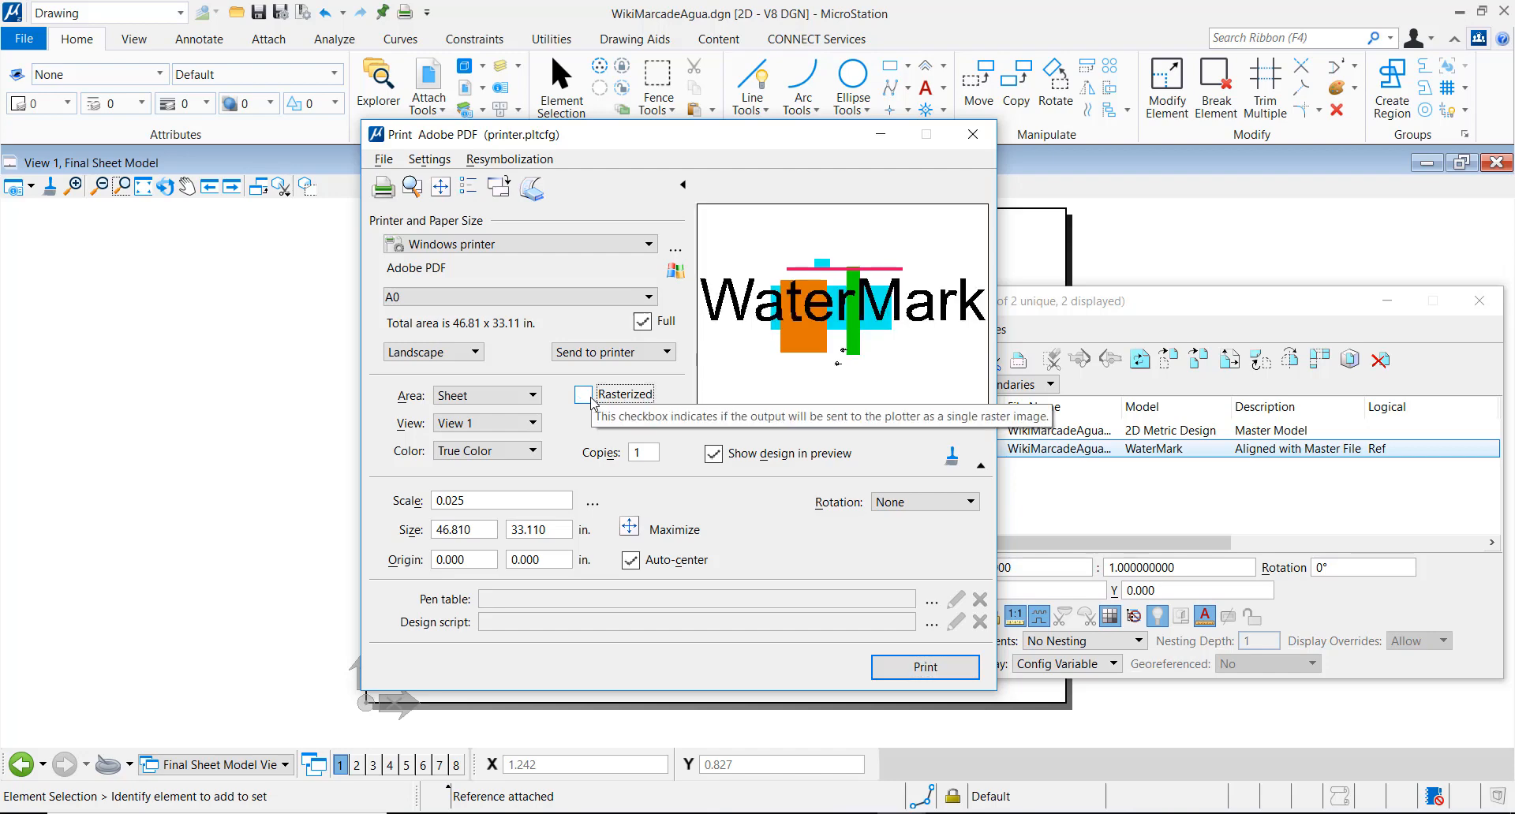
pyautogui.click(582, 395)
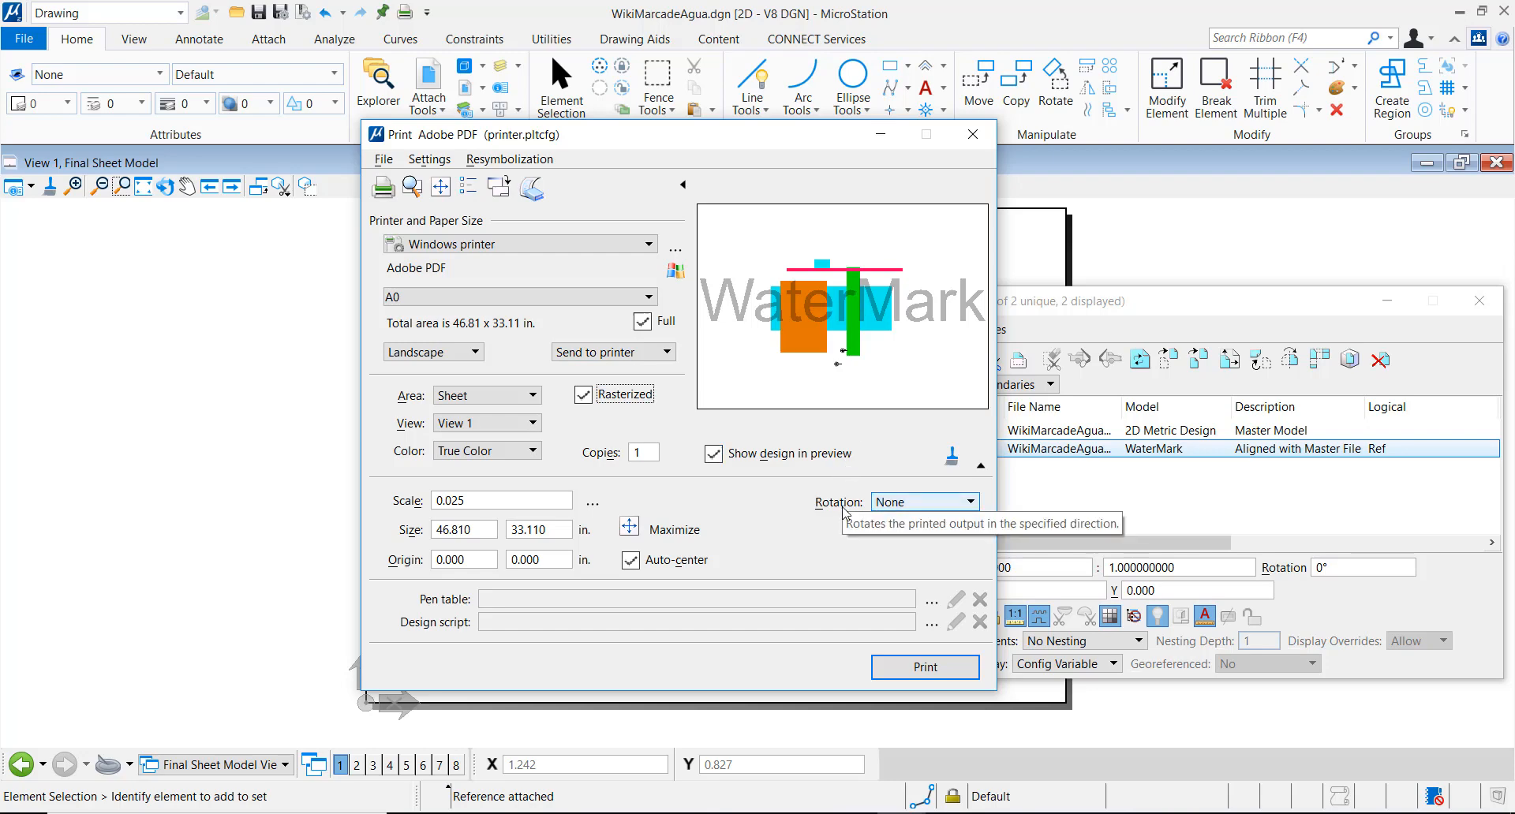
pyautogui.moveTo(924, 667)
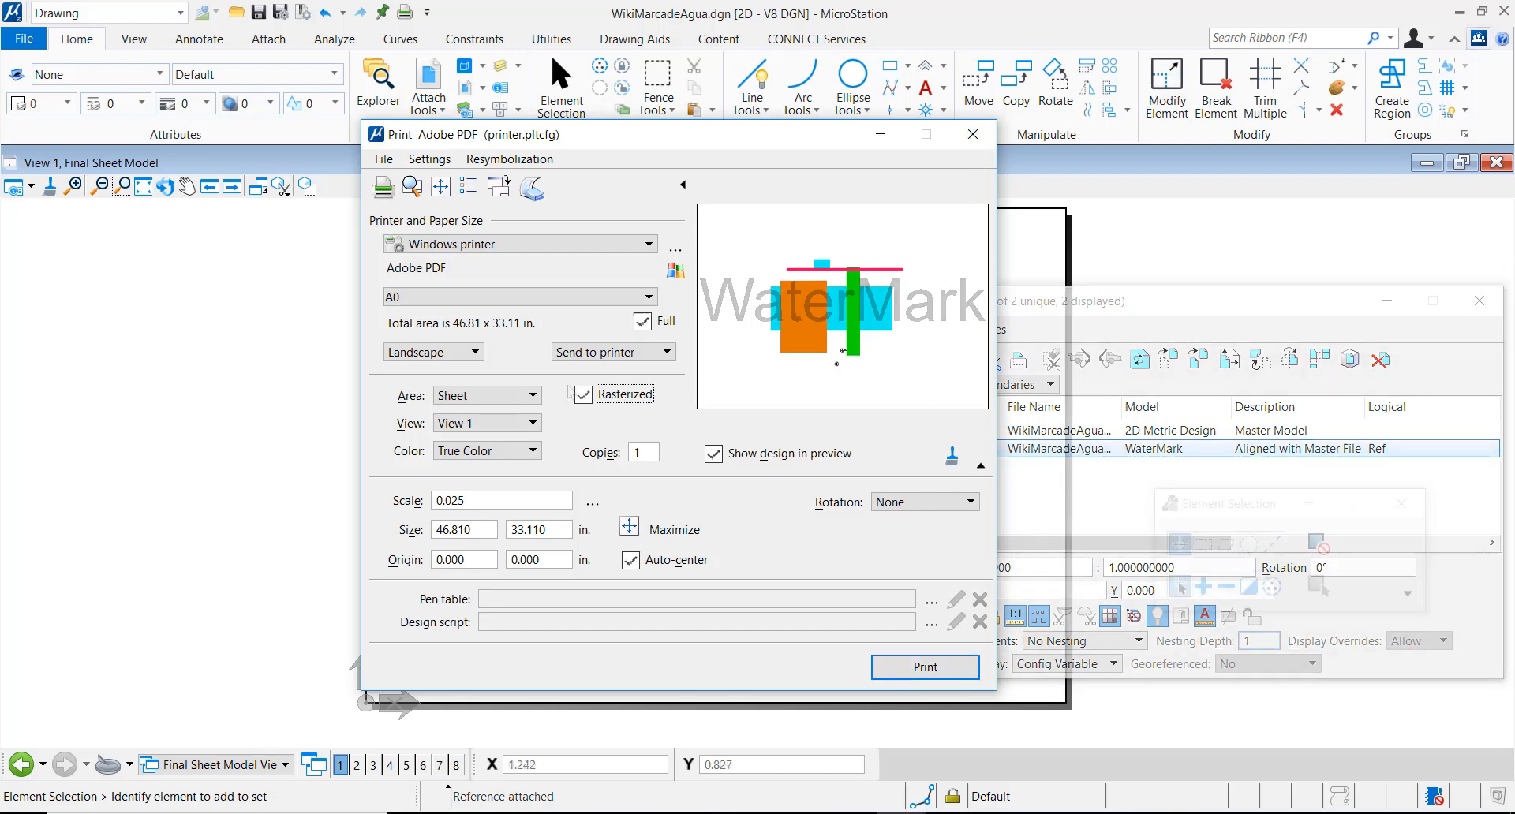
# Step: Turn off Rasterized and close the Print dialog
pyautogui.click(582, 394)
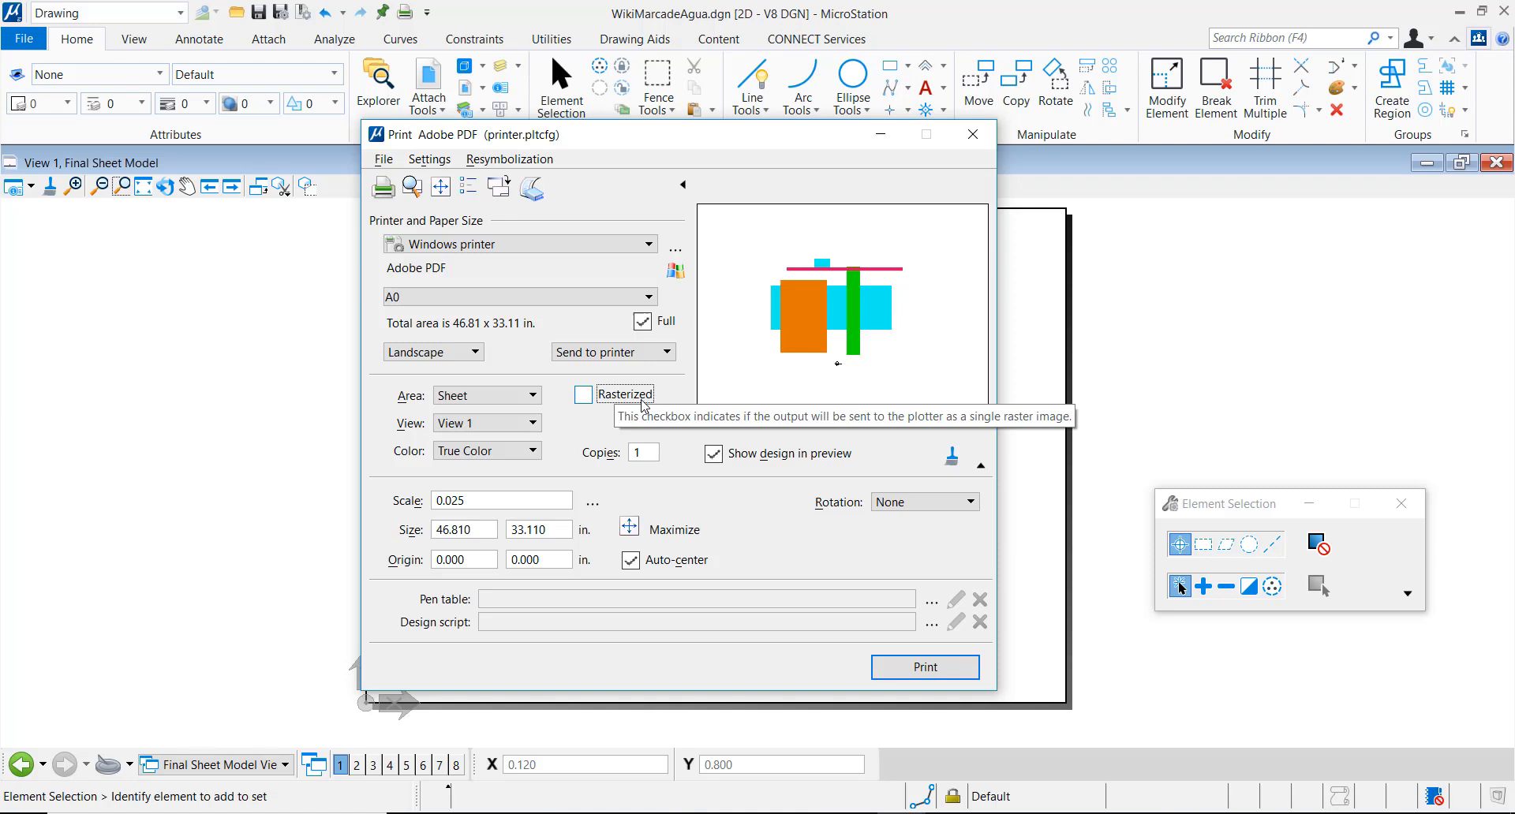
pyautogui.moveTo(614, 411)
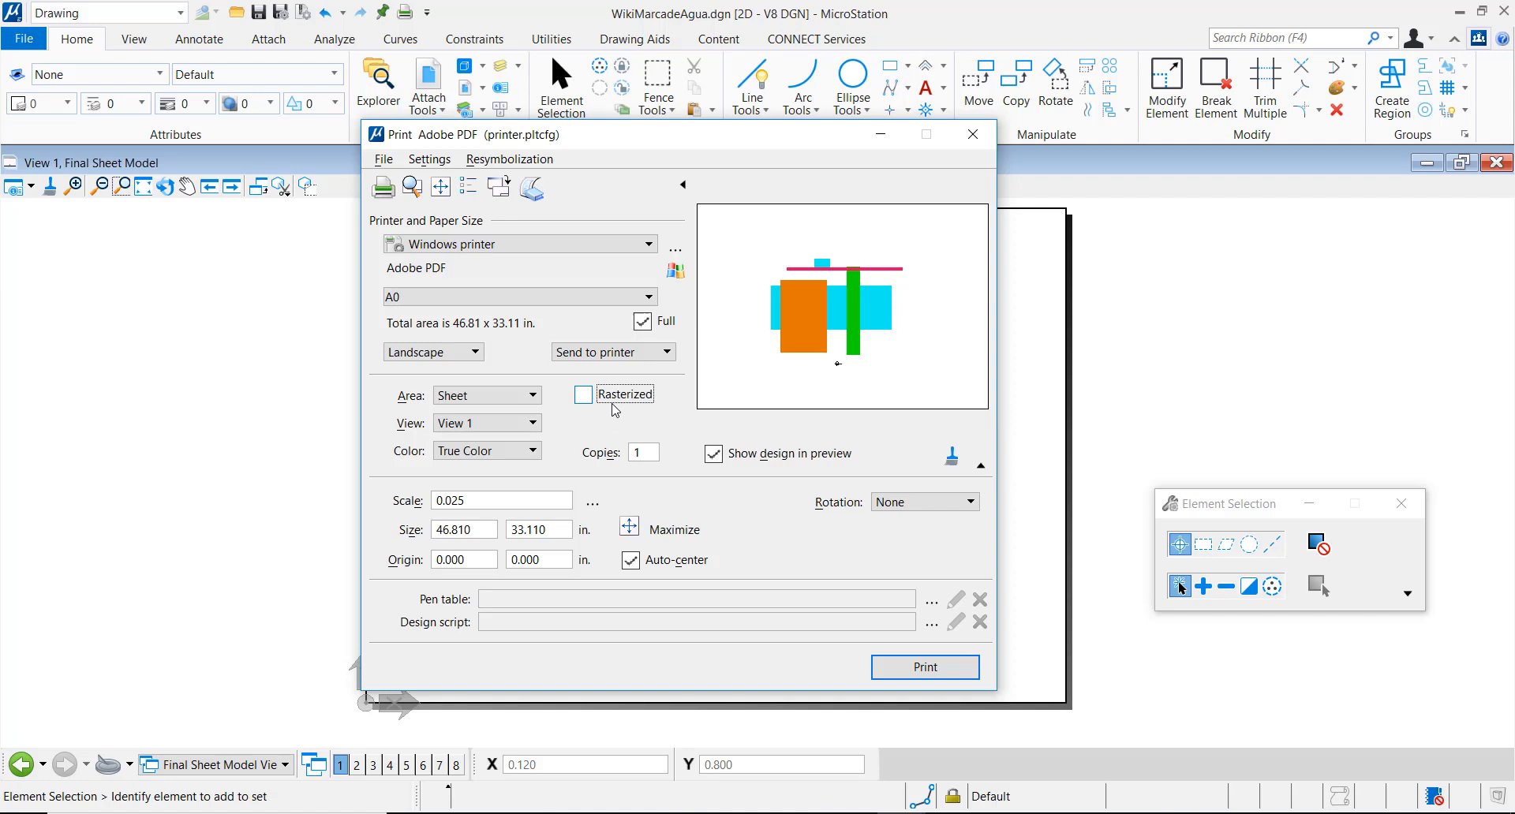
pyautogui.moveTo(843, 524)
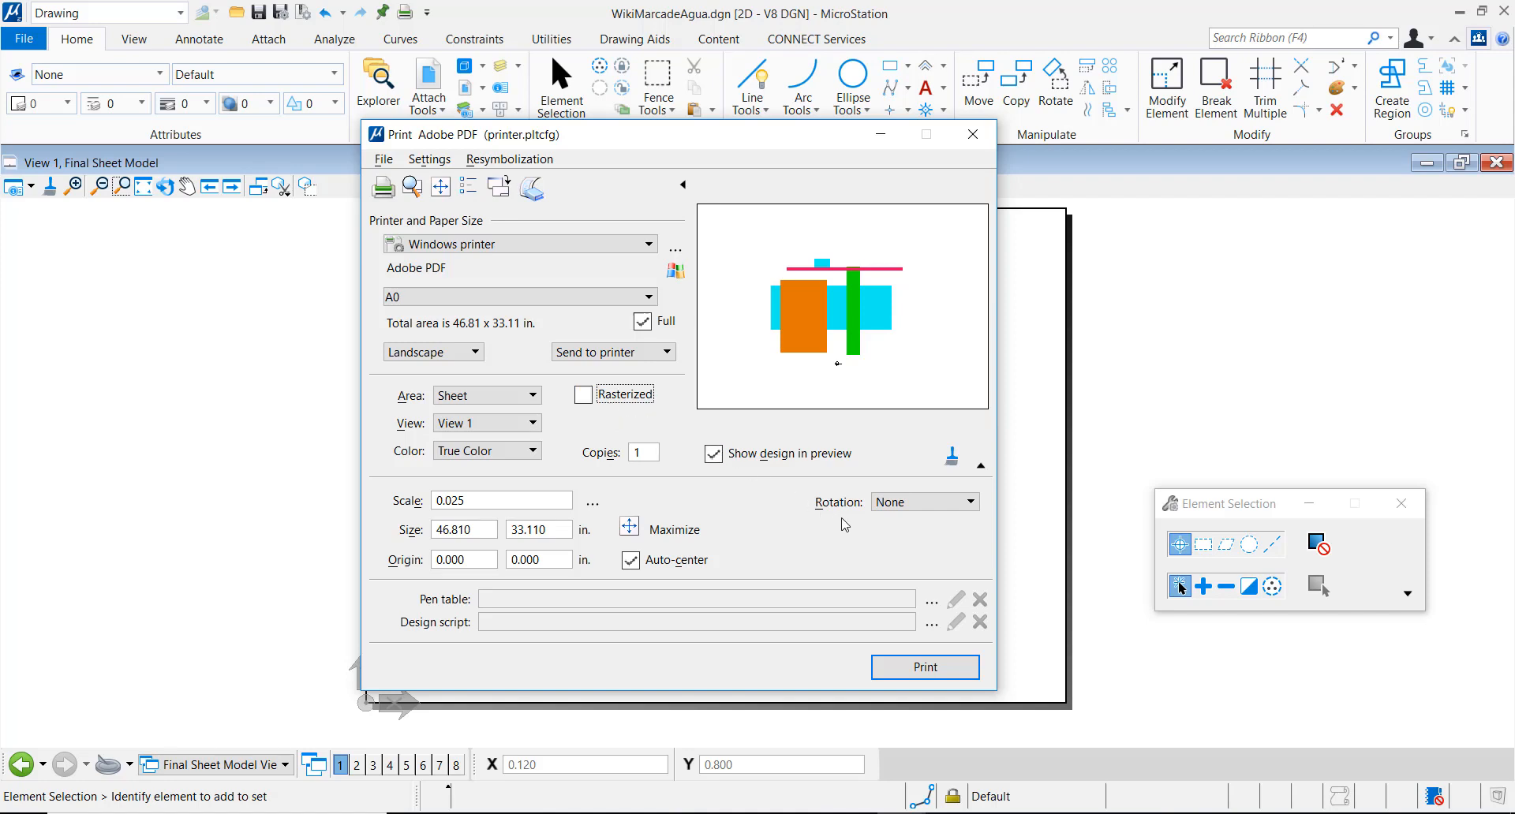
pyautogui.click(972, 134)
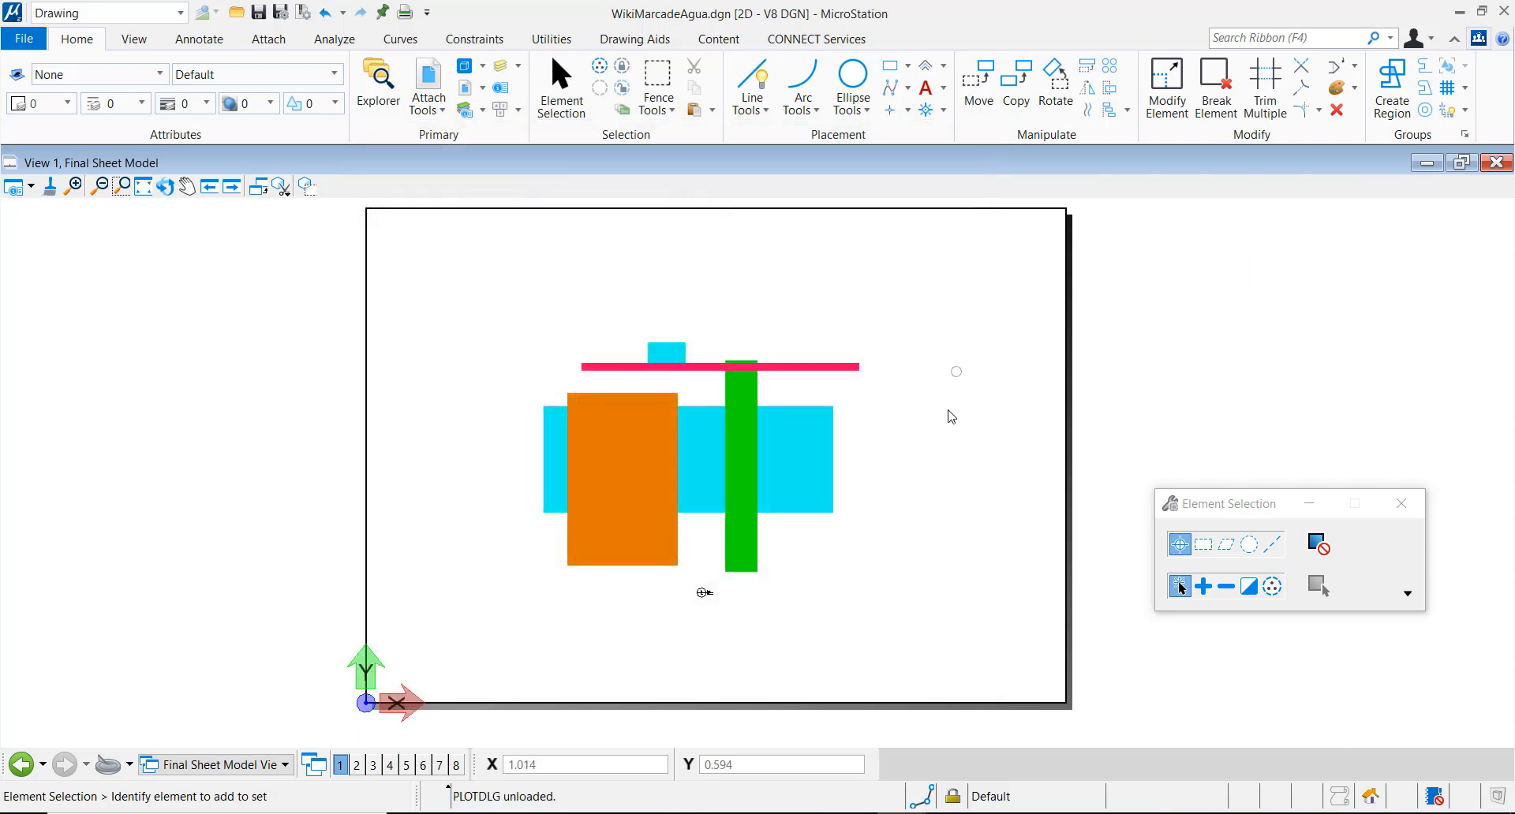
pyautogui.moveTo(925, 87)
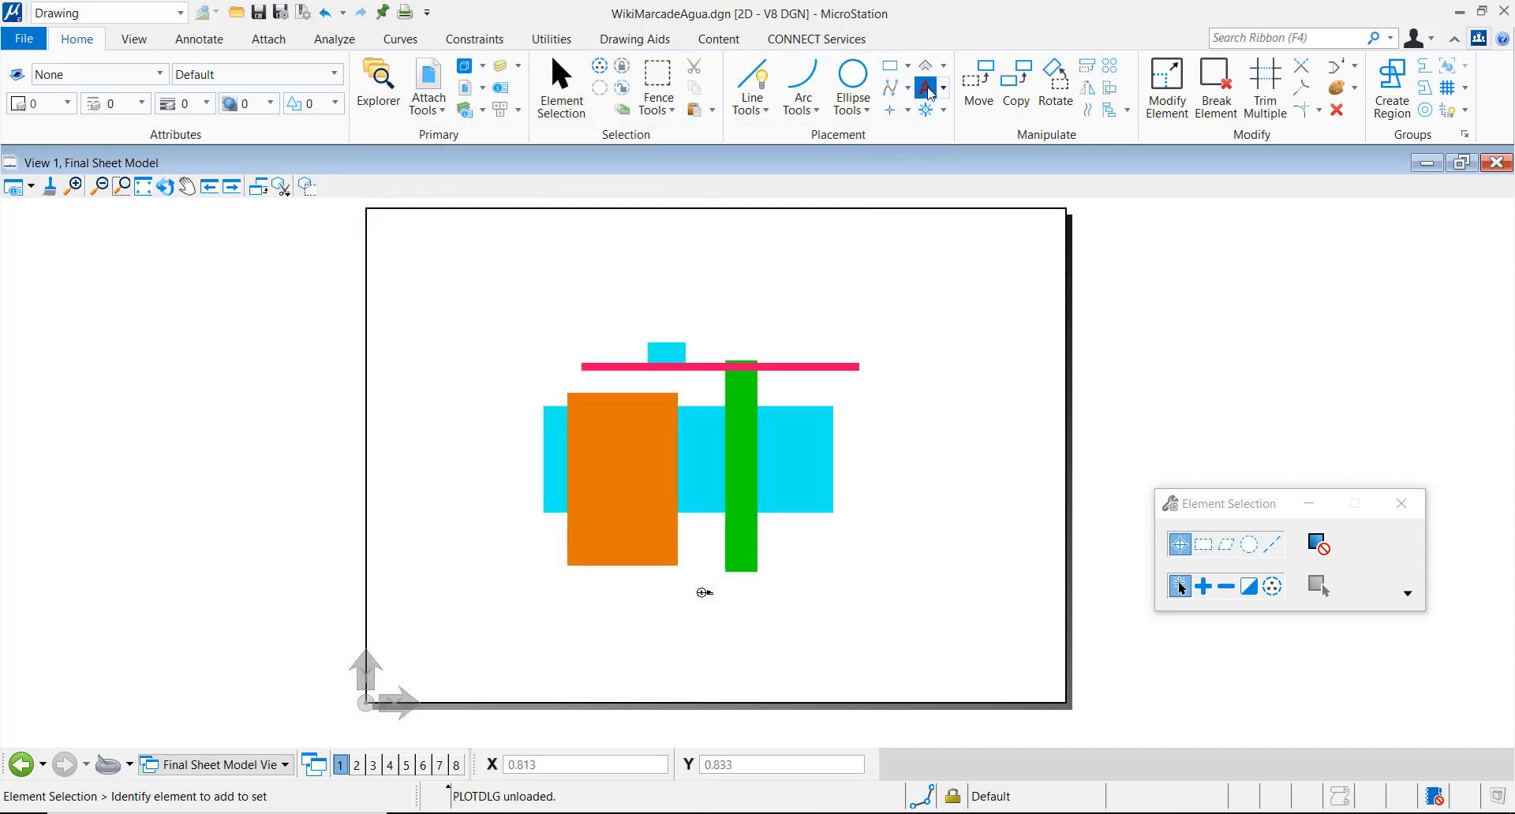
# Step: Place large black 'WaterMark' text directly on the Final Sheet Model
pyautogui.click(925, 86)
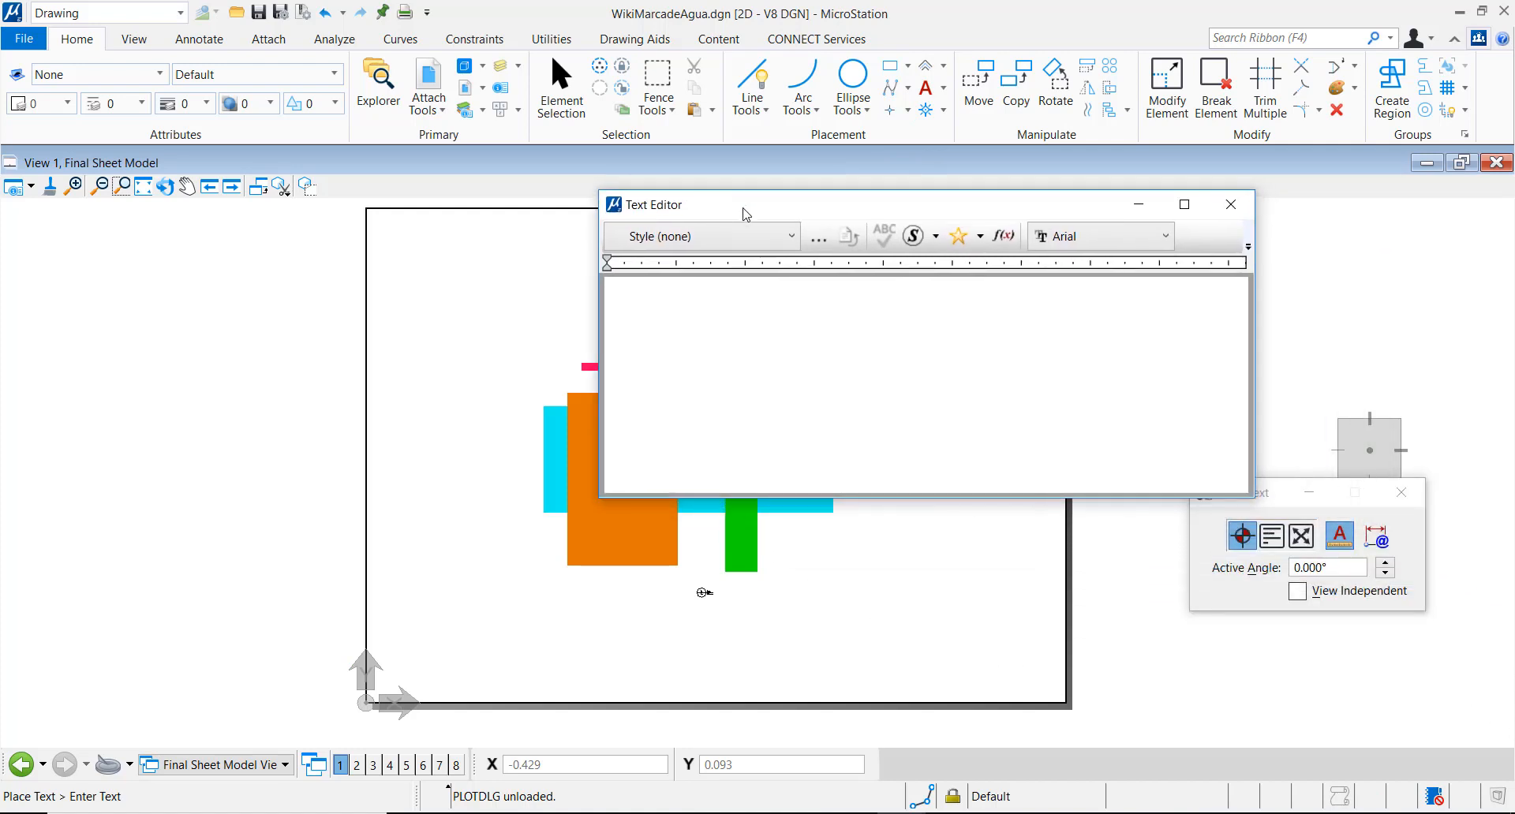
pyautogui.write('W')
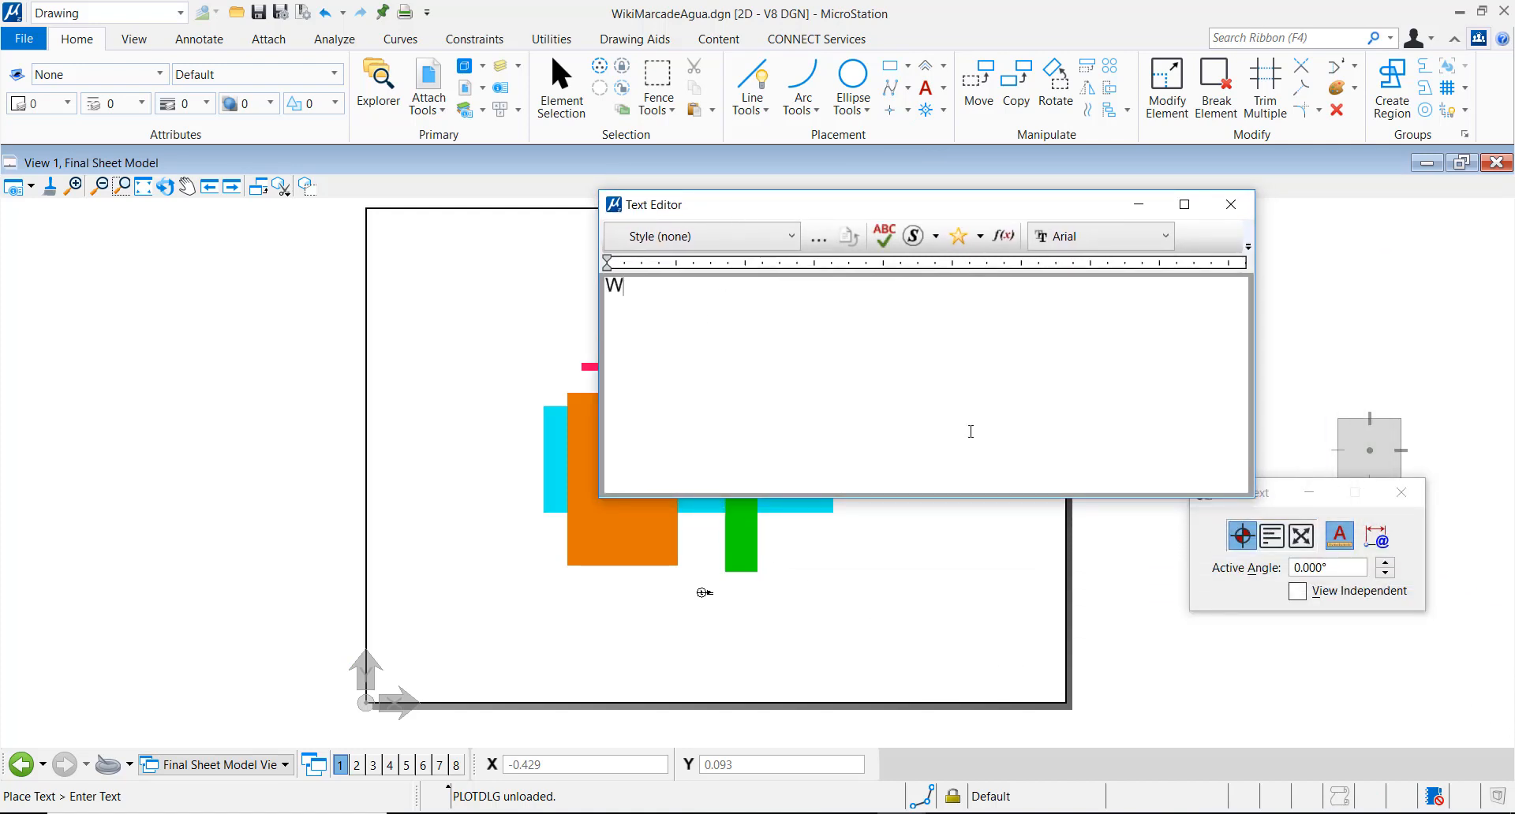
pyautogui.write('aterMa')
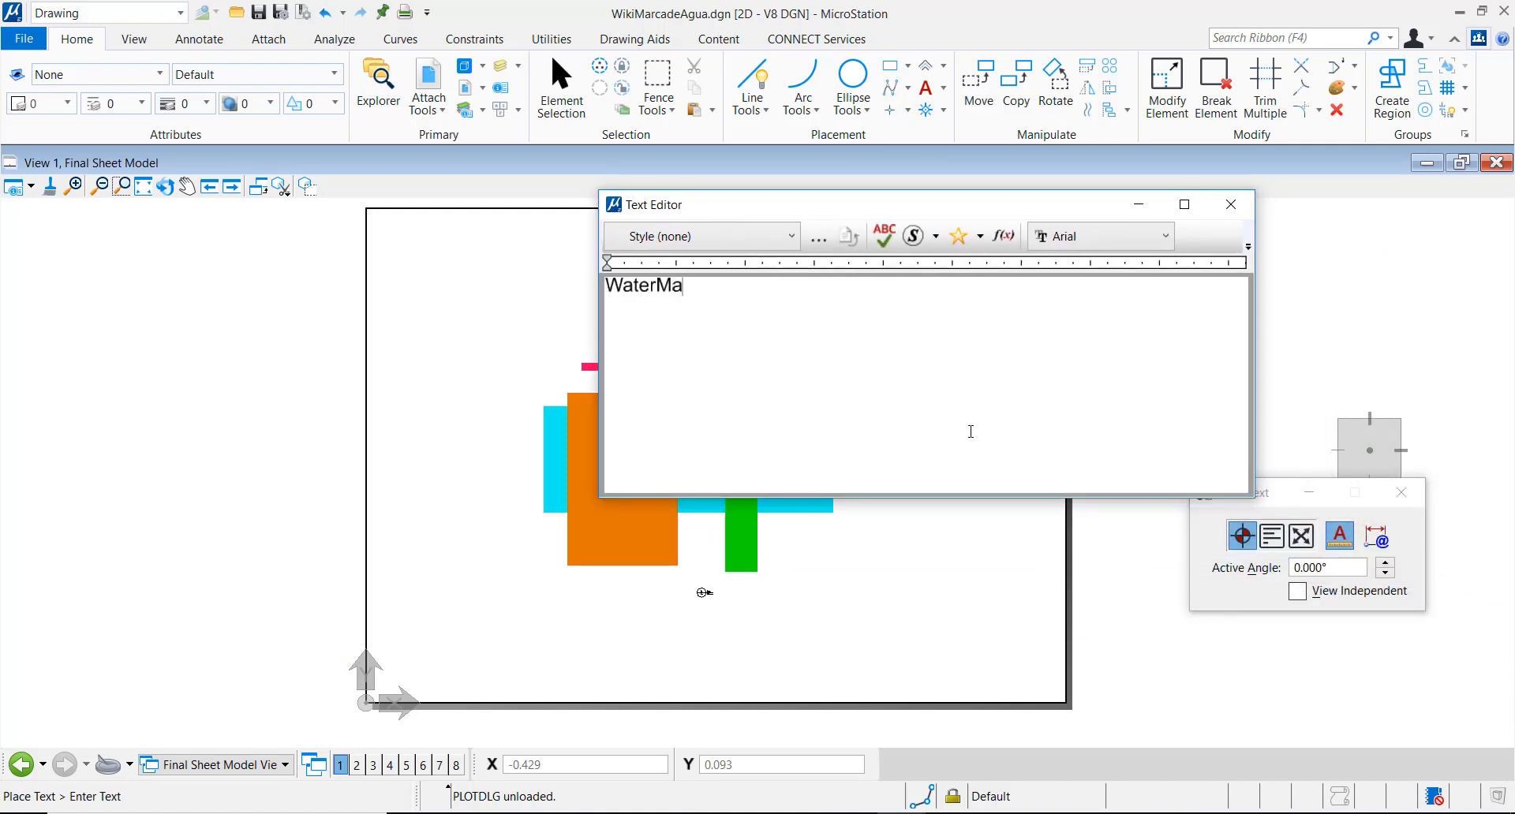
pyautogui.write('rk')
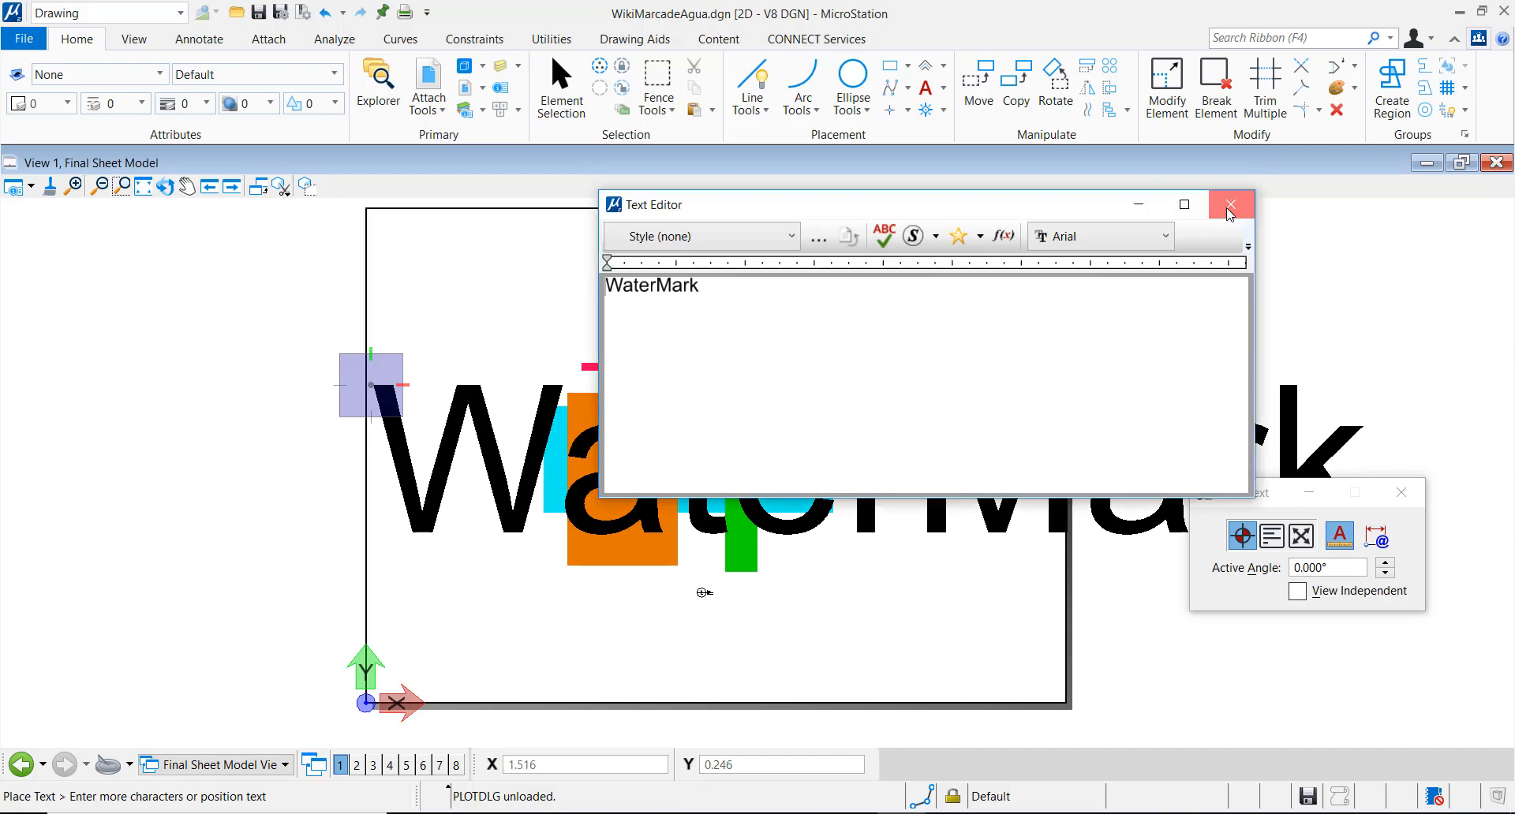
pyautogui.click(1230, 204)
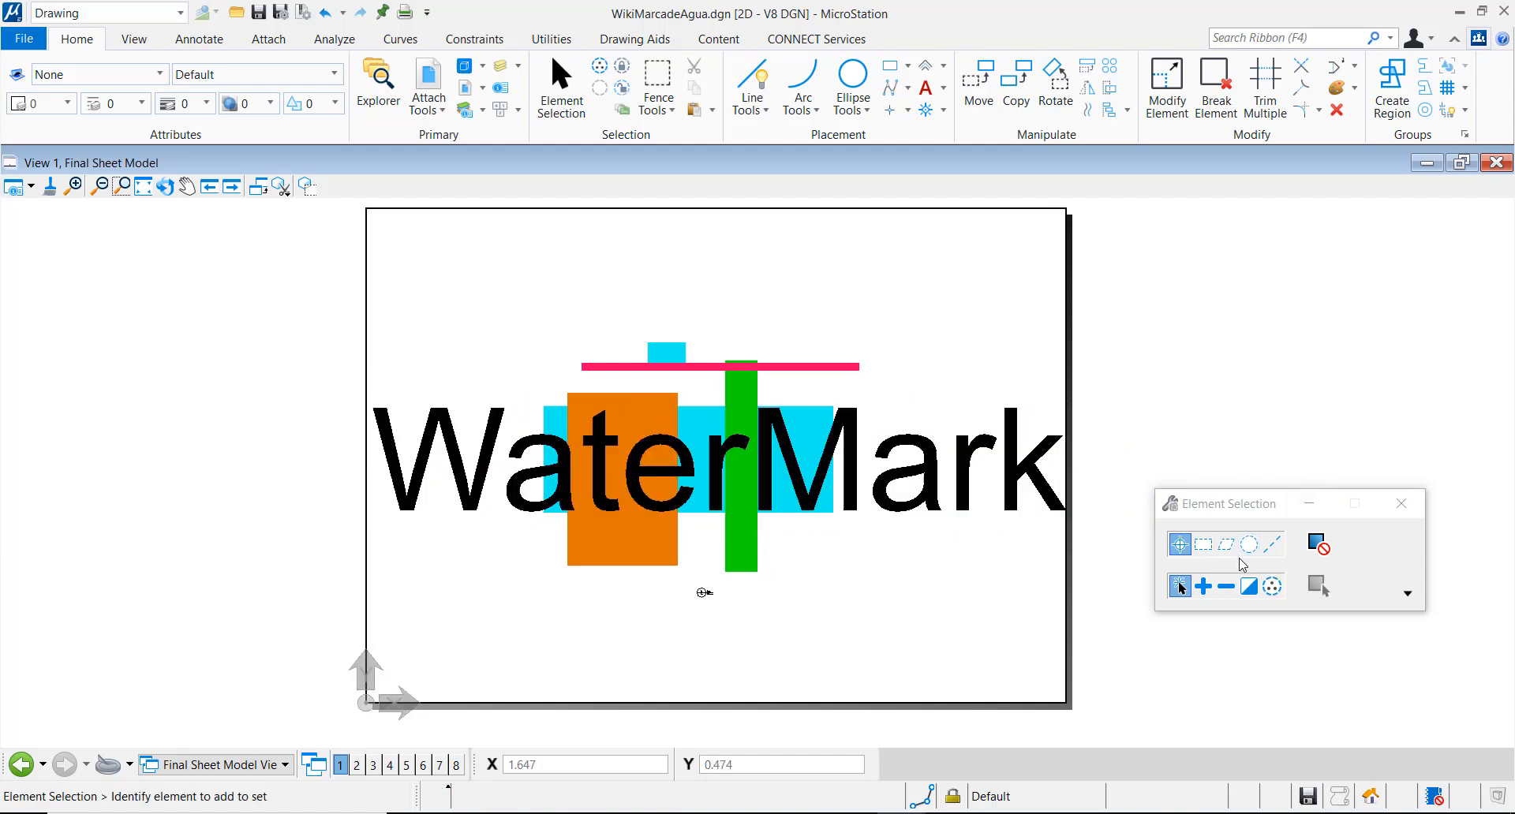
# Step: Open WM.pen from the 2Antonio folder in Notepad
pyautogui.click(952, 501)
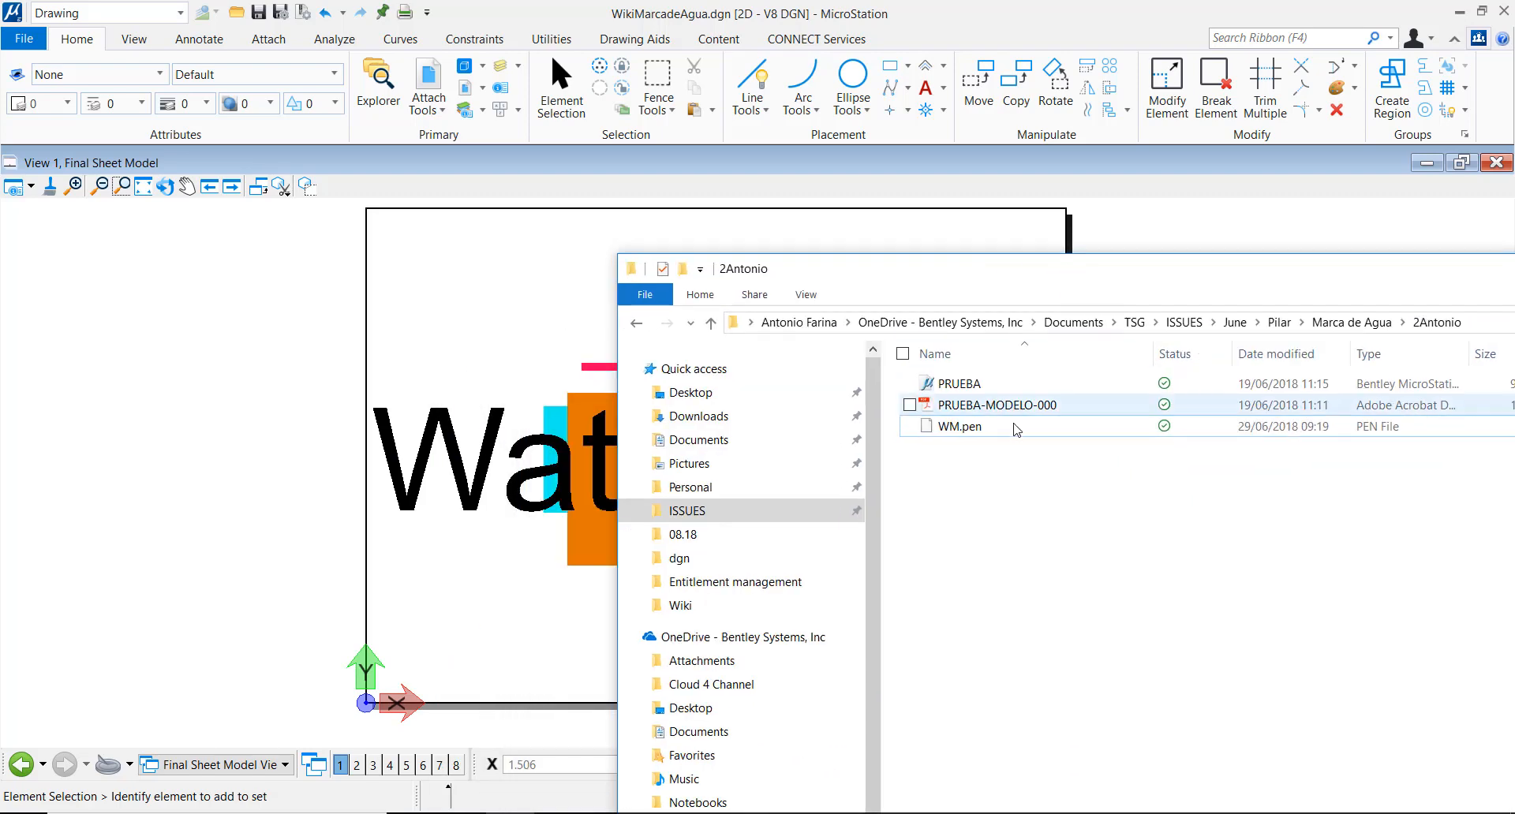
pyautogui.rightClick(961, 426)
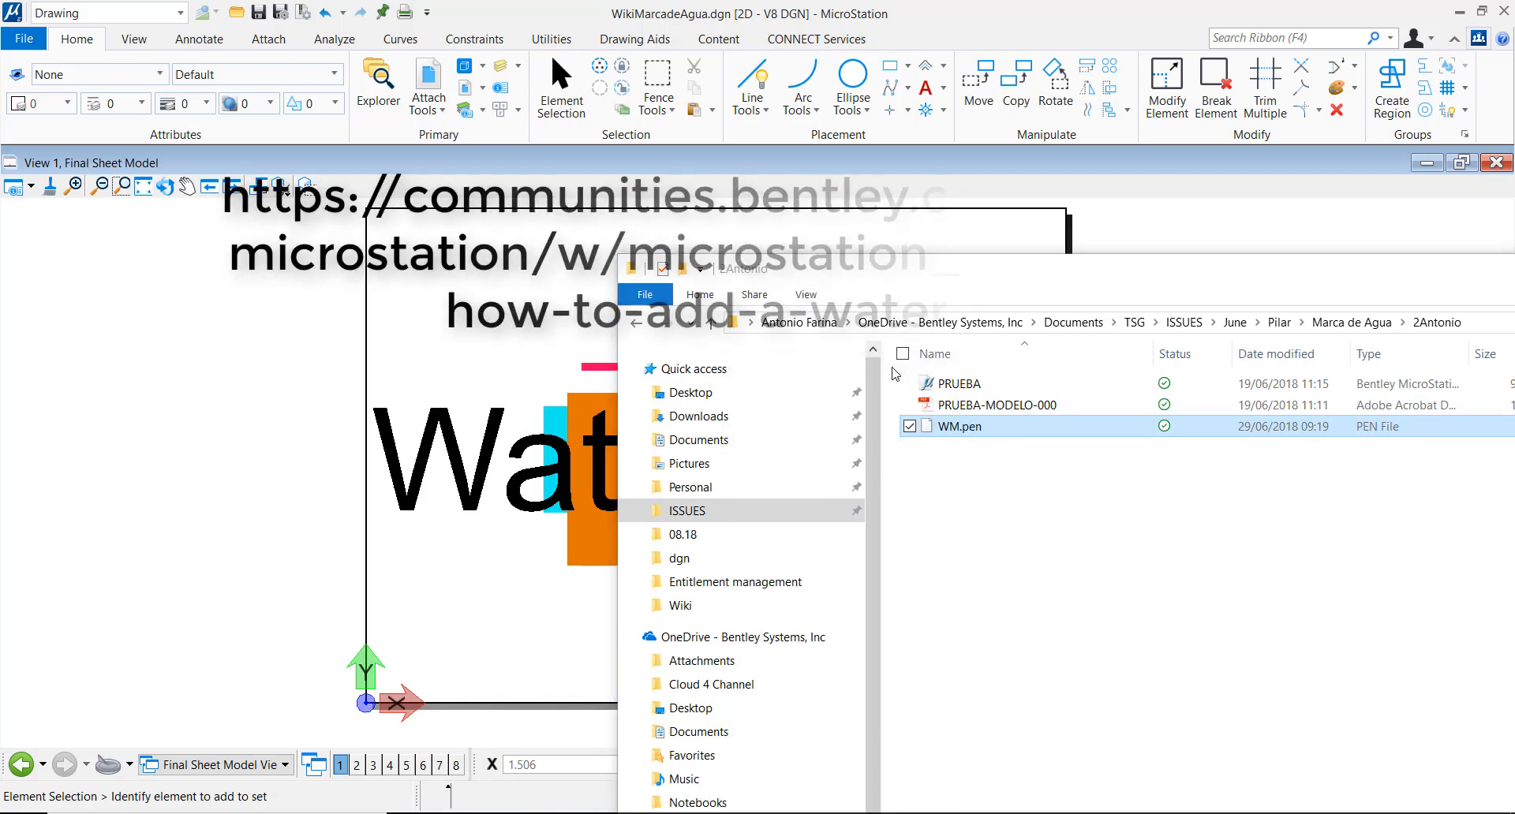
pyautogui.doubleClick(960, 427)
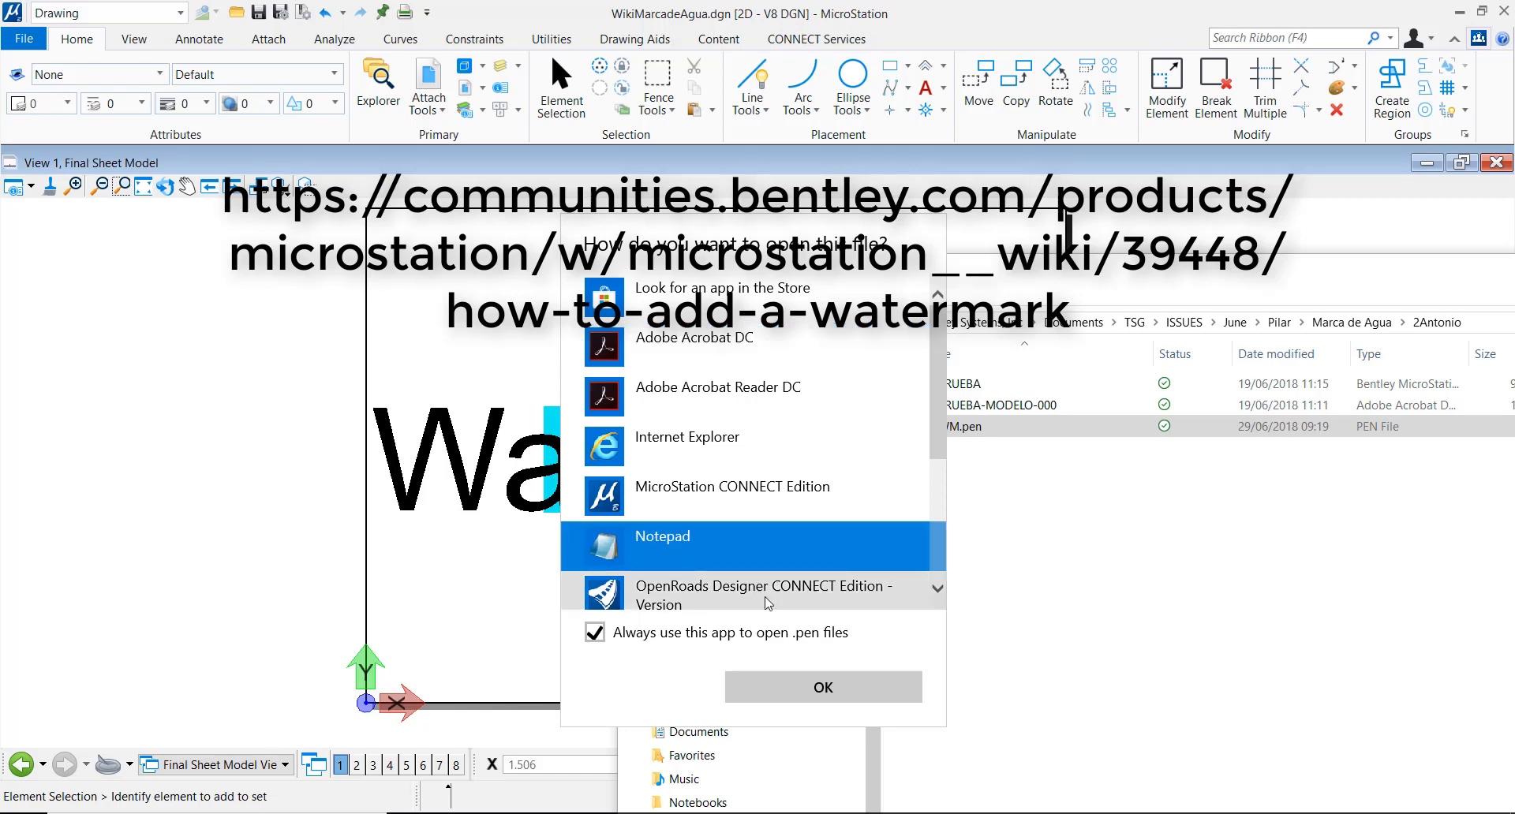
pyautogui.click(822, 687)
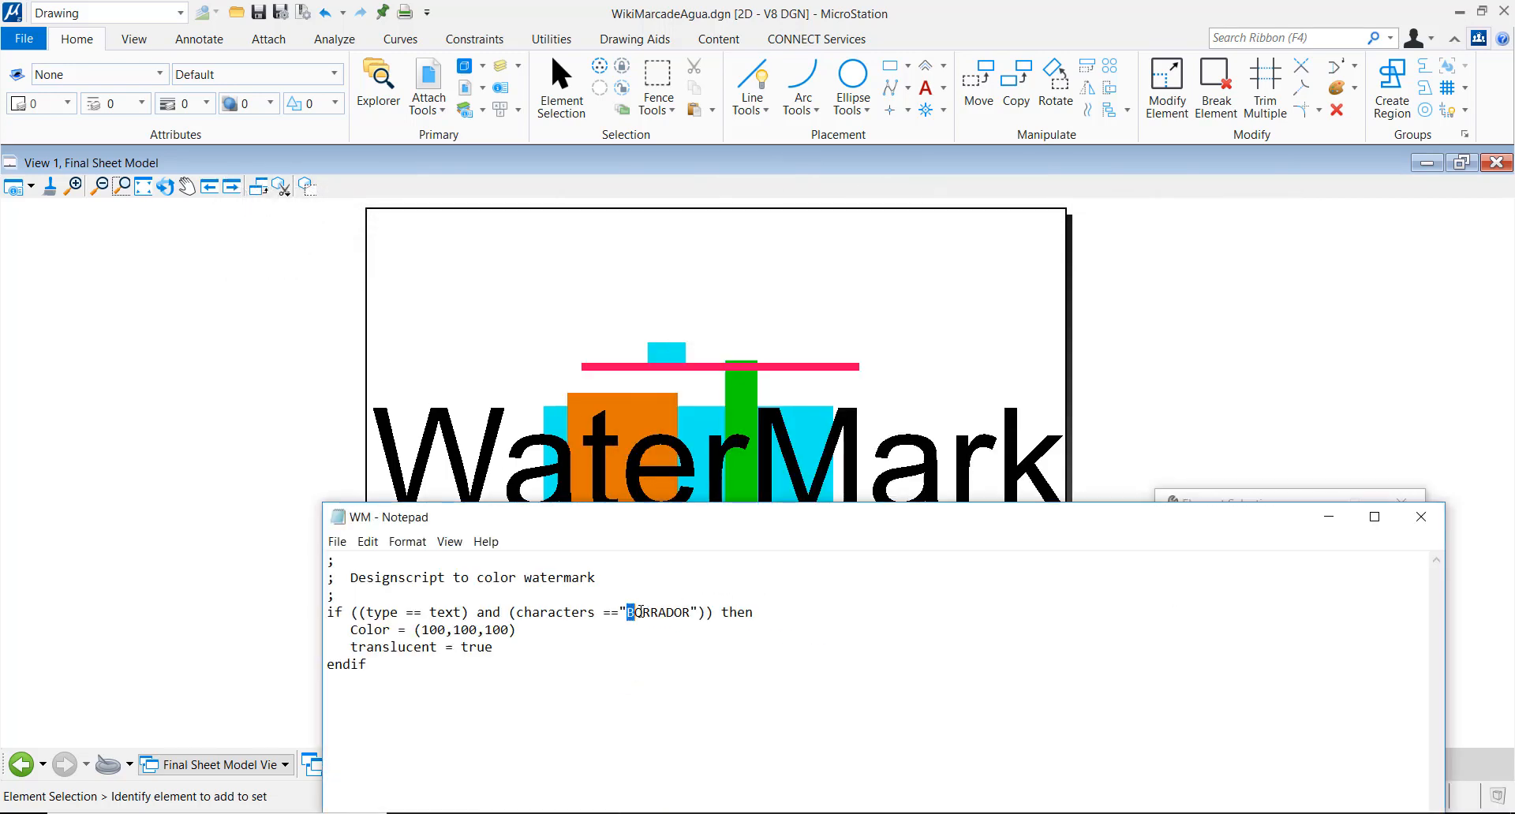
# Step: Replace the matched text BORRADOR with WaterMark in the WM design script
pyautogui.doubleClick(659, 611)
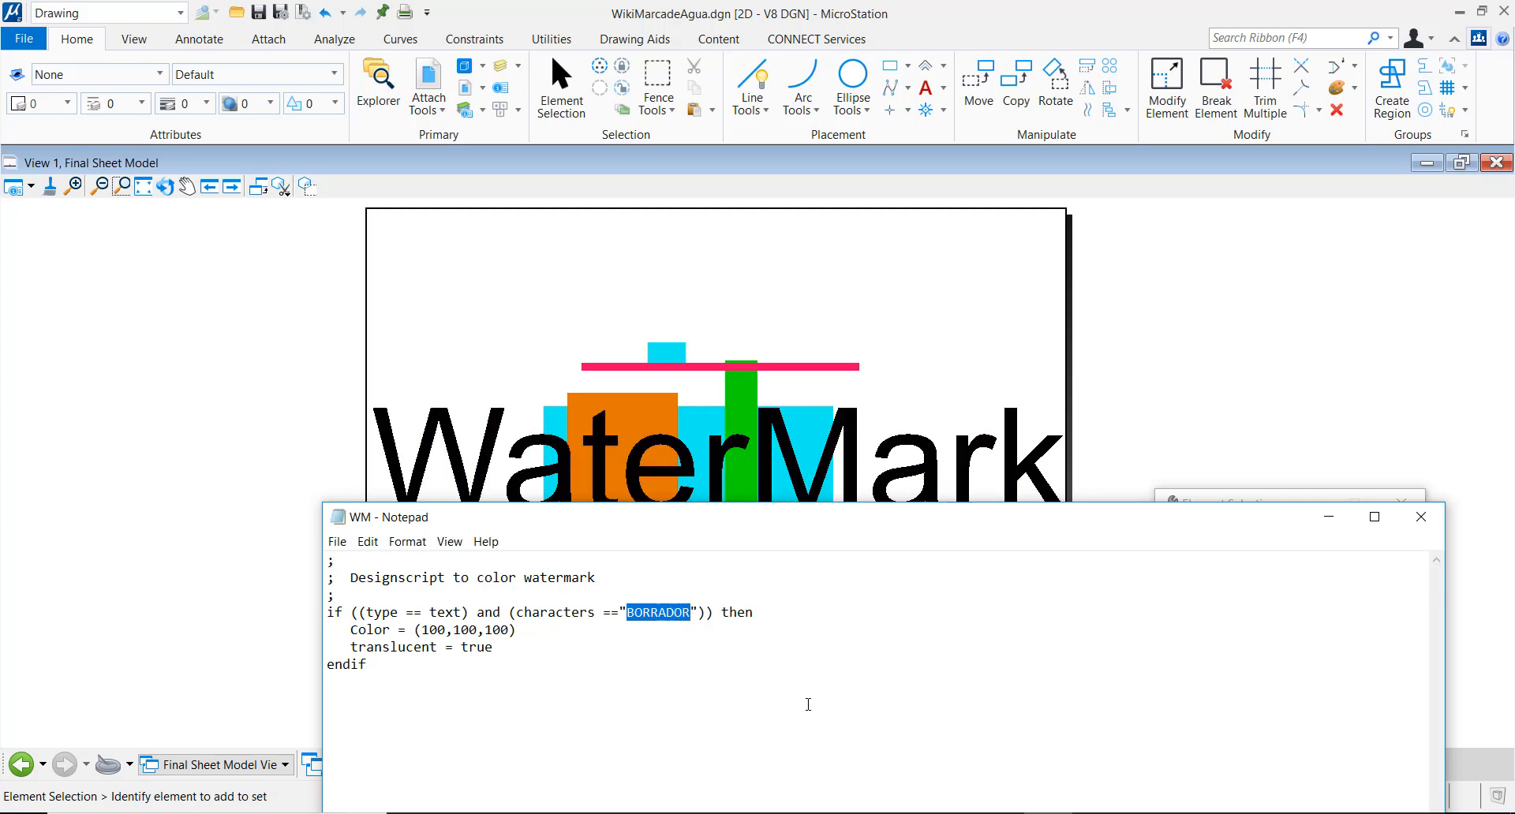
pyautogui.press('Delete')
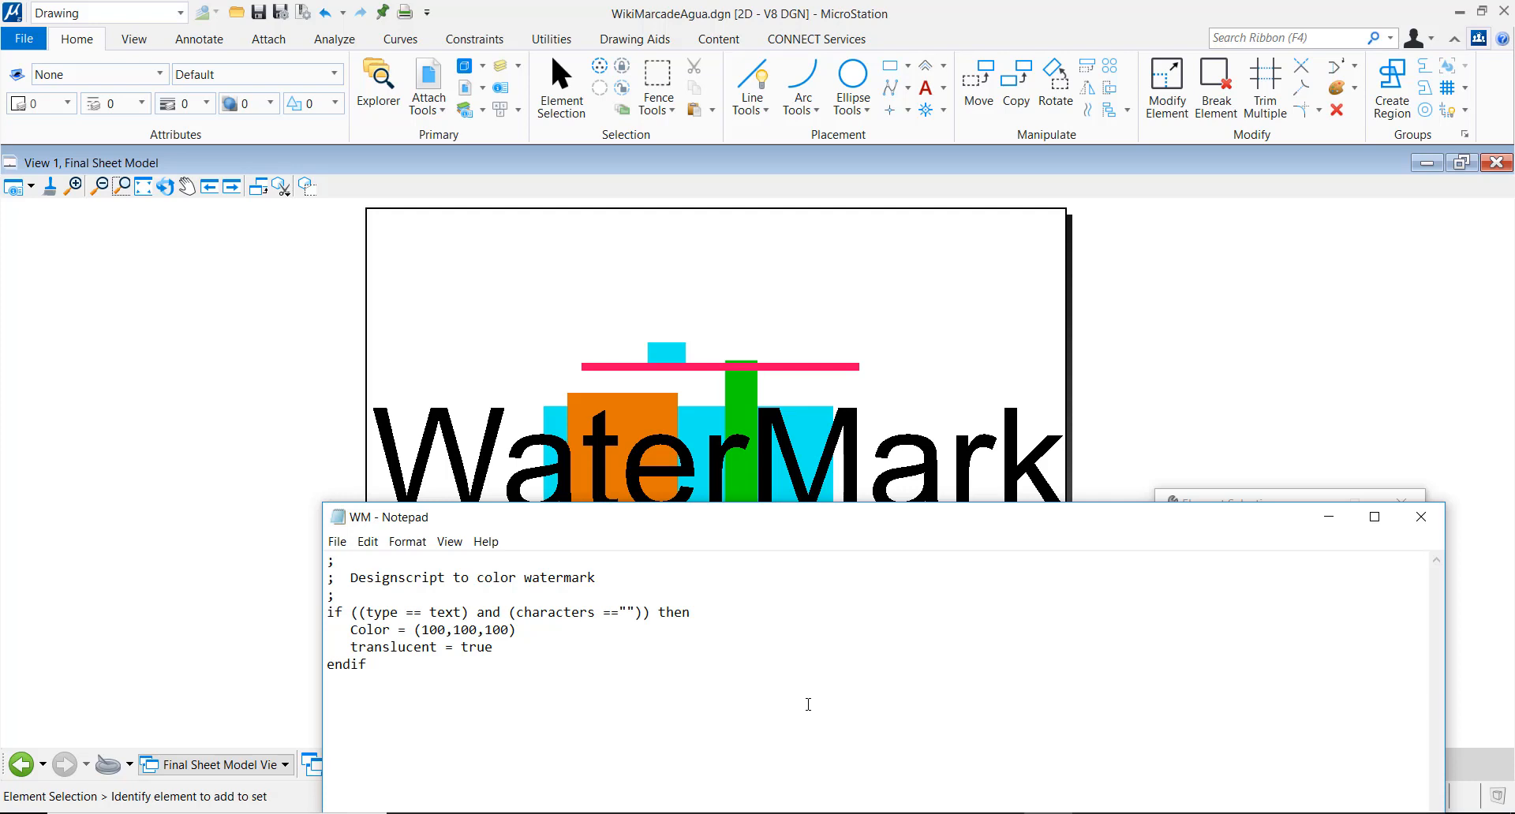
pyautogui.write('WaterMa')
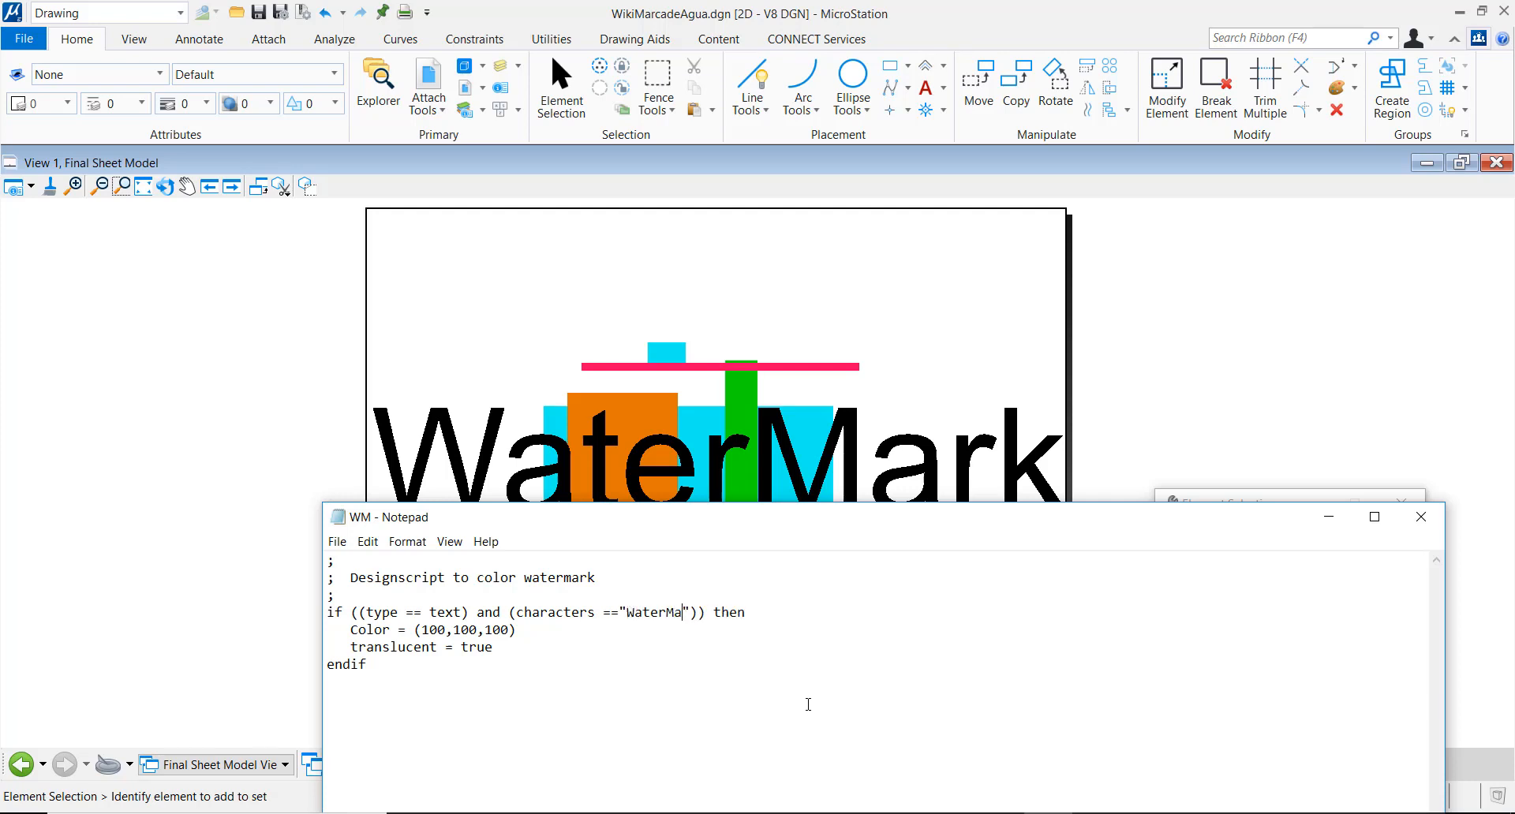
pyautogui.write('rk')
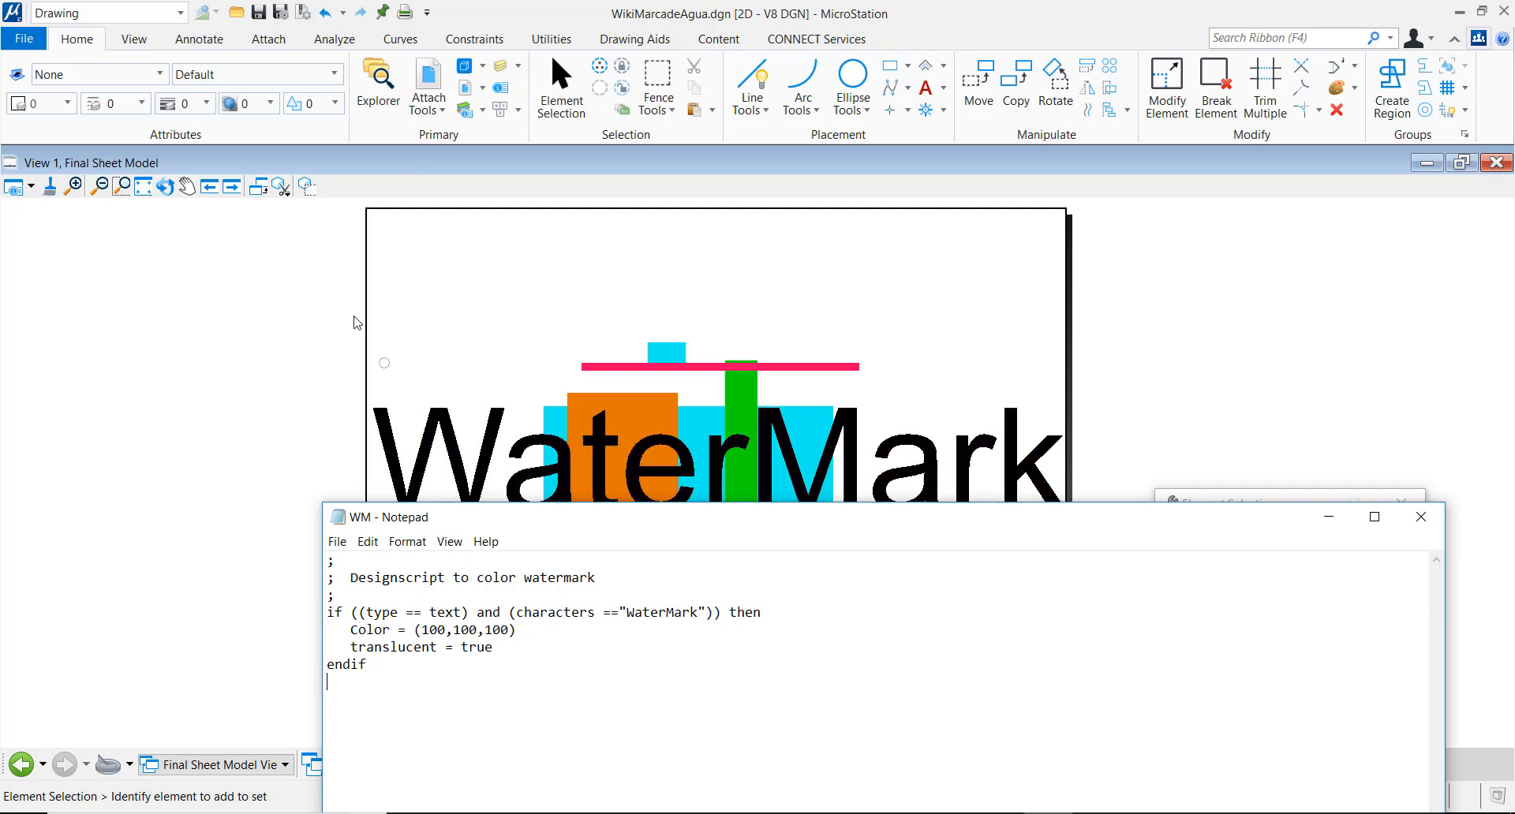
pyautogui.moveTo(65, 109)
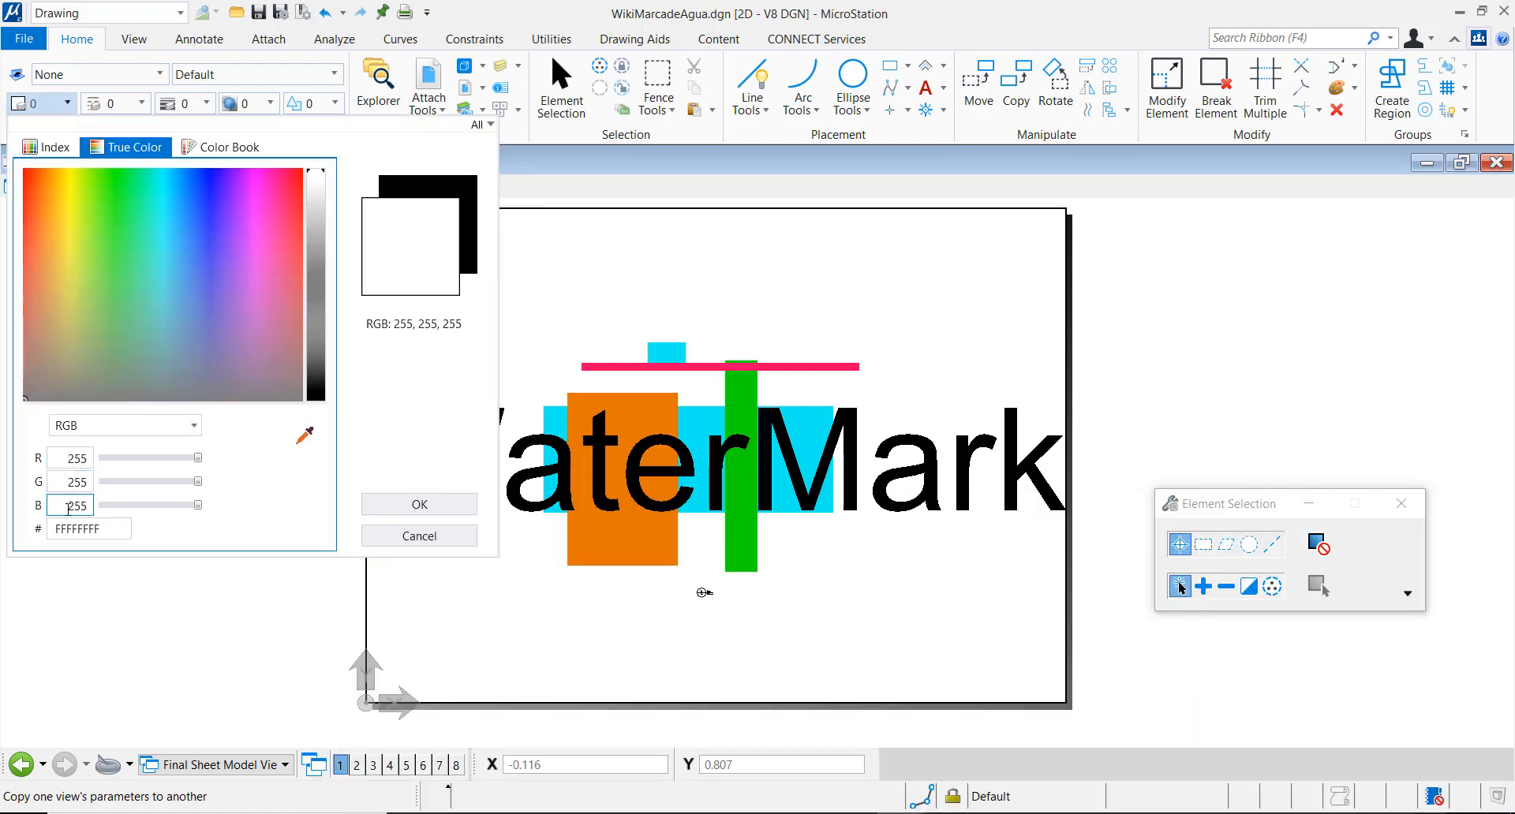
pyautogui.moveTo(612, 375)
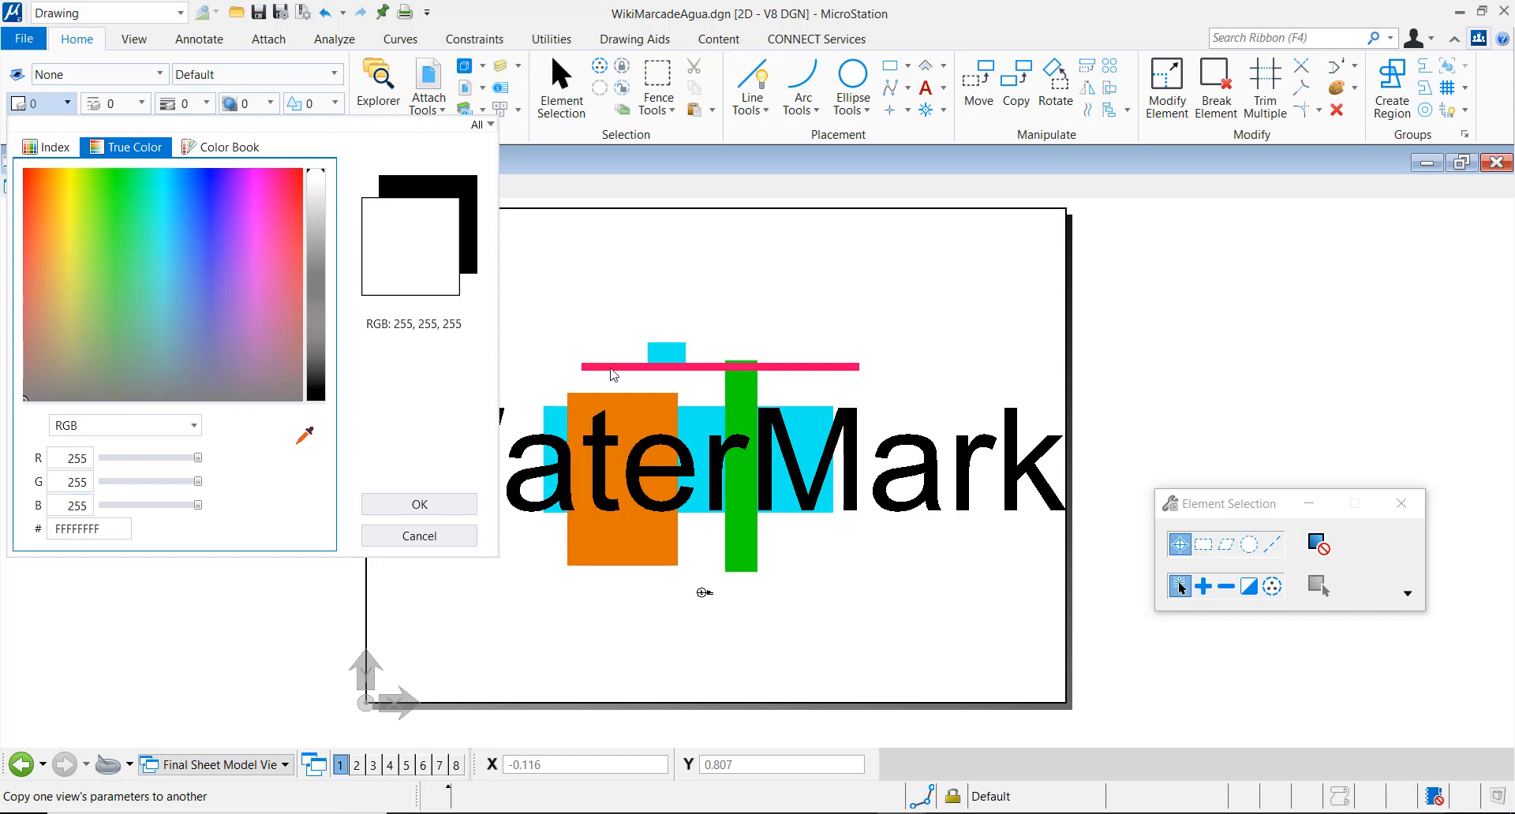
pyautogui.click(116, 243)
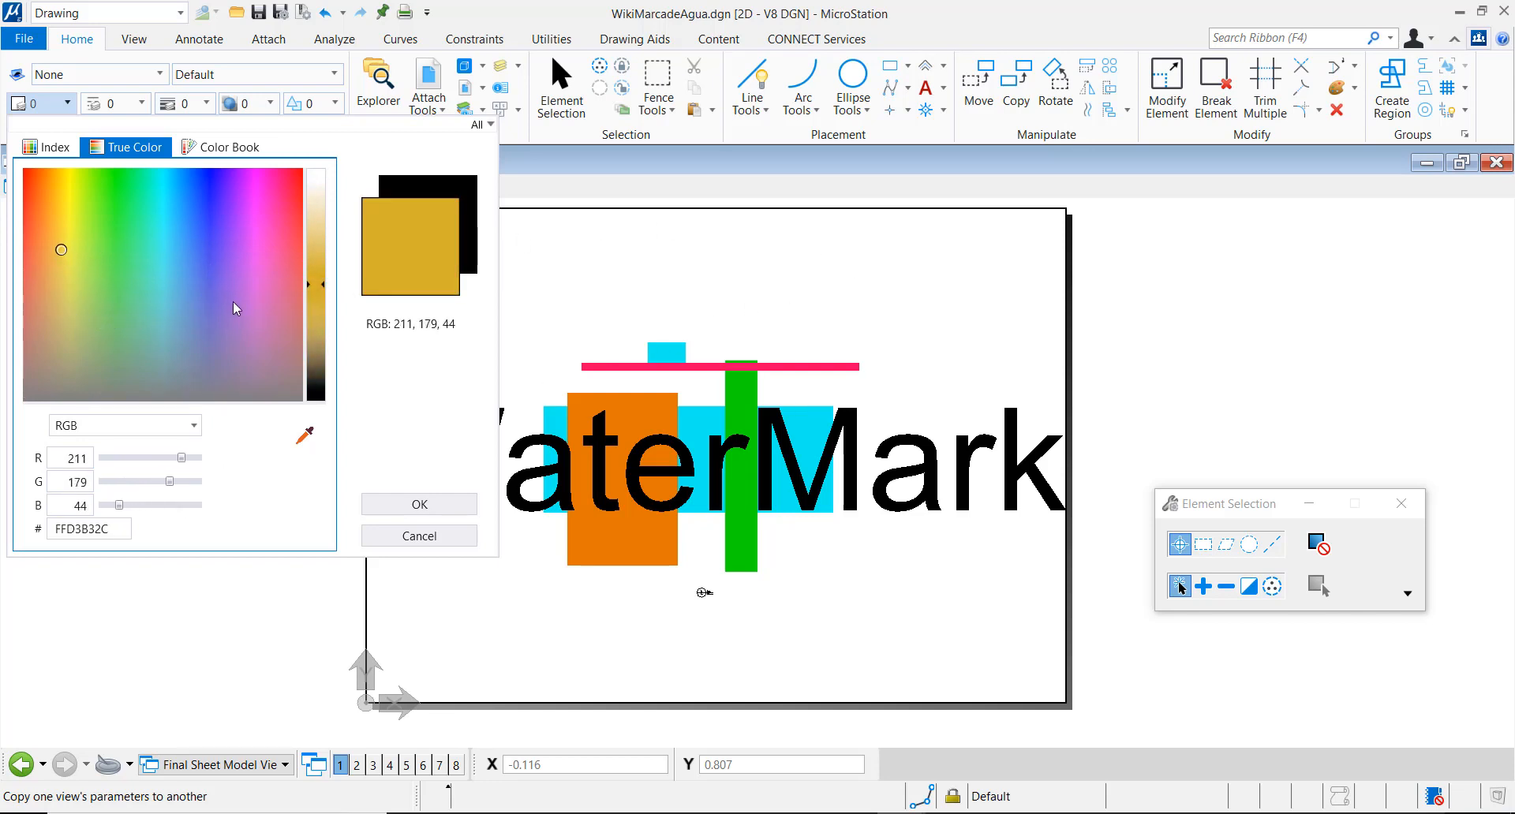
pyautogui.click(241, 318)
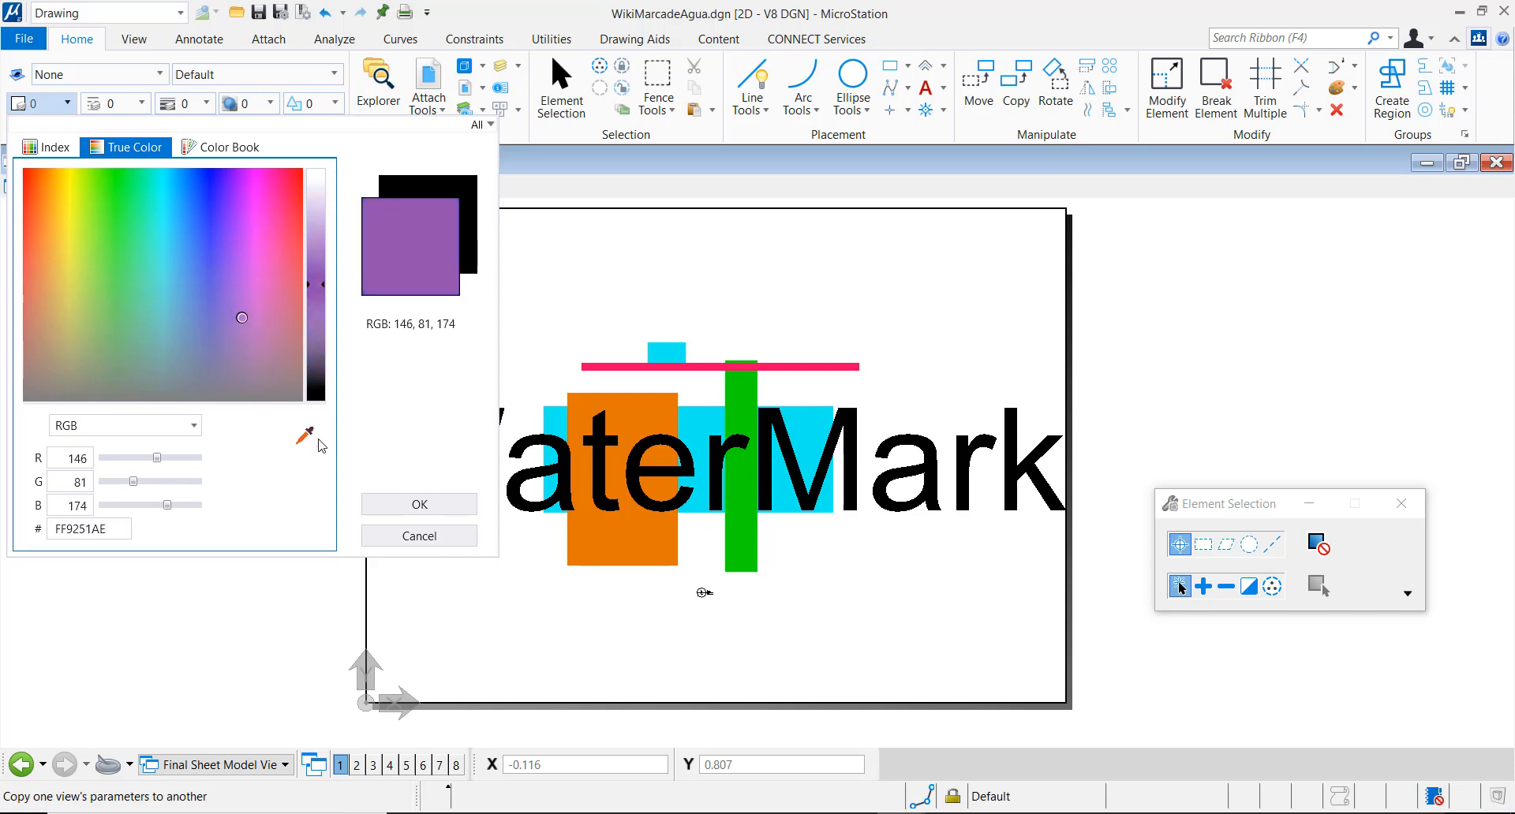
pyautogui.moveTo(443, 446)
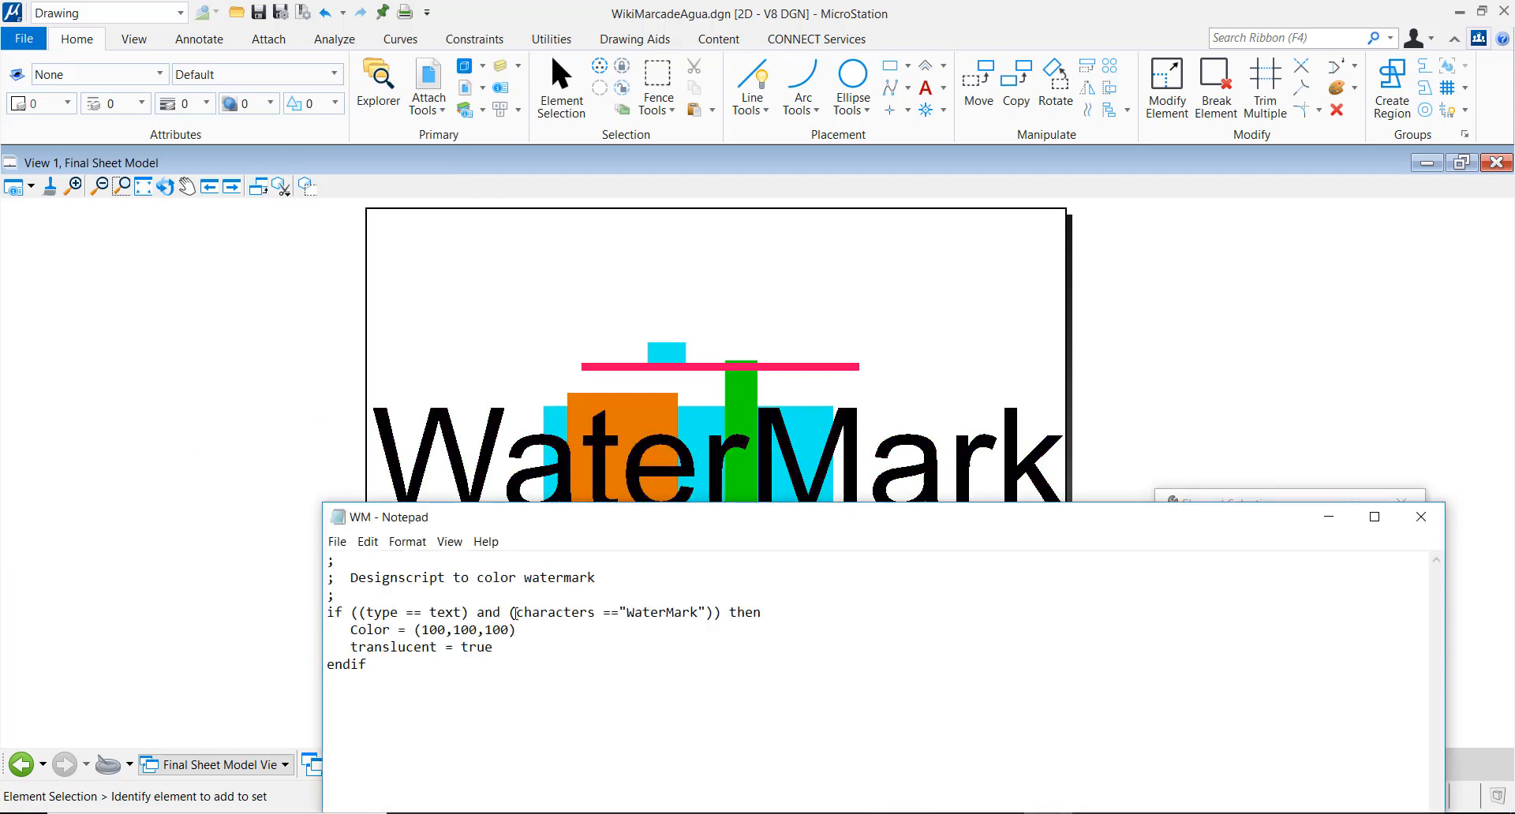
# Step: Review the WaterMark condition, save the WM design script and close Notepad
pyautogui.doubleClick(652, 613)
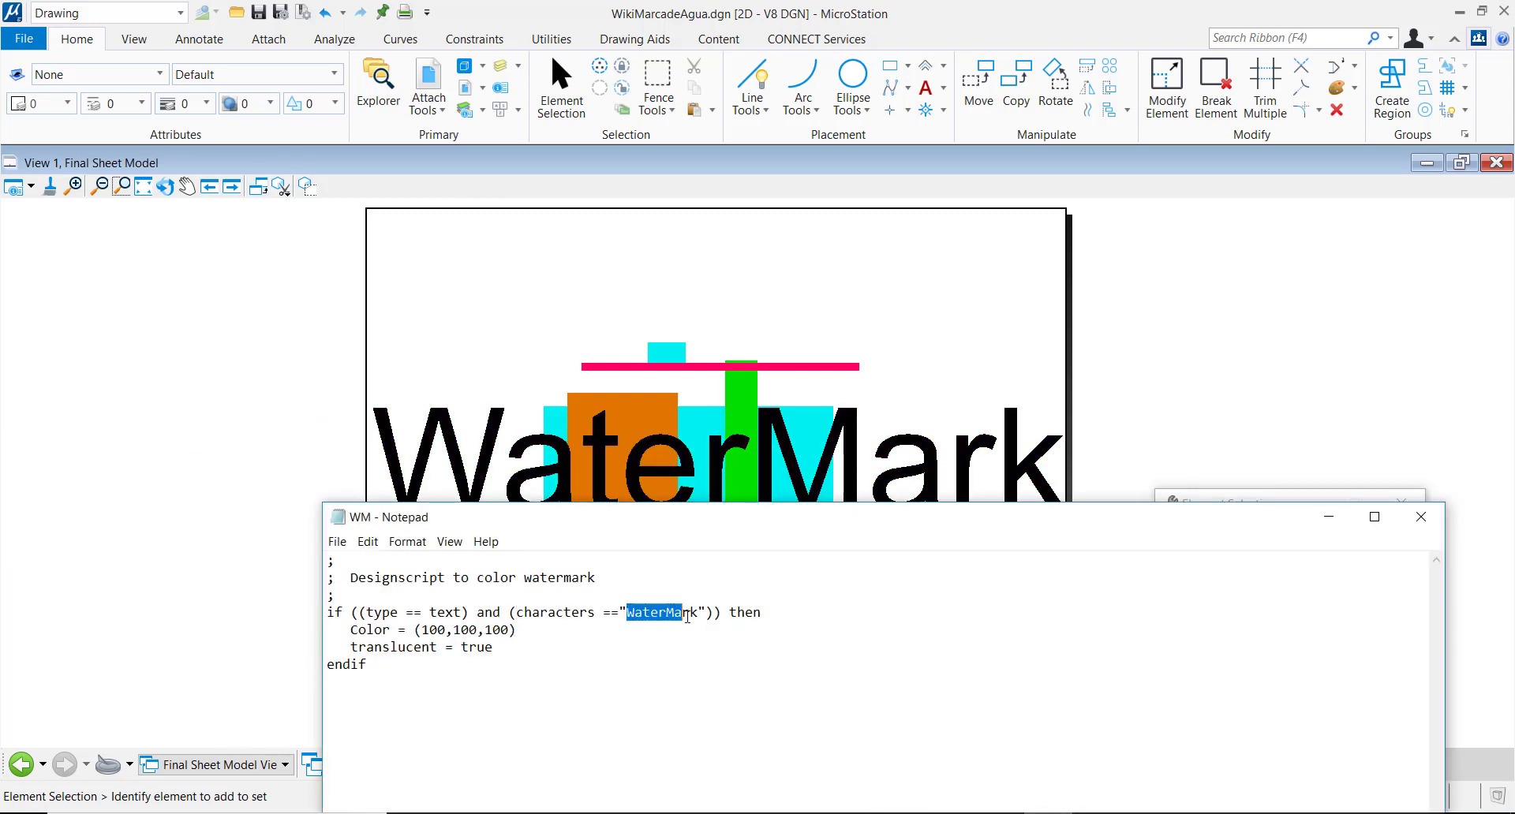
pyautogui.doubleClick(431, 629)
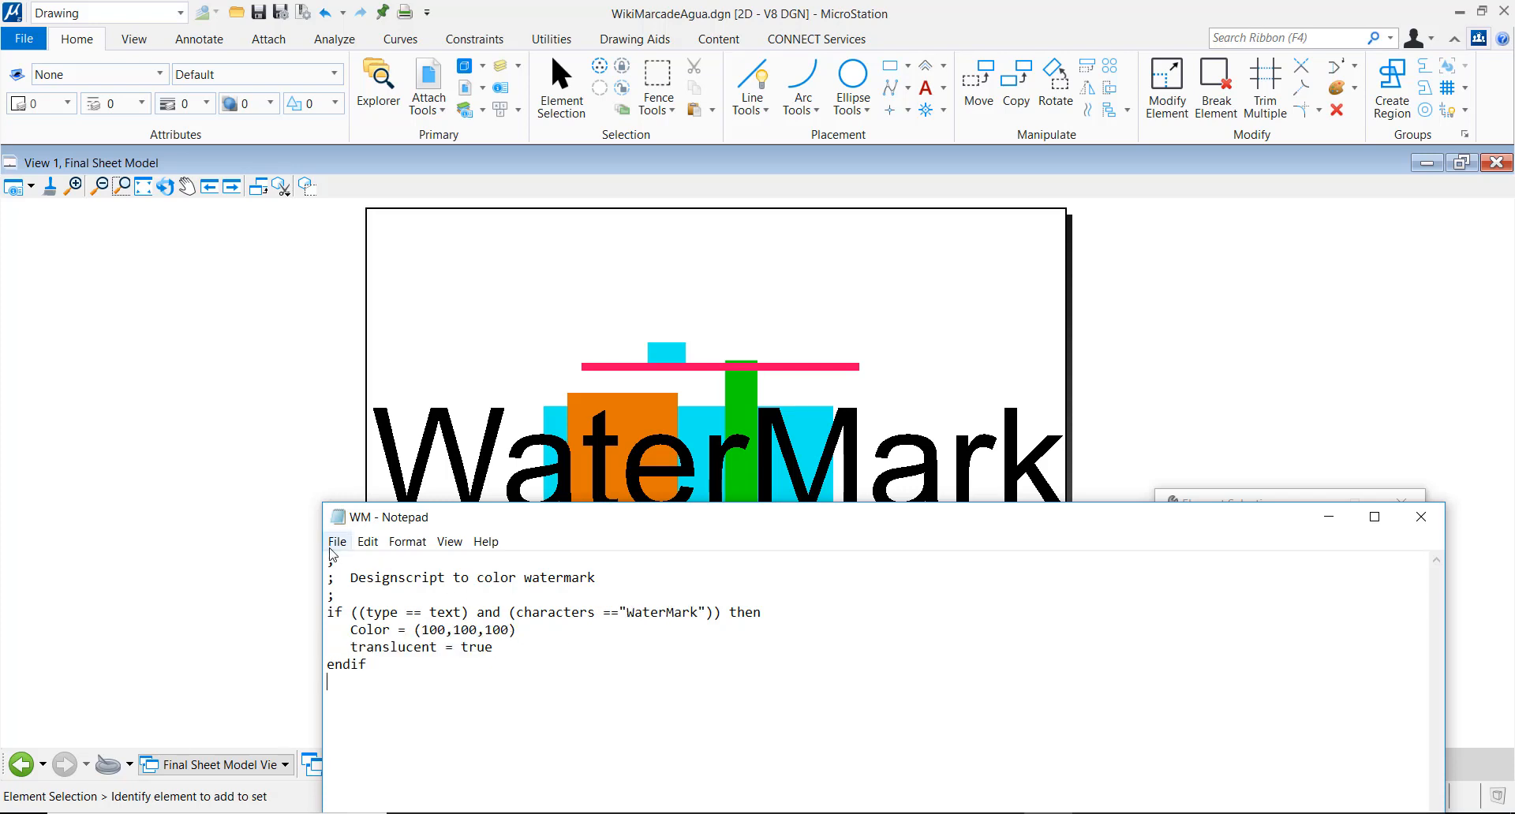
pyautogui.click(336, 542)
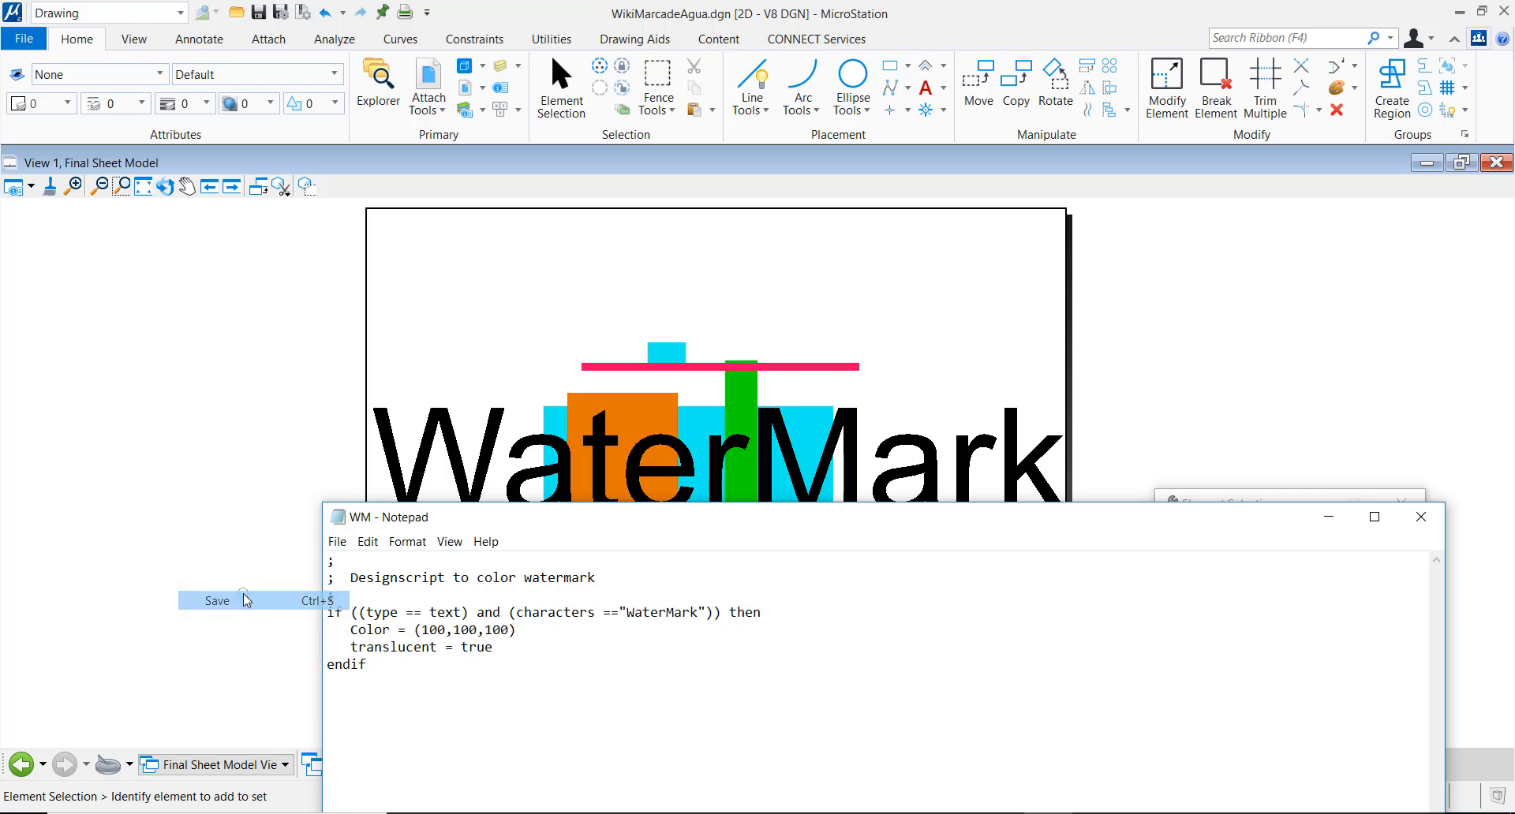
pyautogui.moveTo(1433, 518)
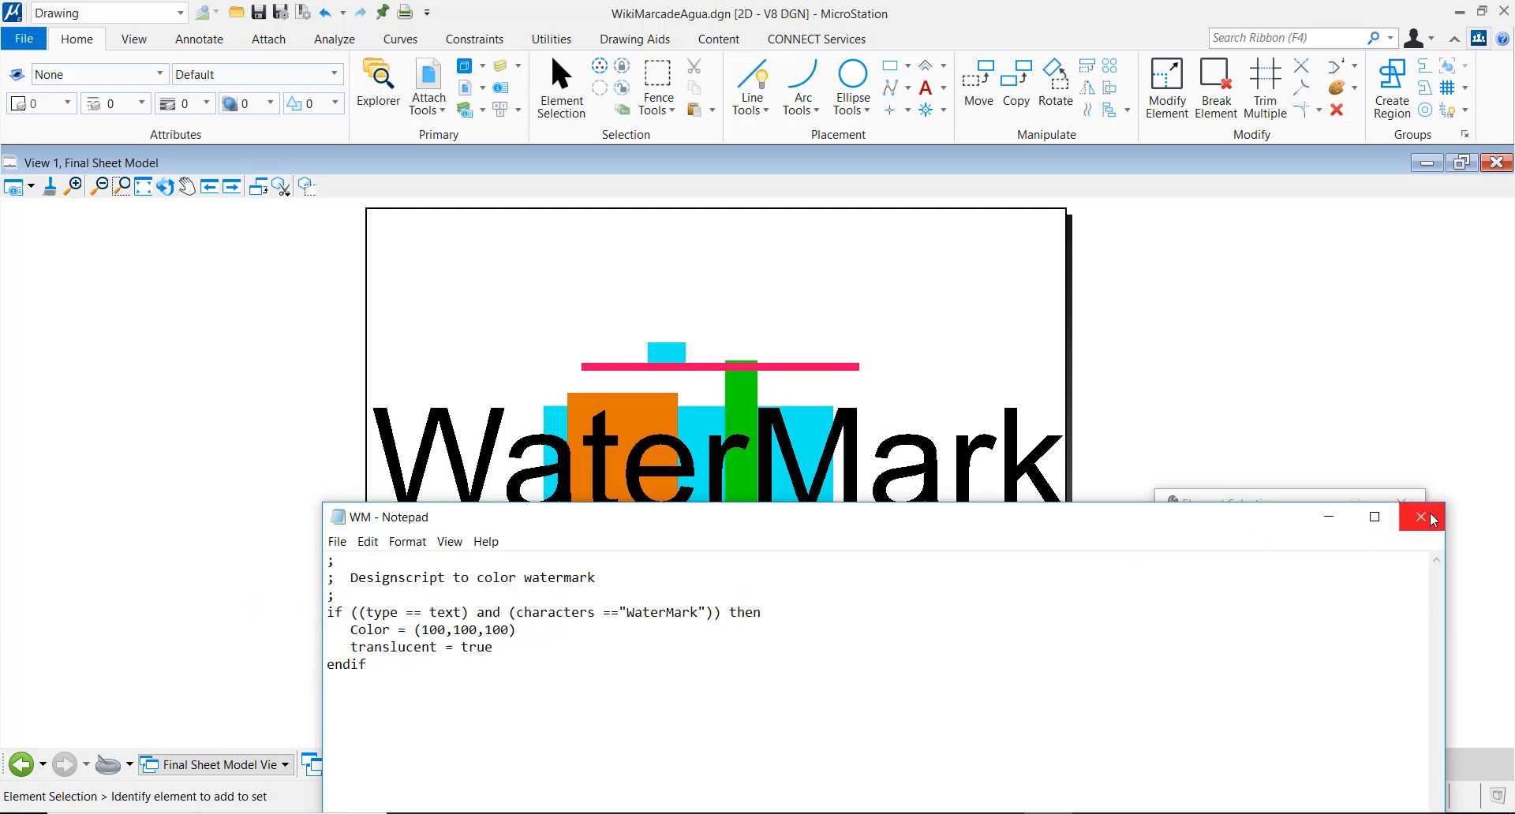
pyautogui.click(1421, 517)
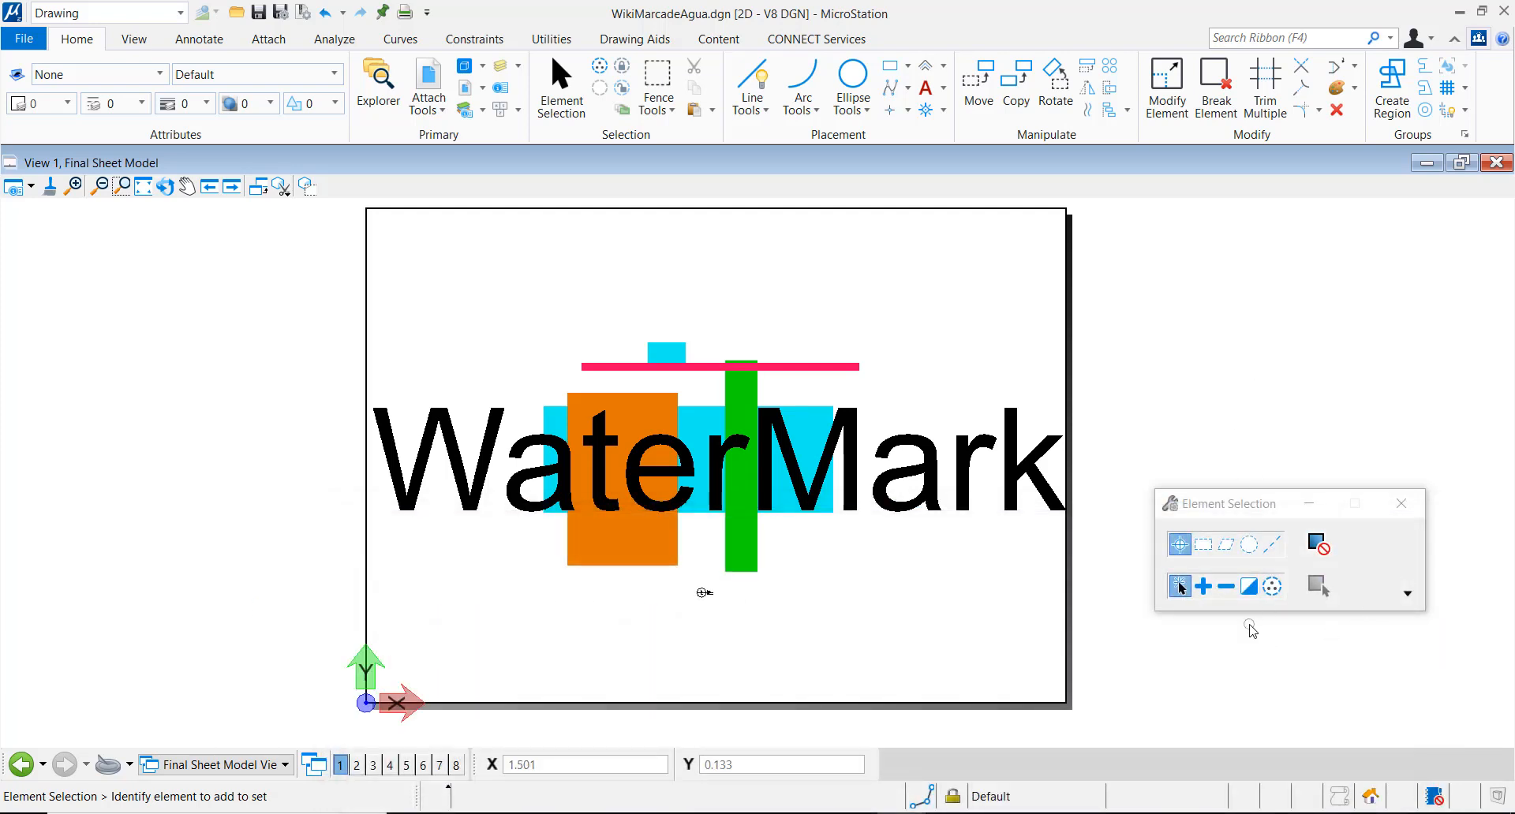
pyautogui.moveTo(405, 10)
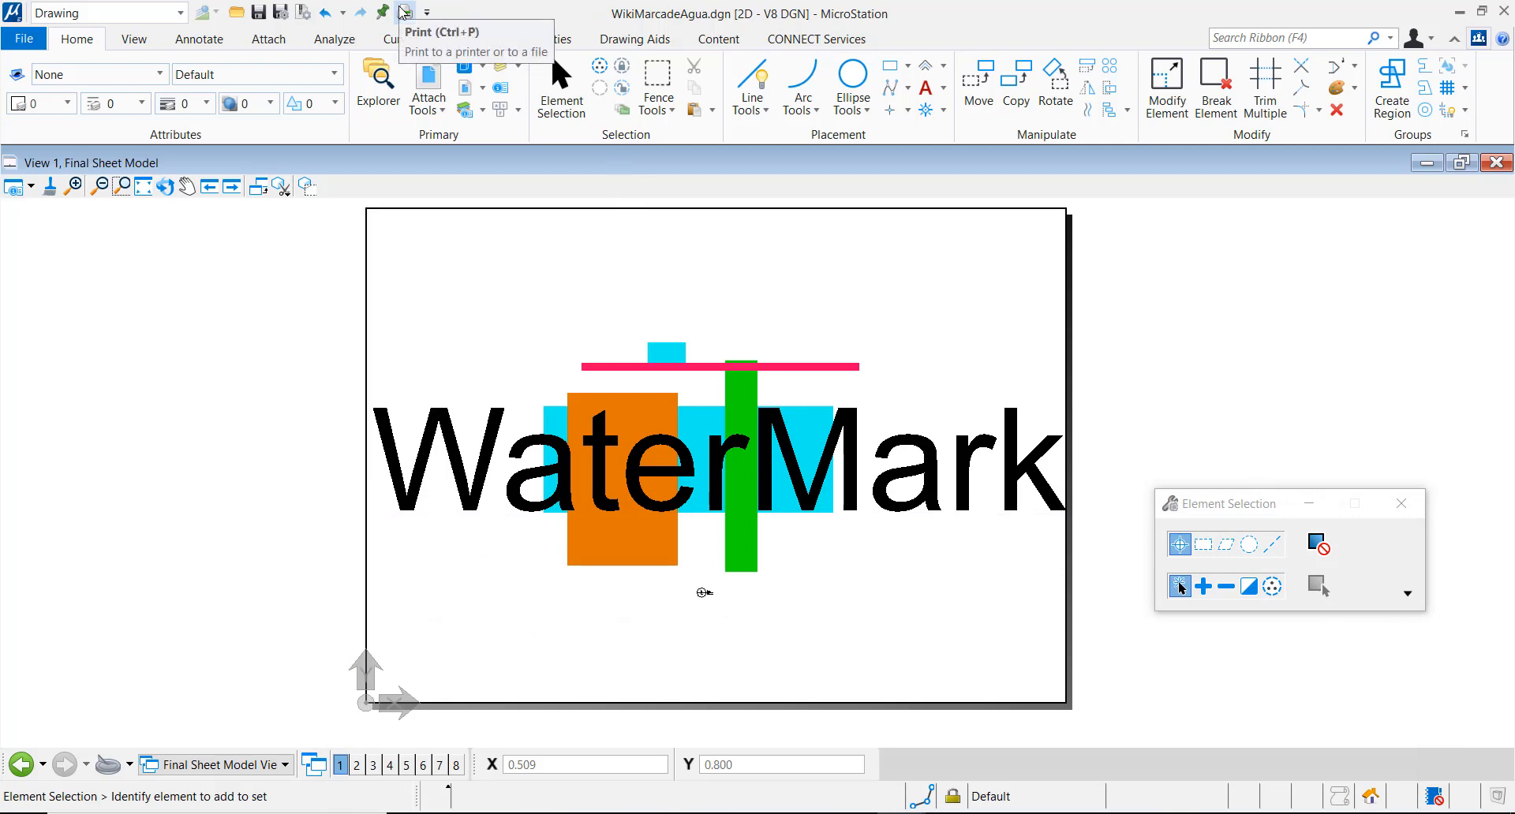
# Step: Bring up the sheet's Print dialog and switch the printer driver to Bentley PDF
pyautogui.click(404, 10)
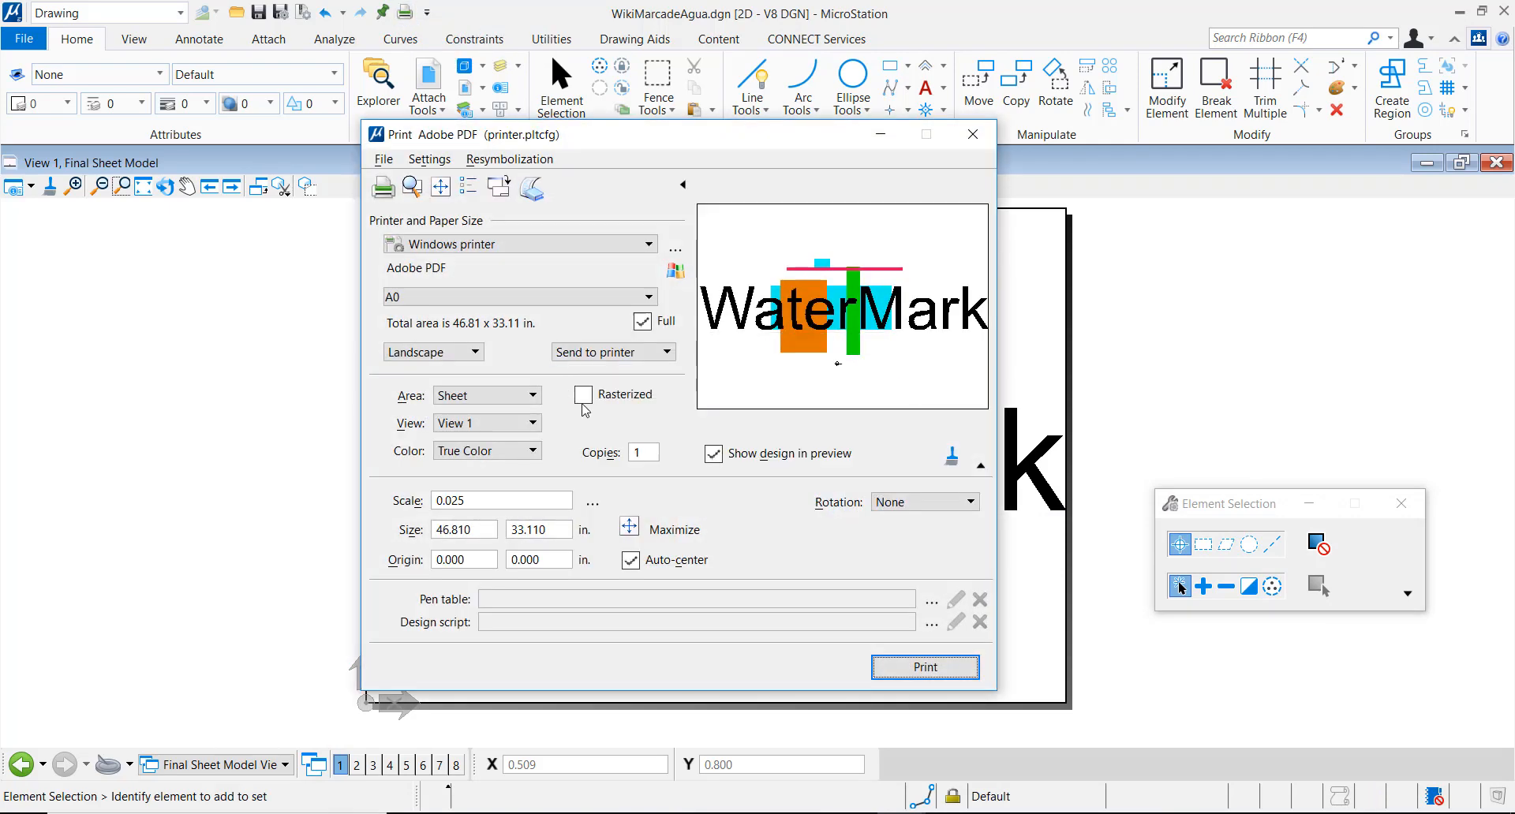
pyautogui.moveTo(666, 375)
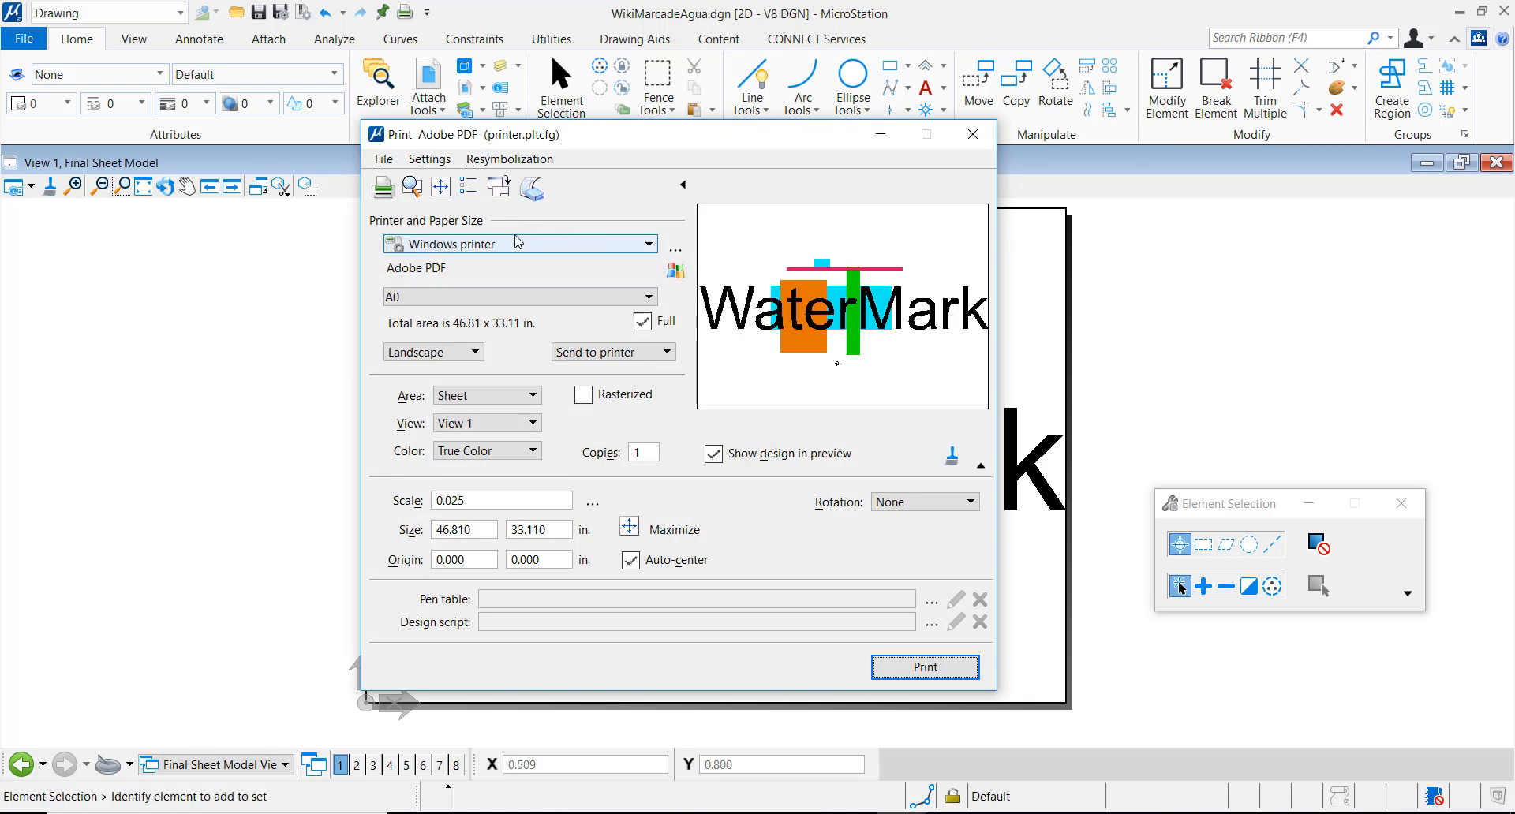
pyautogui.moveTo(558, 244)
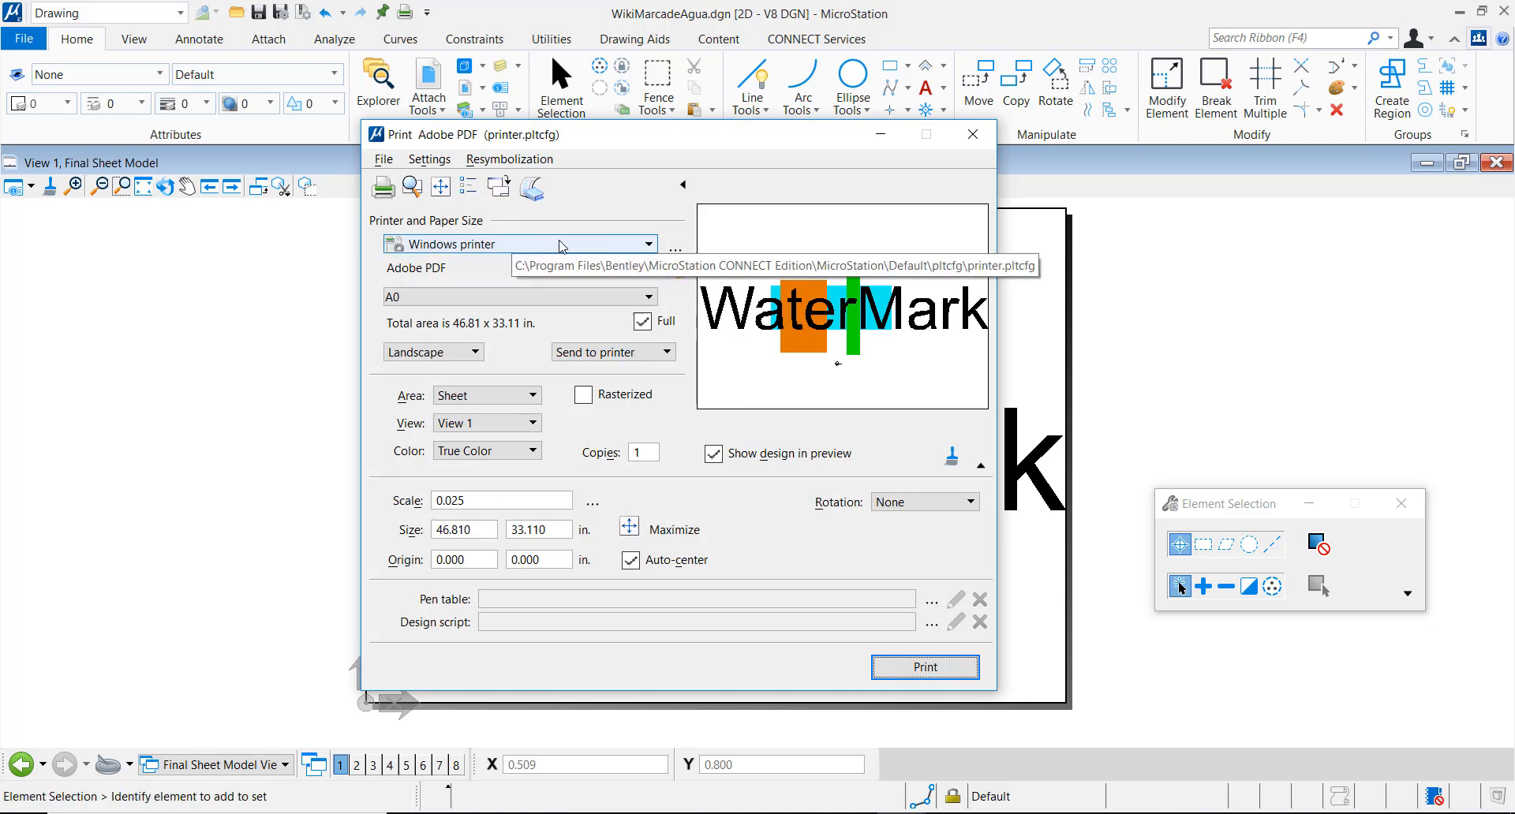
pyautogui.click(650, 243)
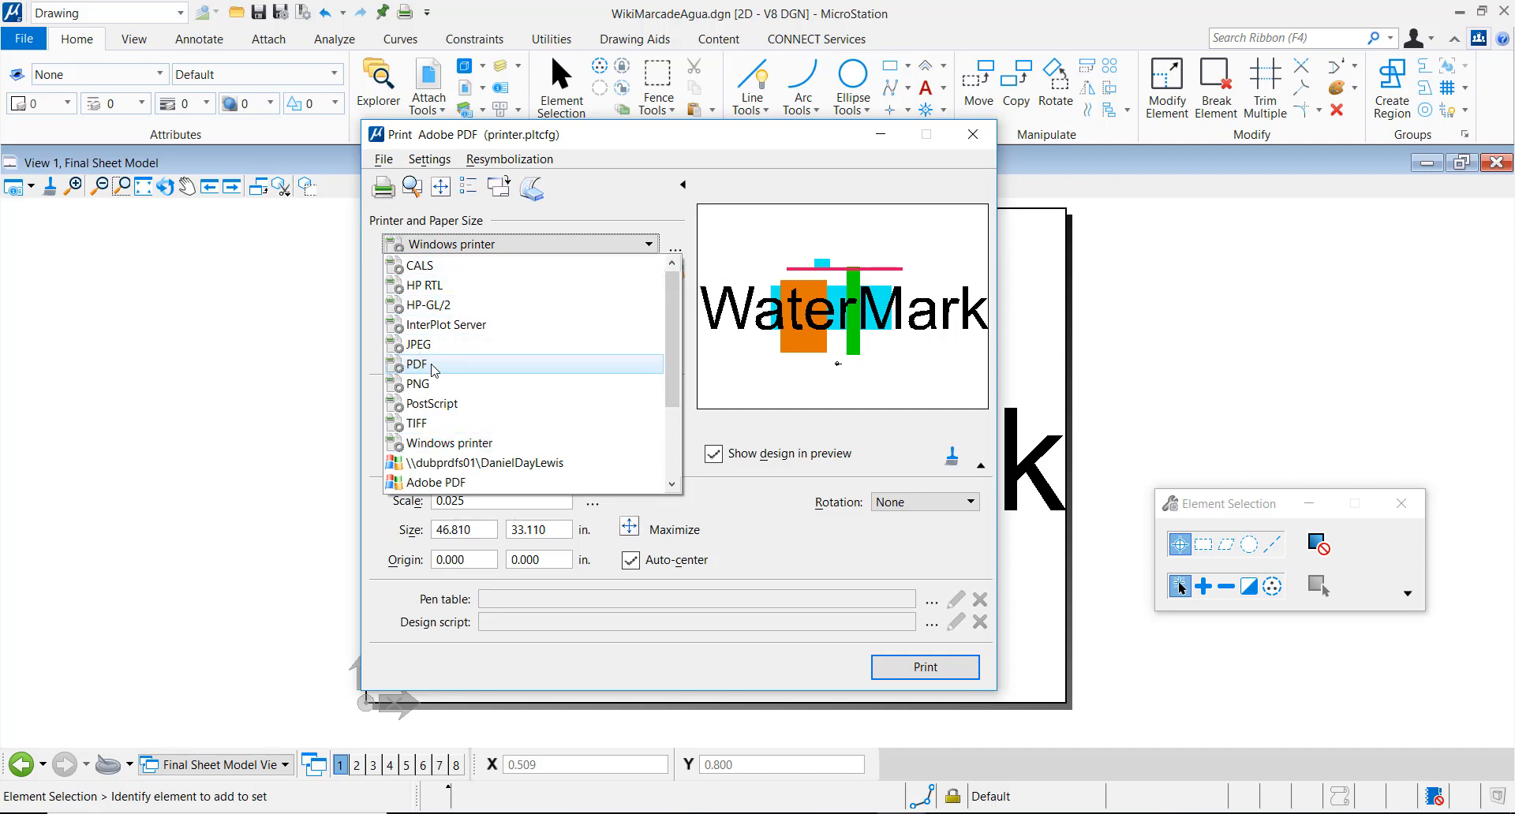
pyautogui.click(417, 364)
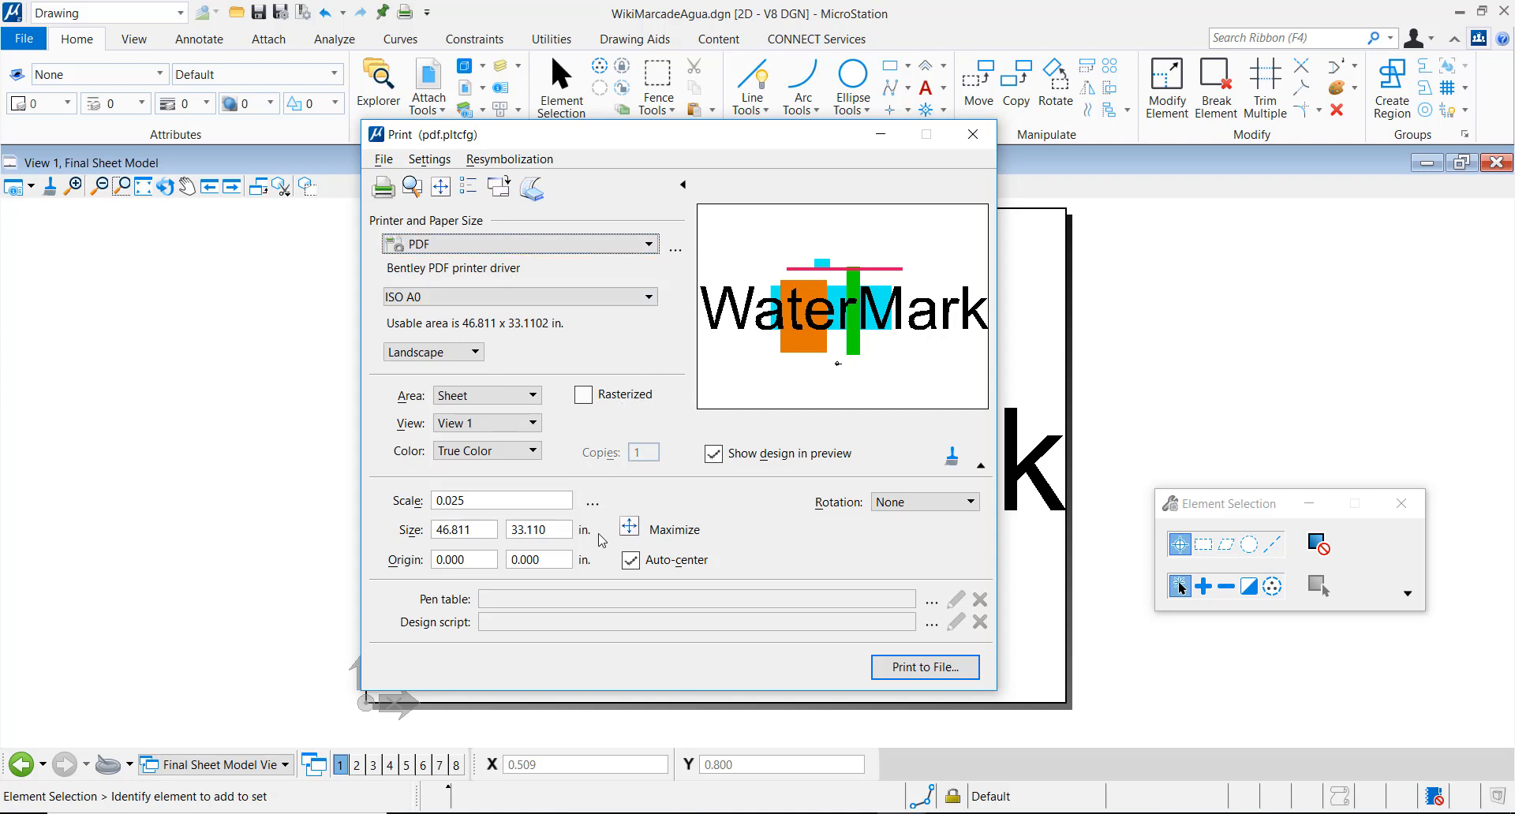
pyautogui.moveTo(422, 601)
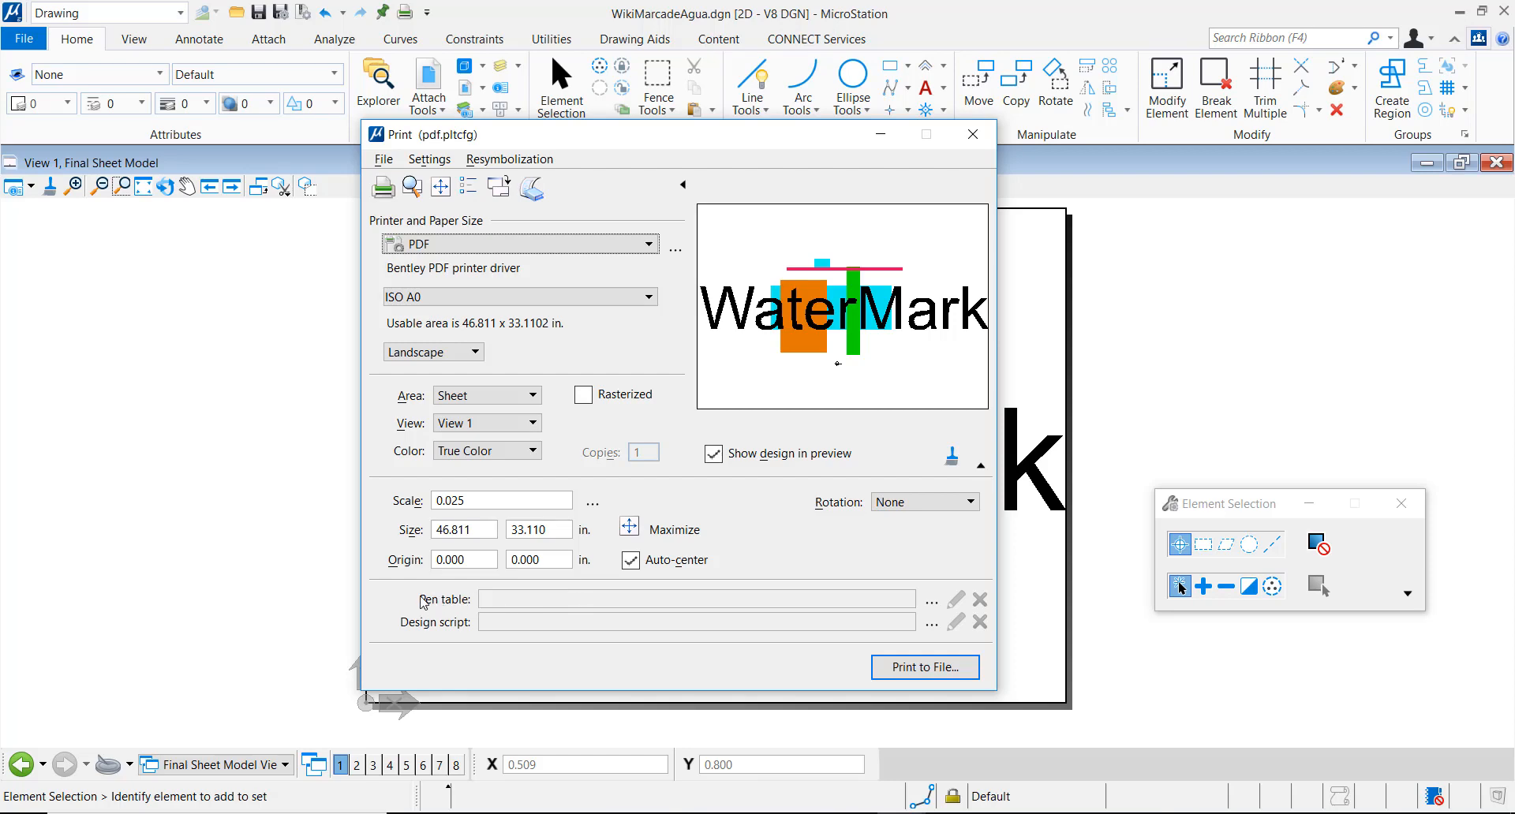
pyautogui.moveTo(845, 617)
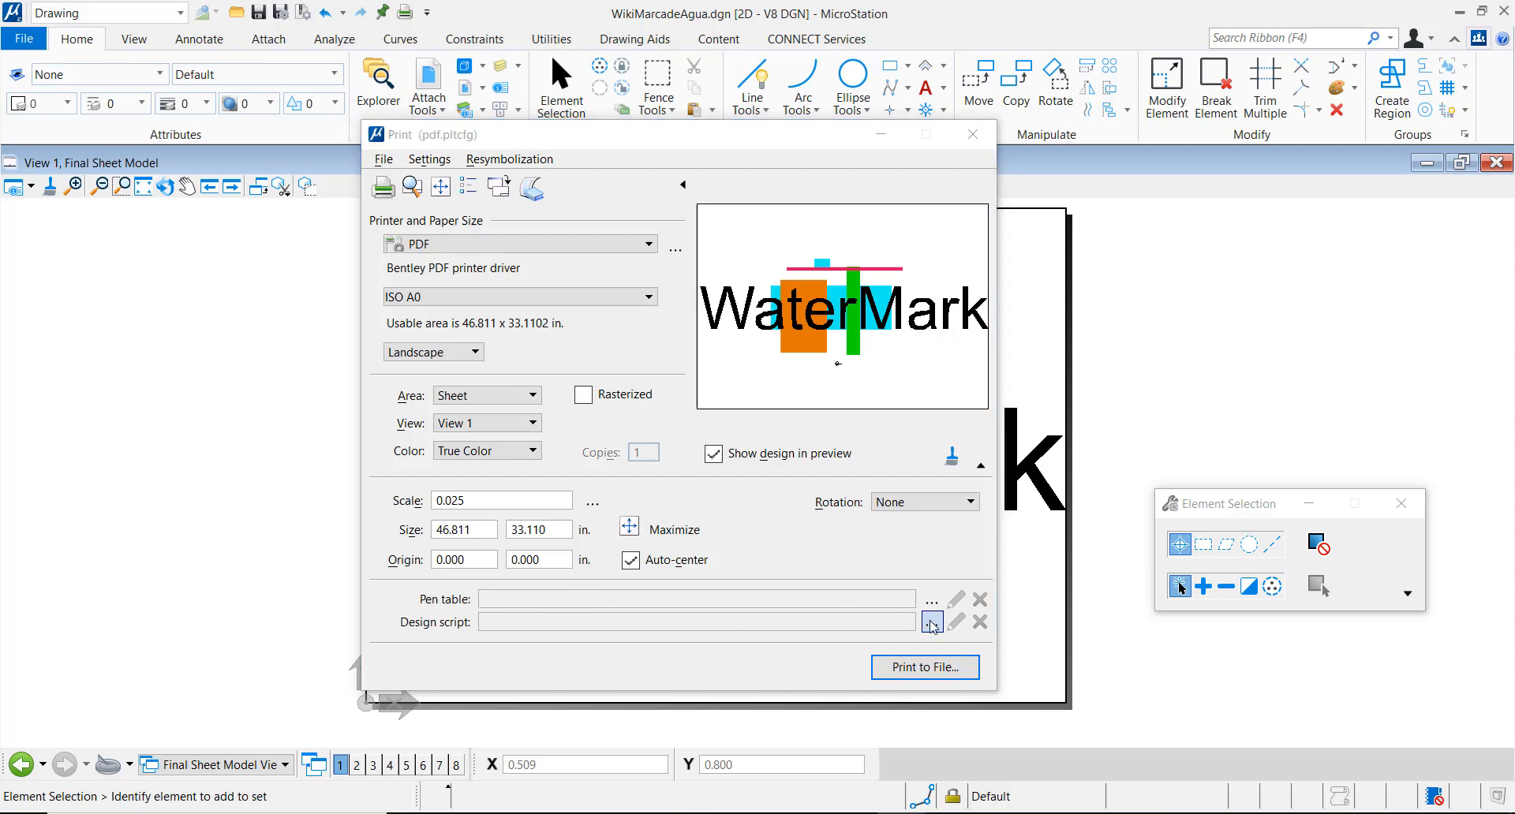
# Step: Assign the WM.pen design script from the 2Antonio folder so the preview greys the WaterMark
pyautogui.click(930, 621)
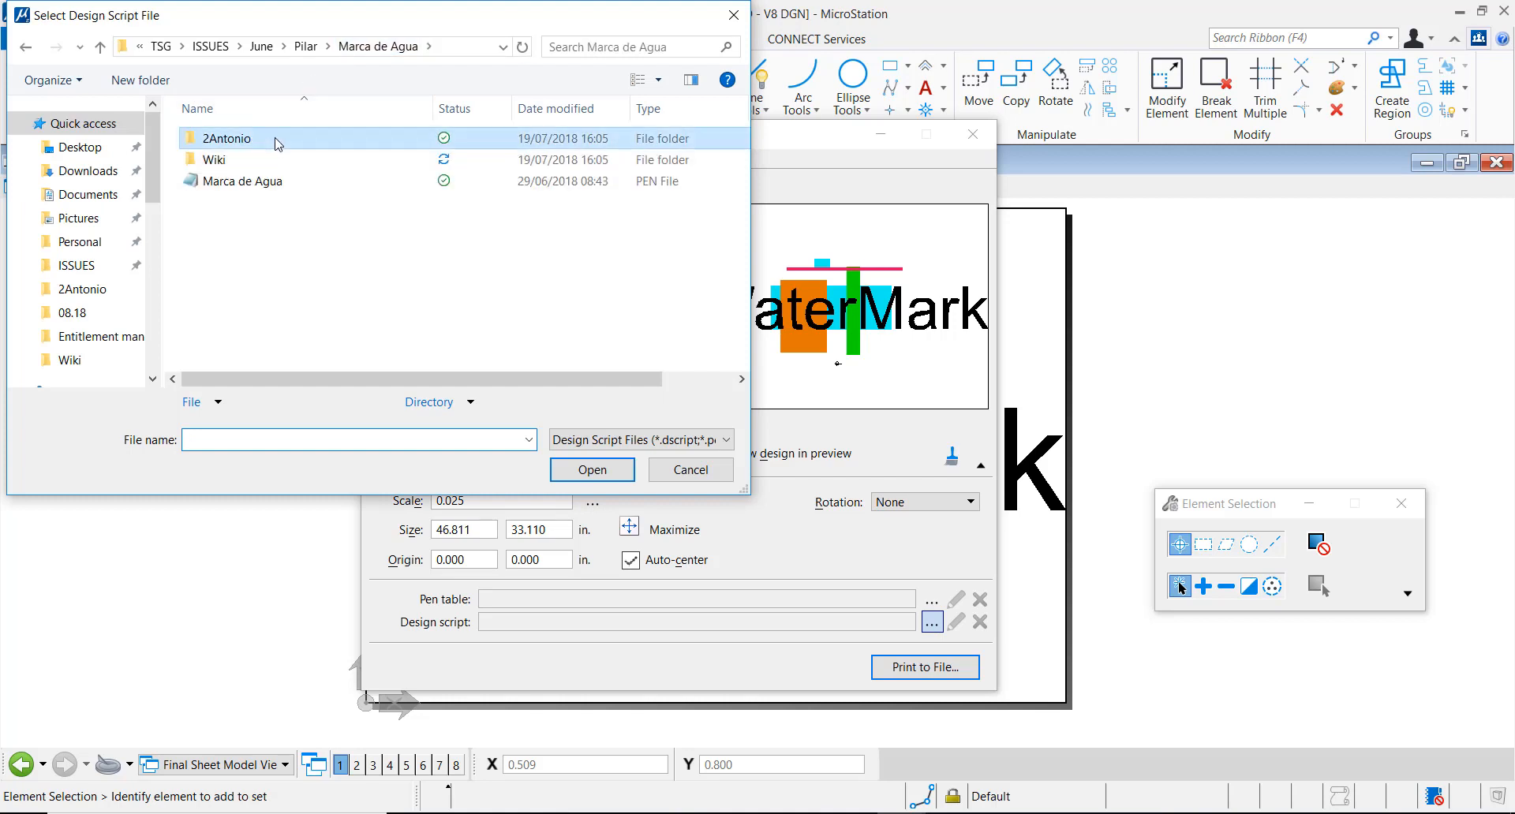
pyautogui.doubleClick(228, 138)
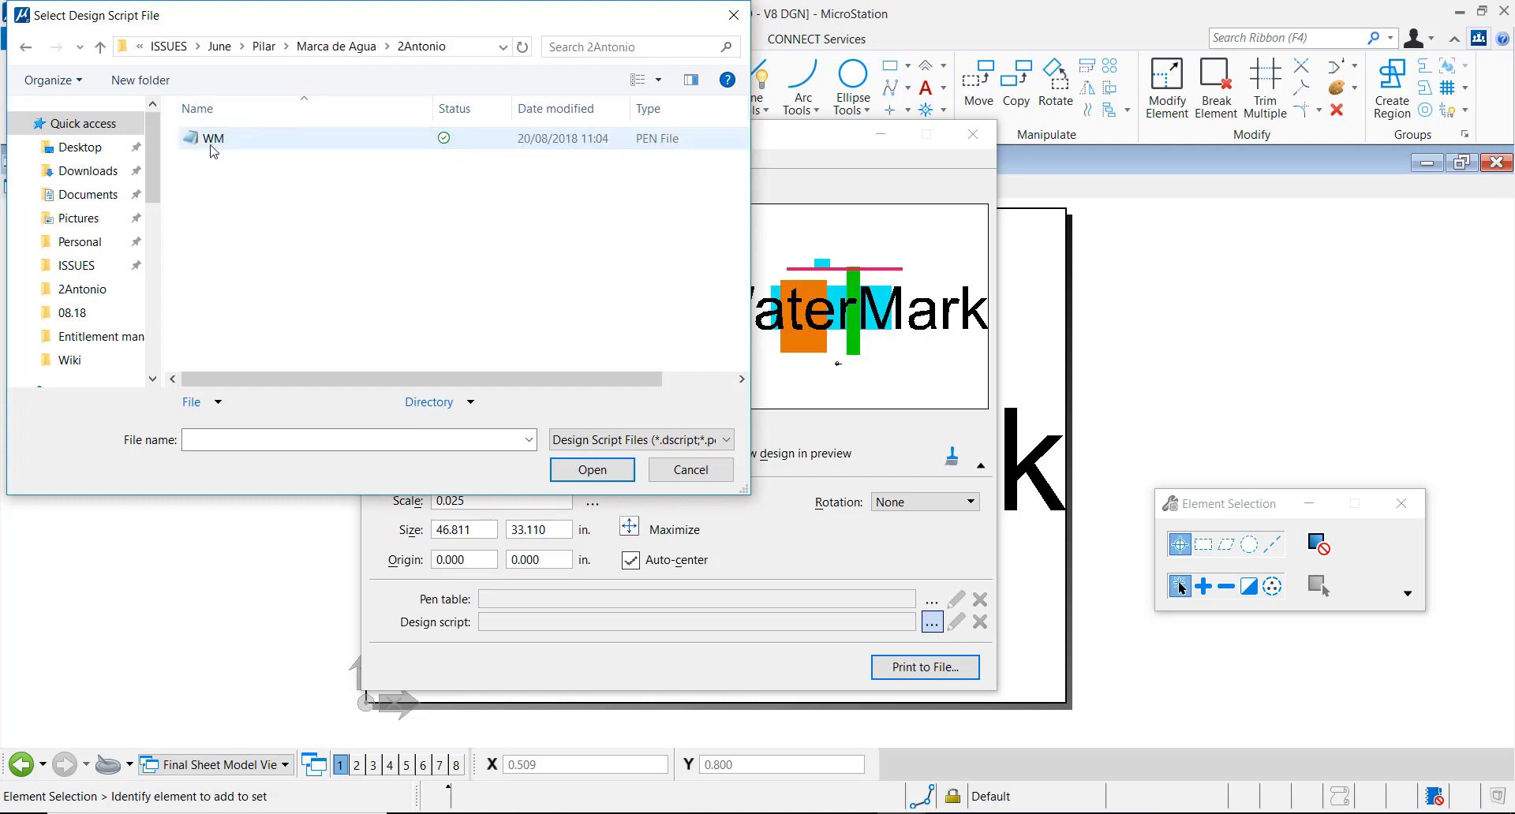
pyautogui.click(213, 139)
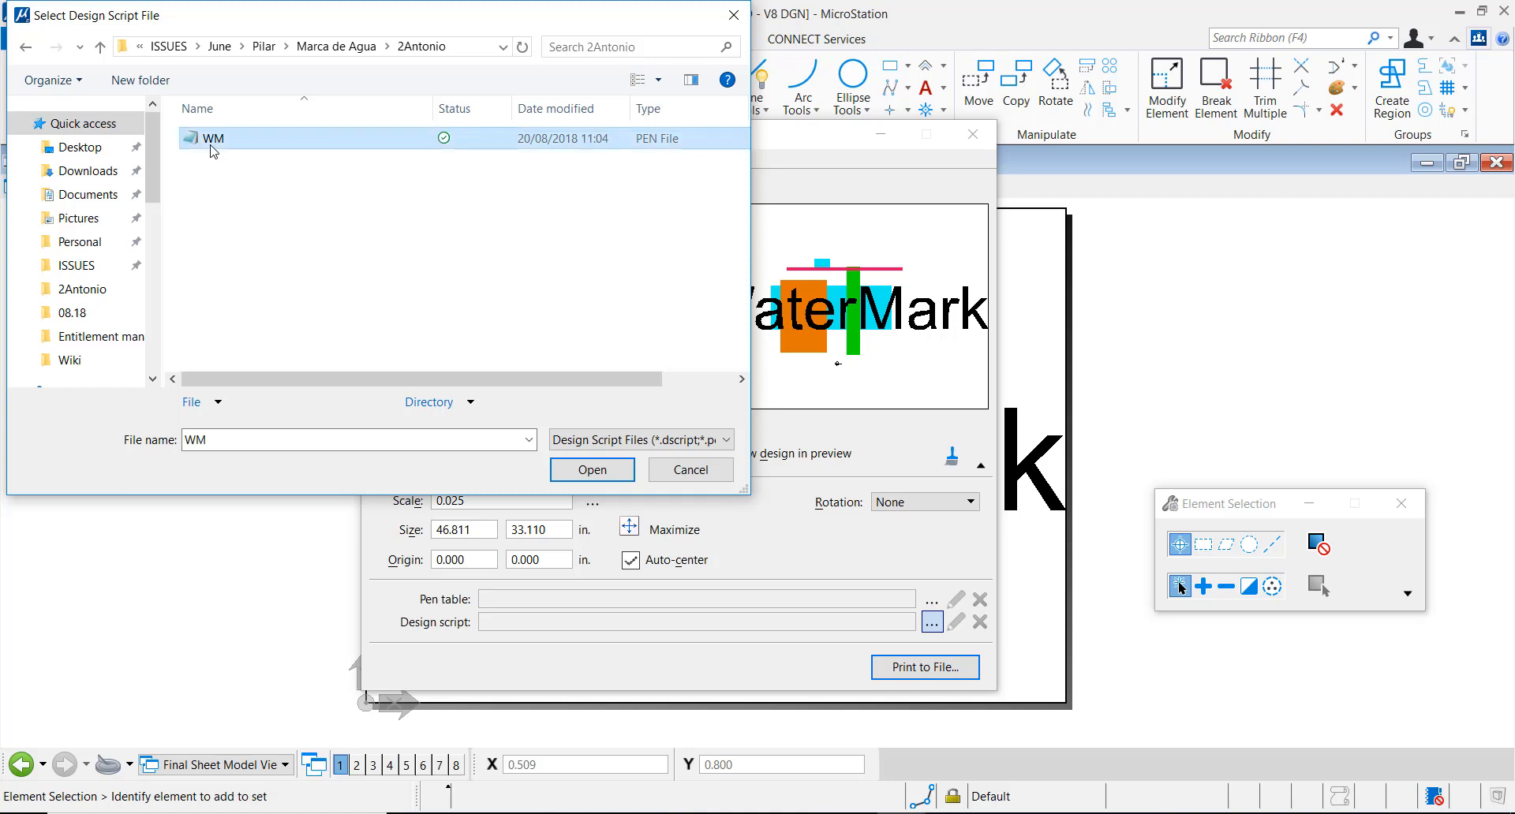
pyautogui.click(591, 469)
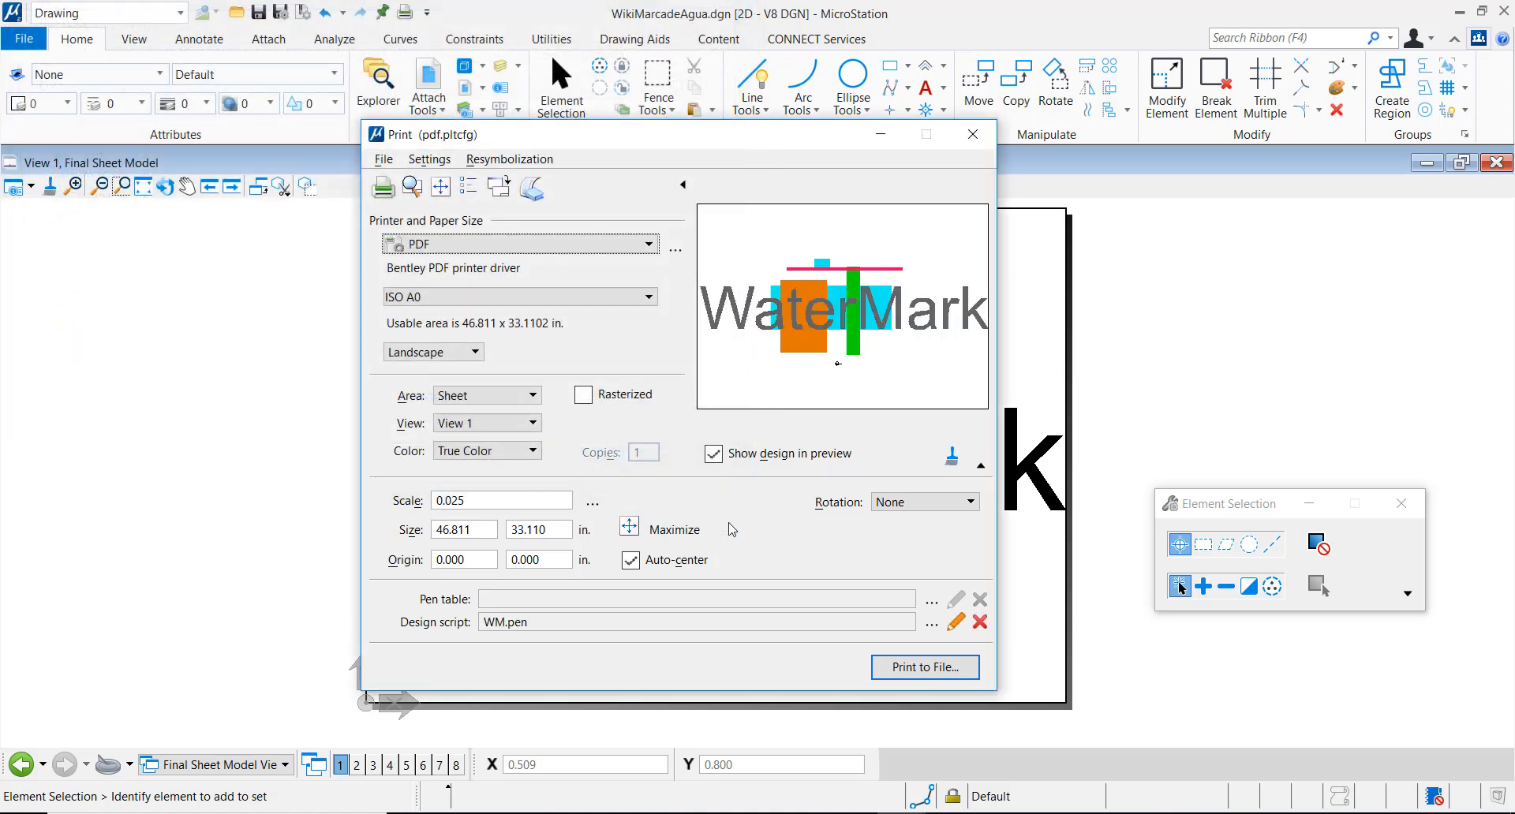
pyautogui.moveTo(819, 328)
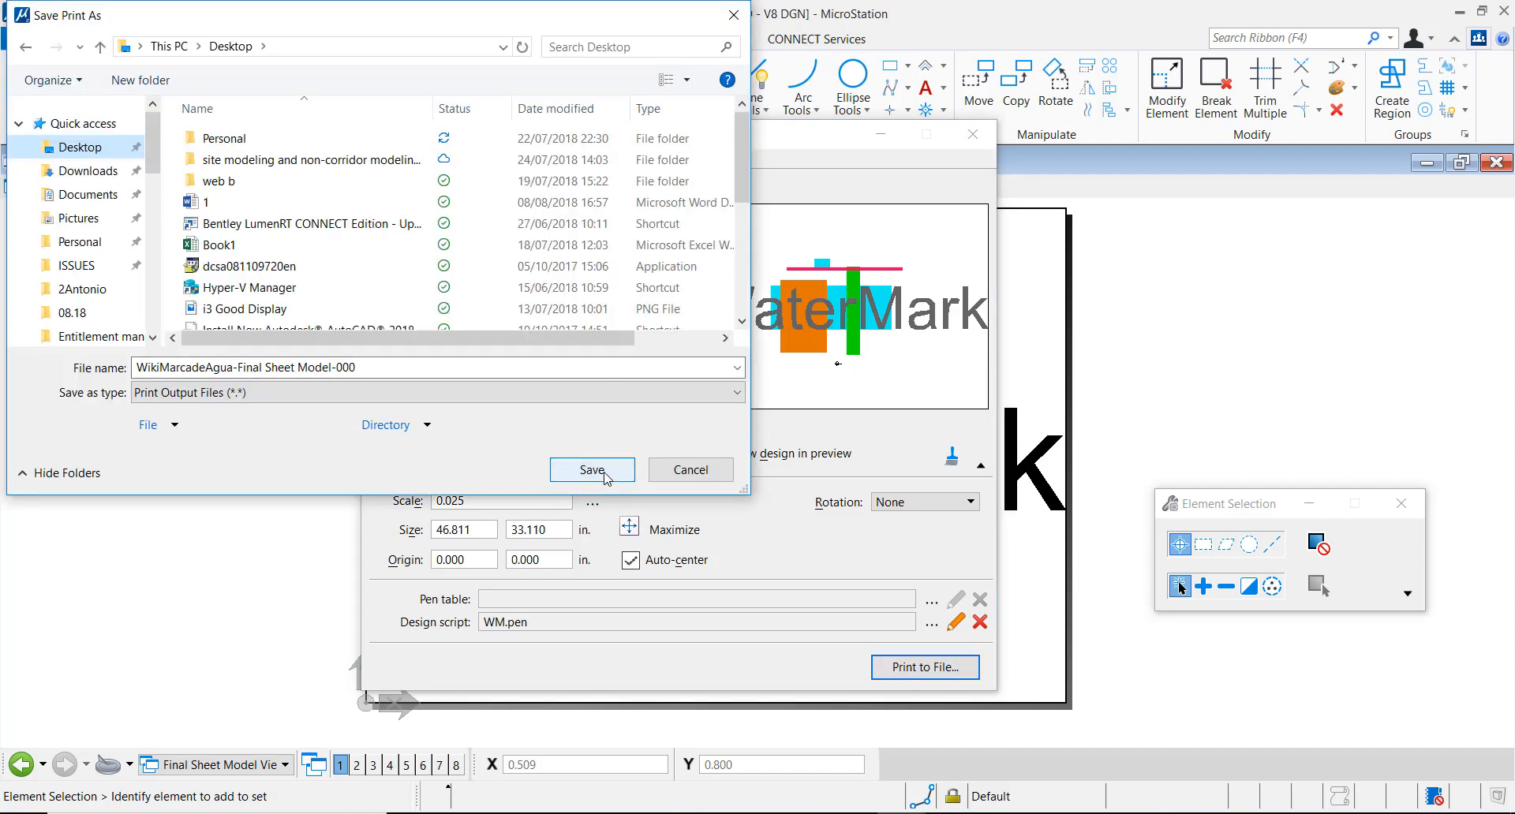
# Step: Print to the default-named PDF on the Desktop and view it in Acrobat
pyautogui.click(591, 469)
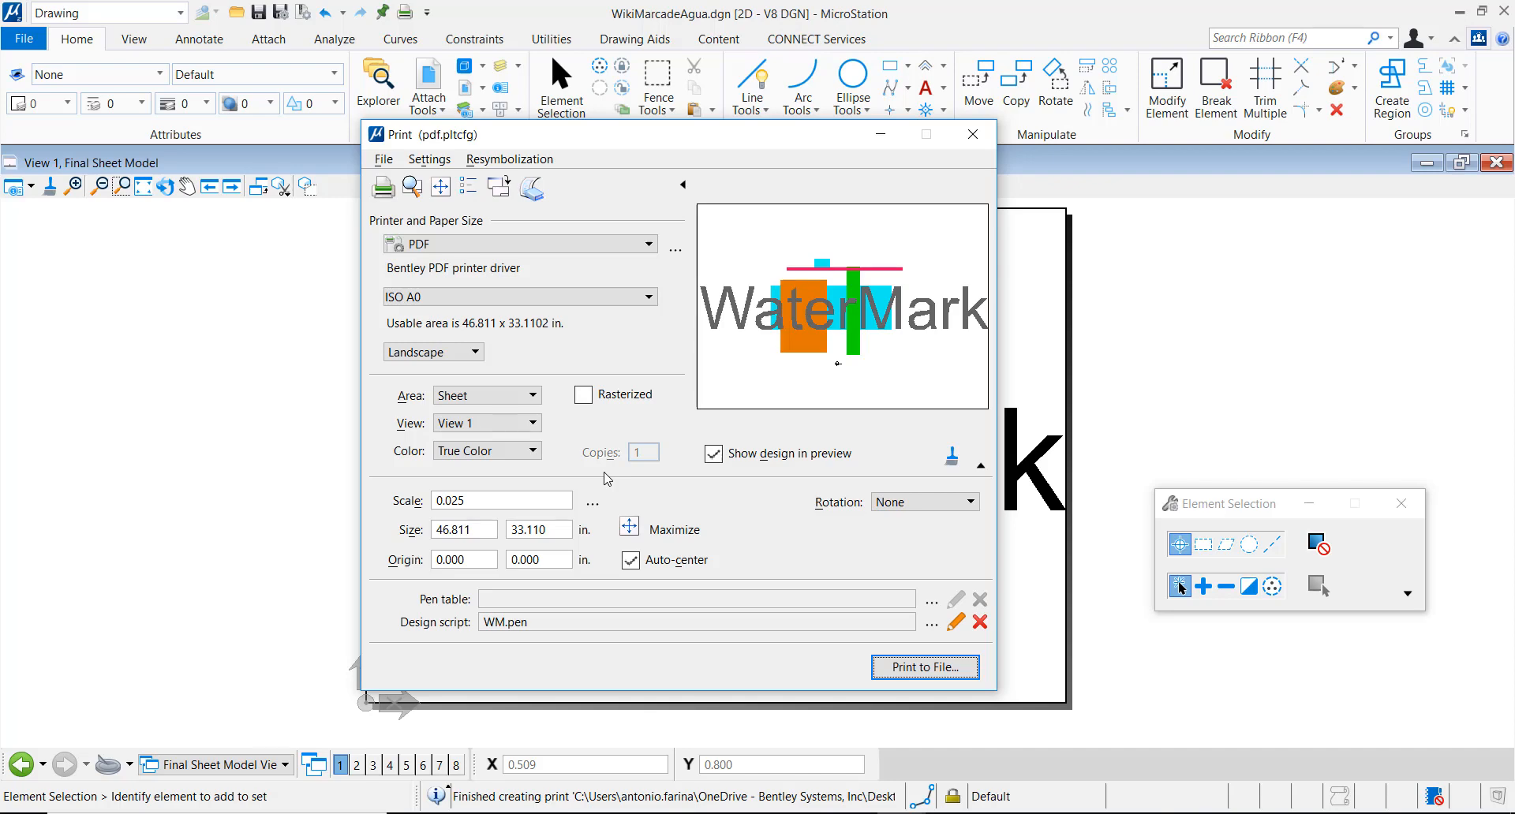
pyautogui.moveTo(1457, 14)
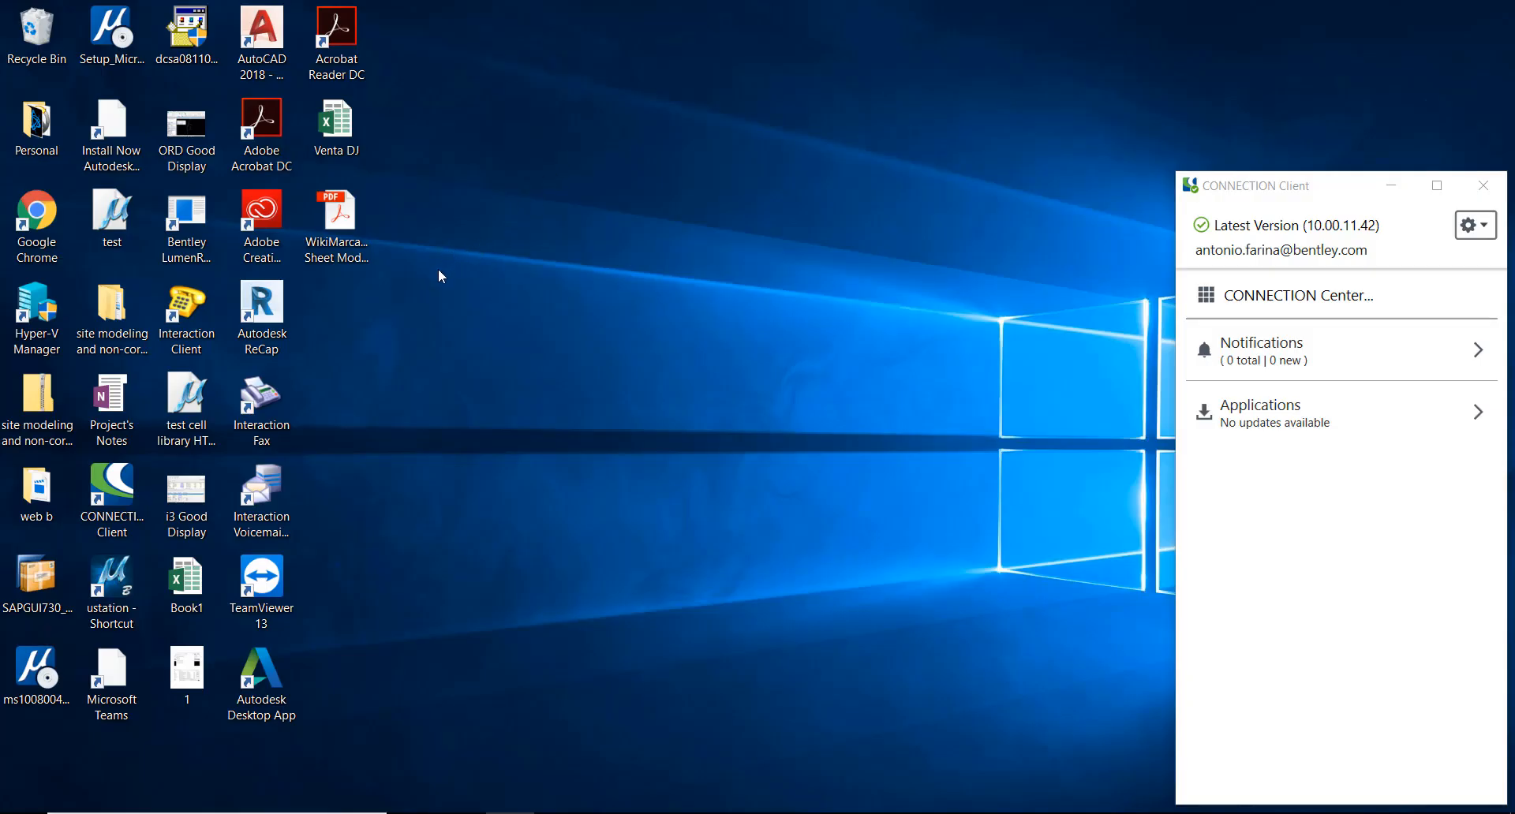
pyautogui.moveTo(530, 465)
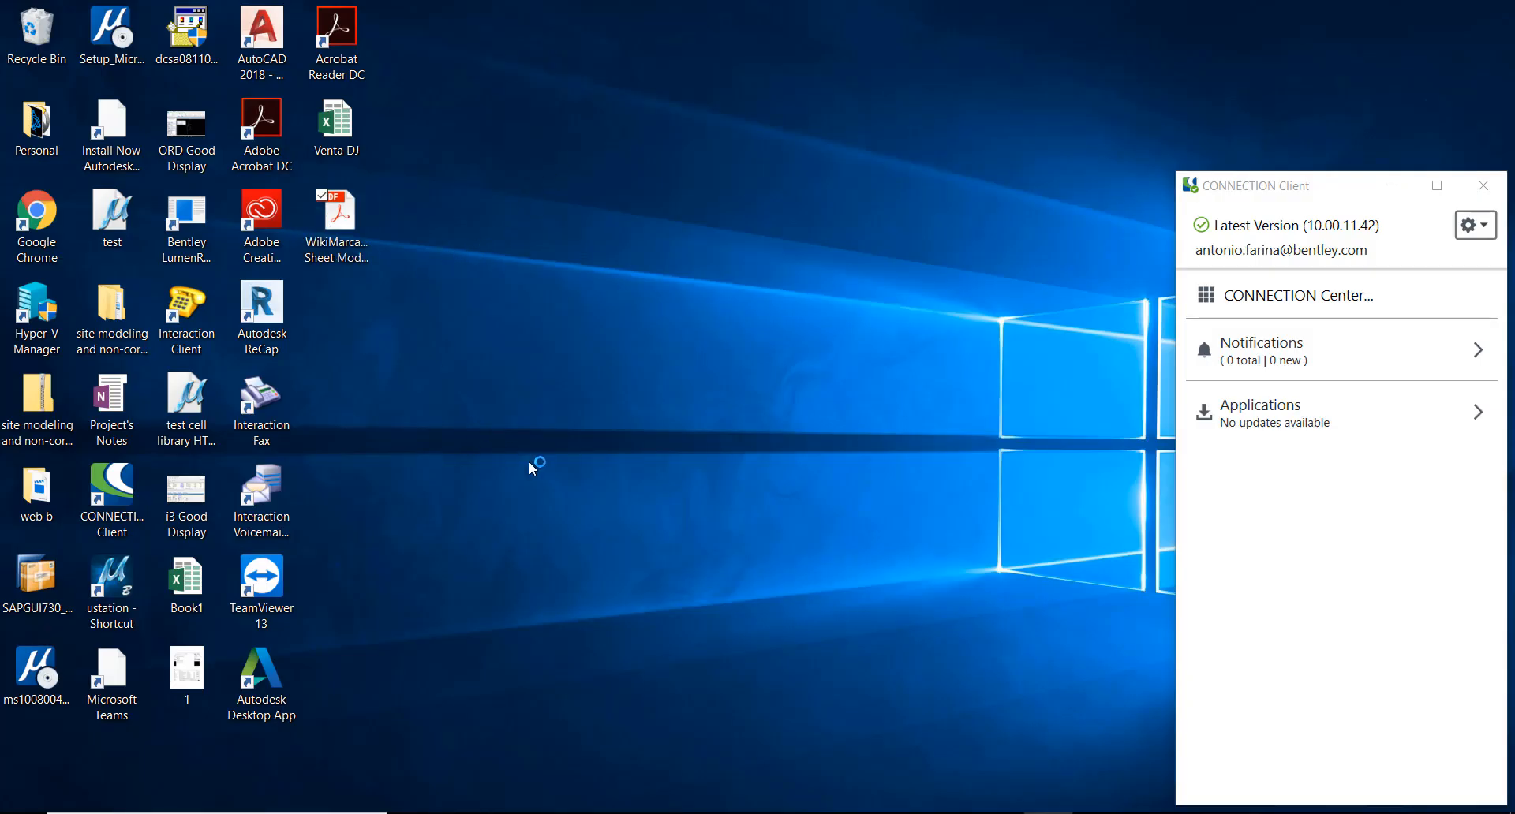
pyautogui.doubleClick(335, 215)
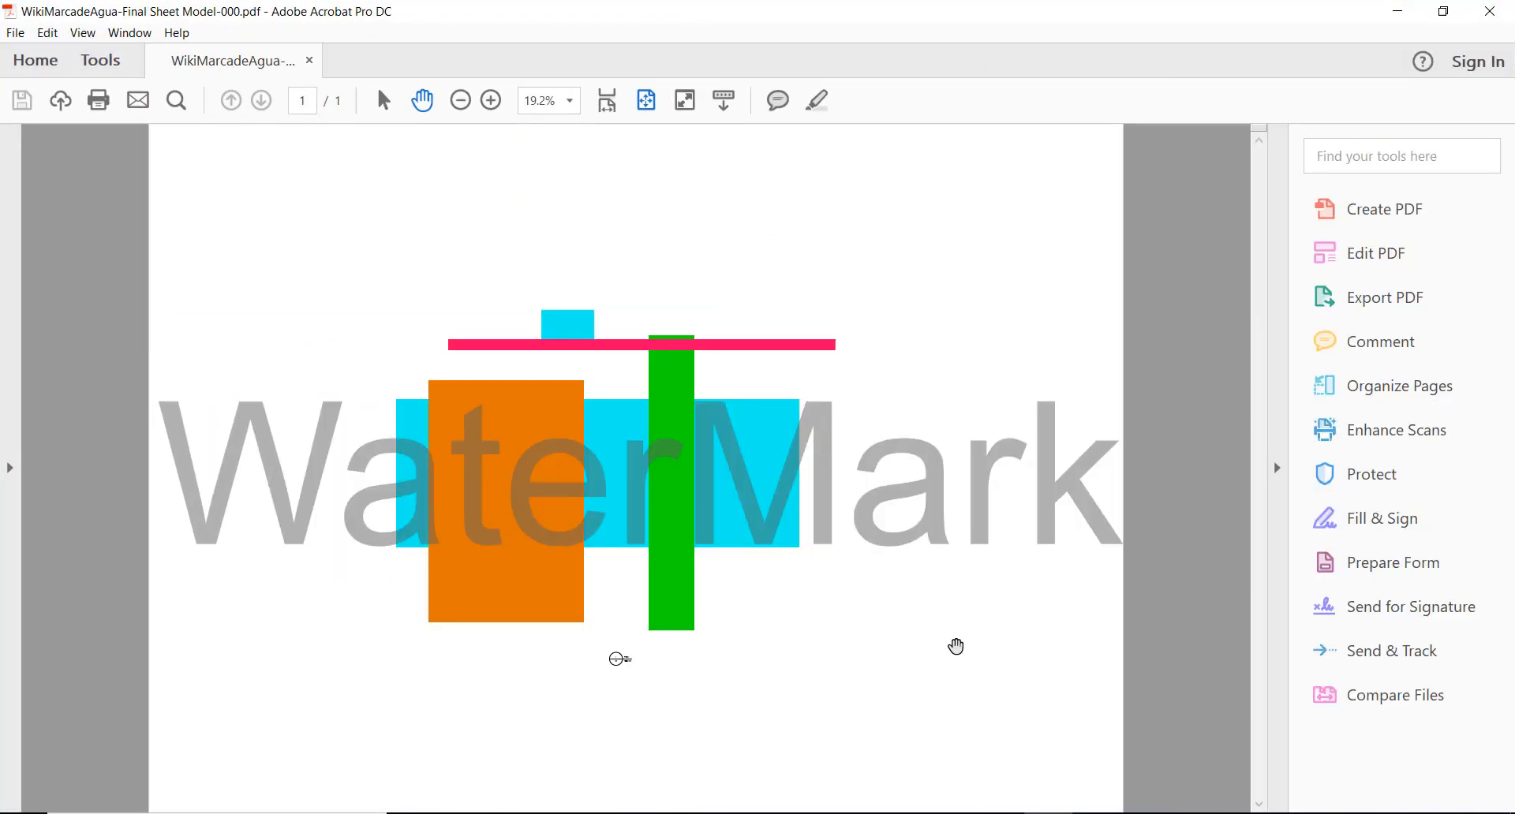
pyautogui.moveTo(766, 506)
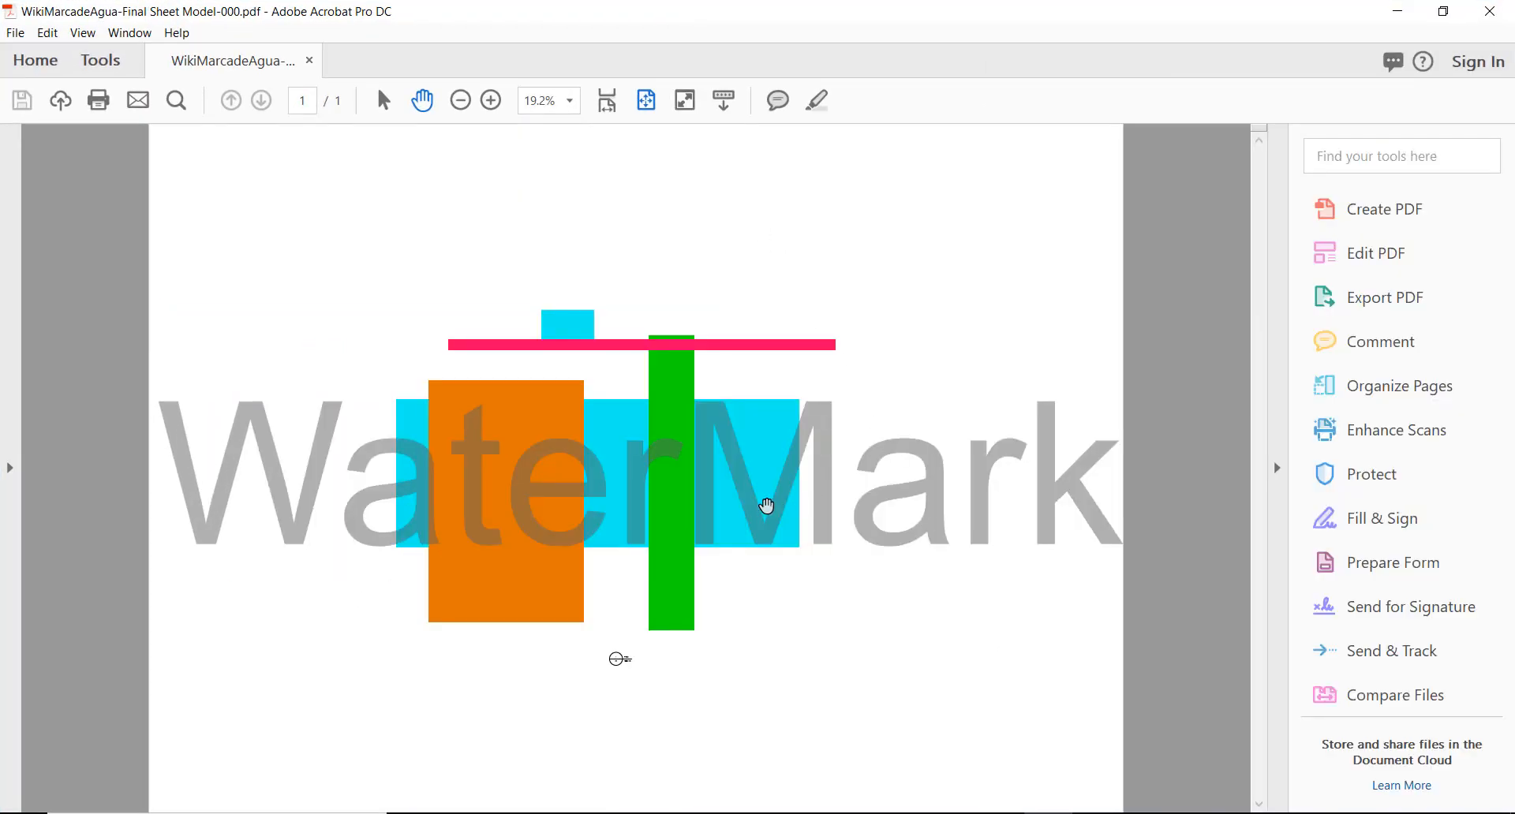
pyautogui.moveTo(342, 720)
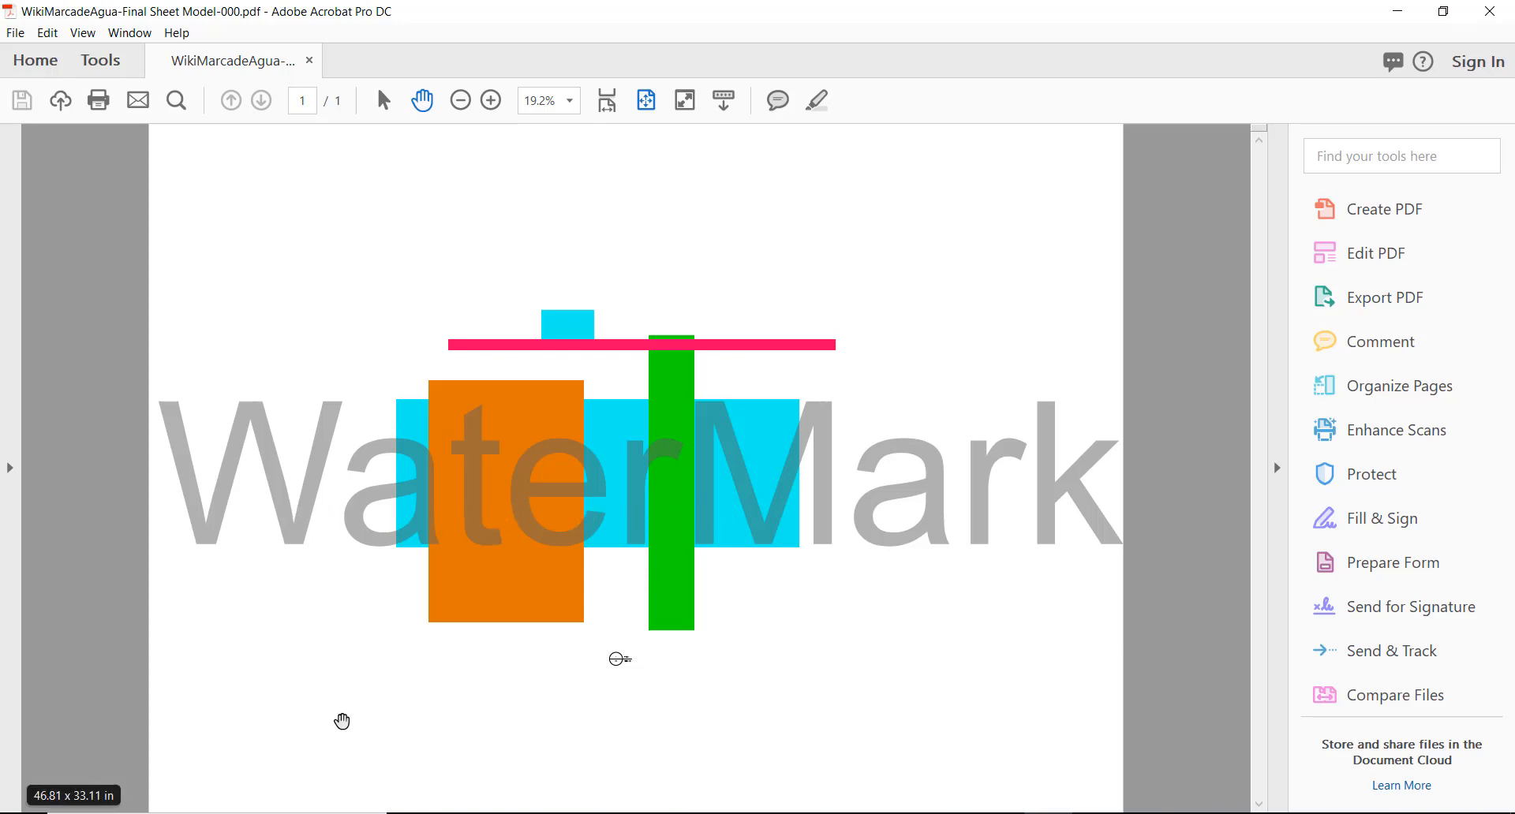
pyautogui.moveTo(1396, 561)
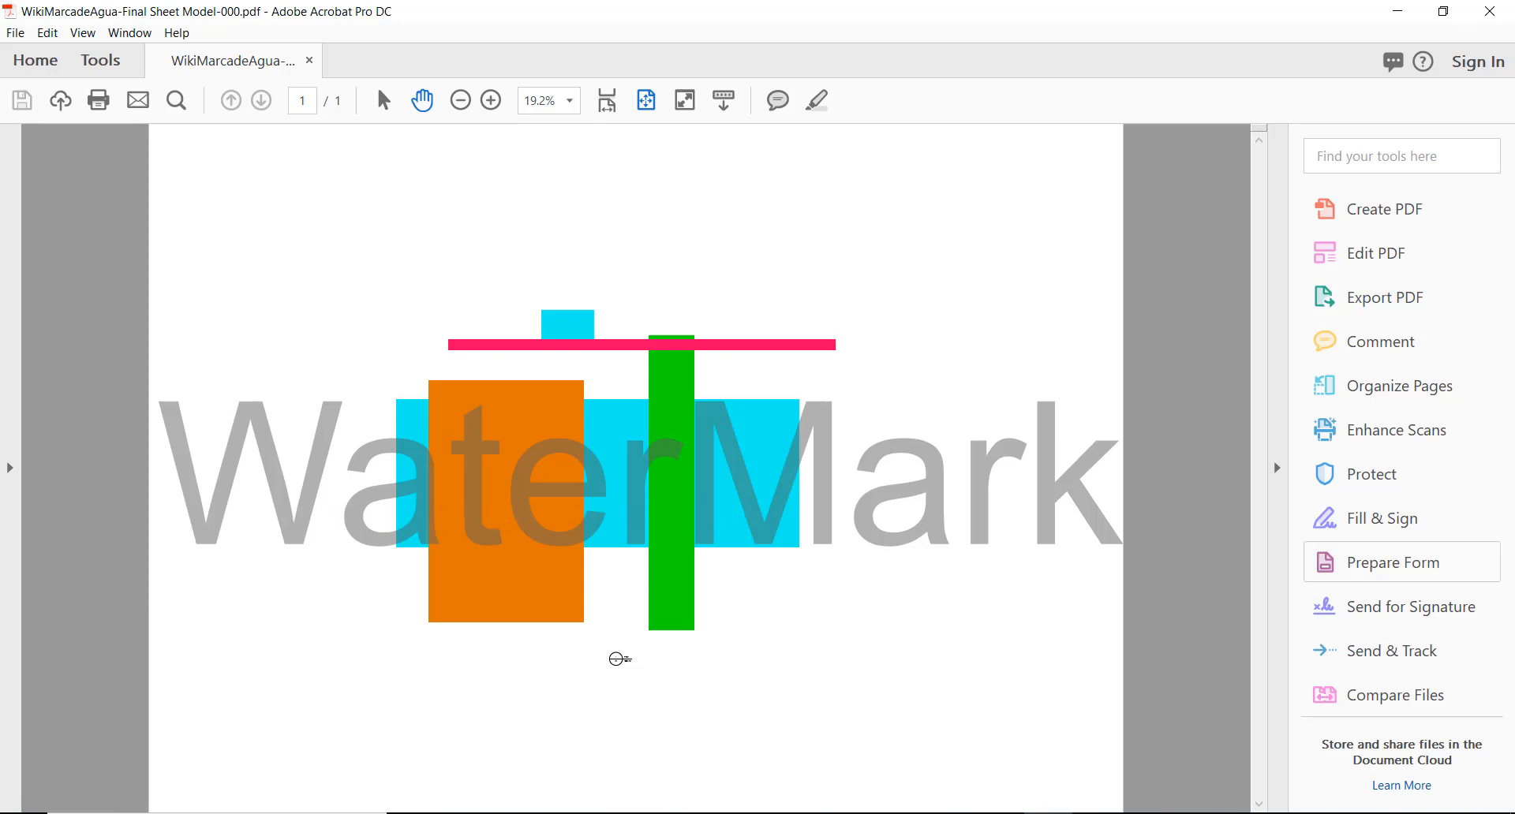